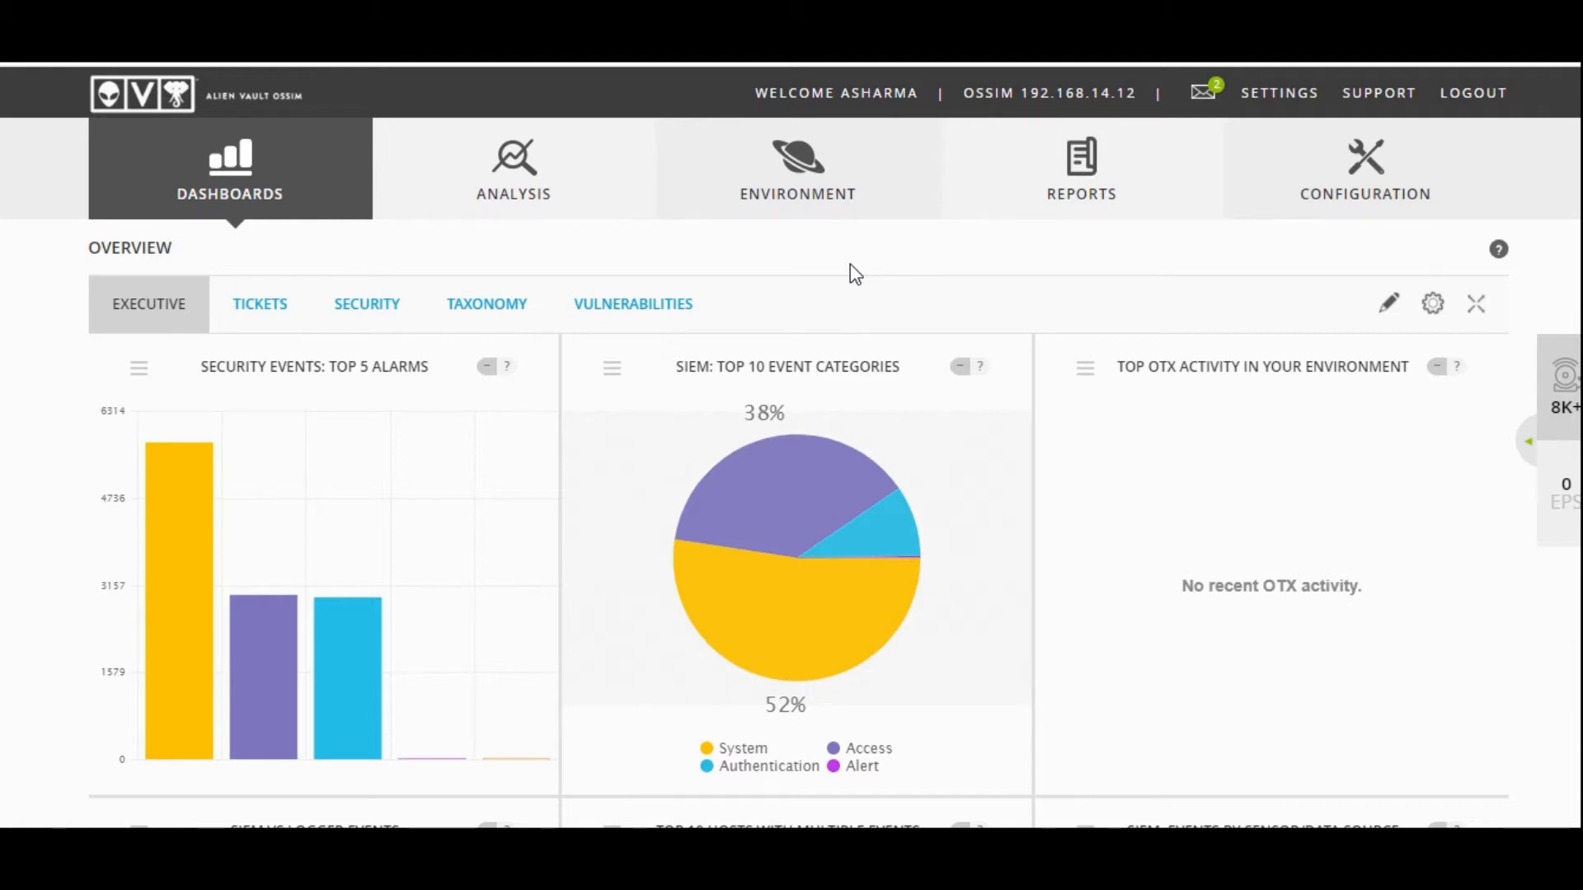
{"action": "mouse_move", "coordinate": [826, 297]}
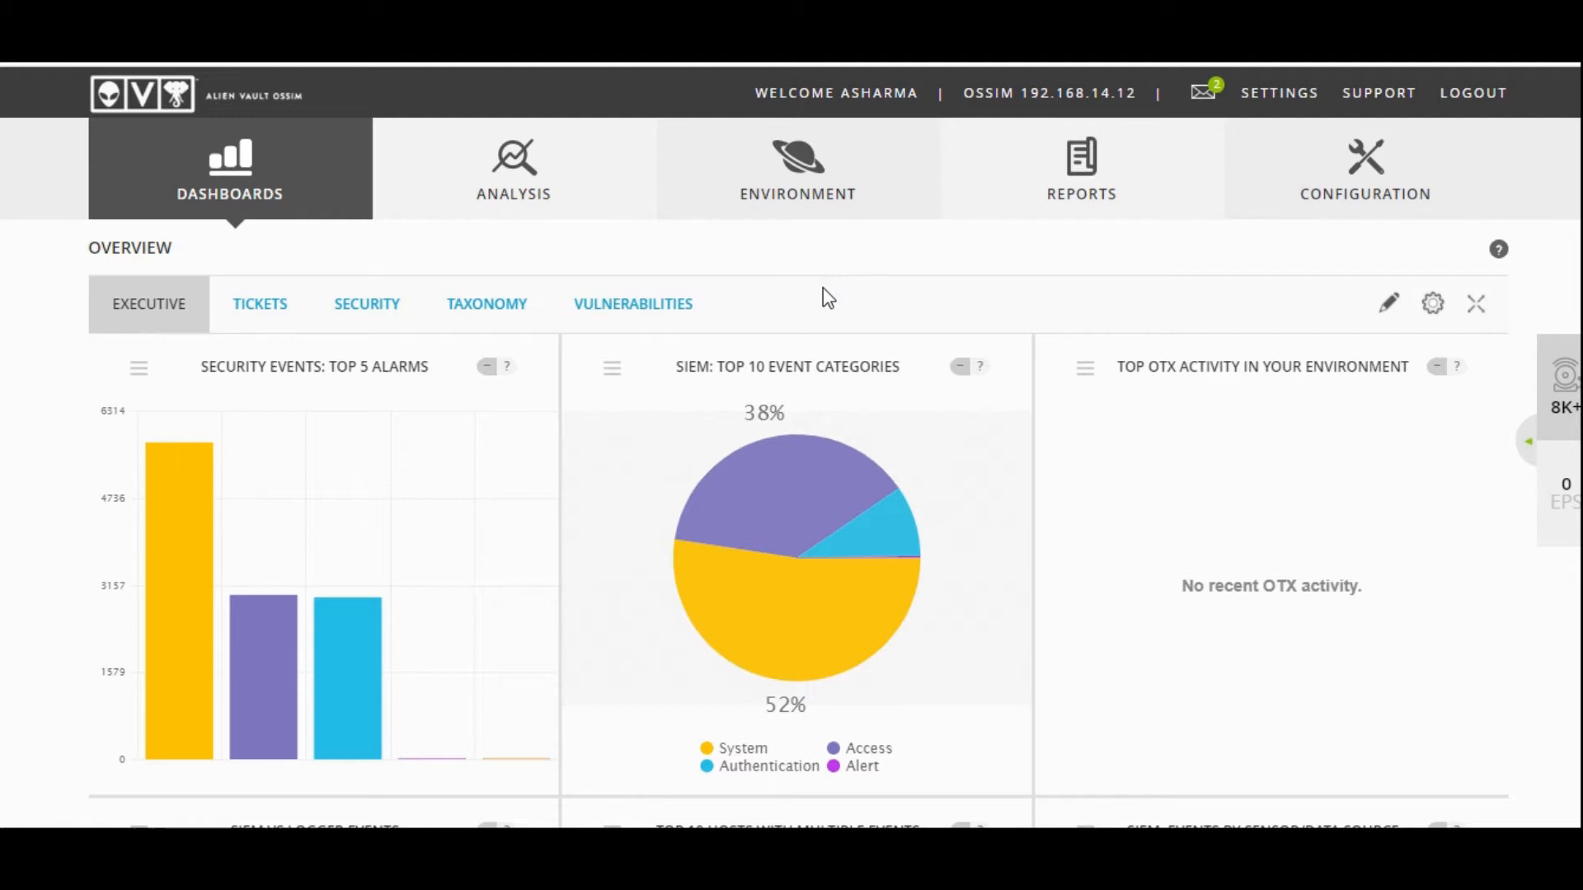
{"action": "mouse_move", "coordinate": [684, 266]}
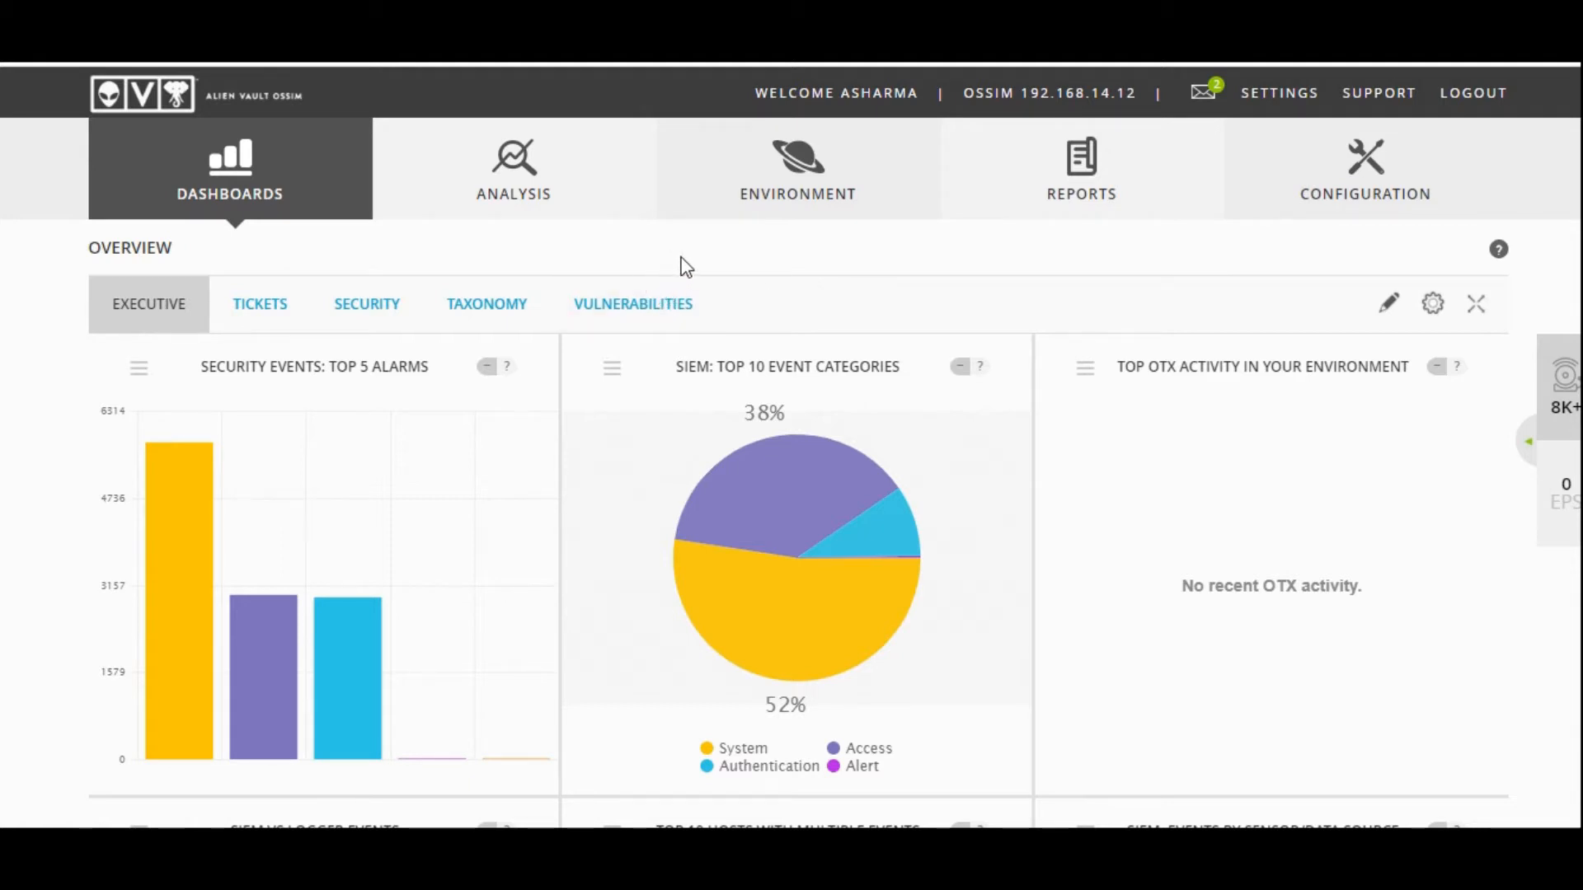
{"action": "mouse_move", "coordinate": [673, 270]}
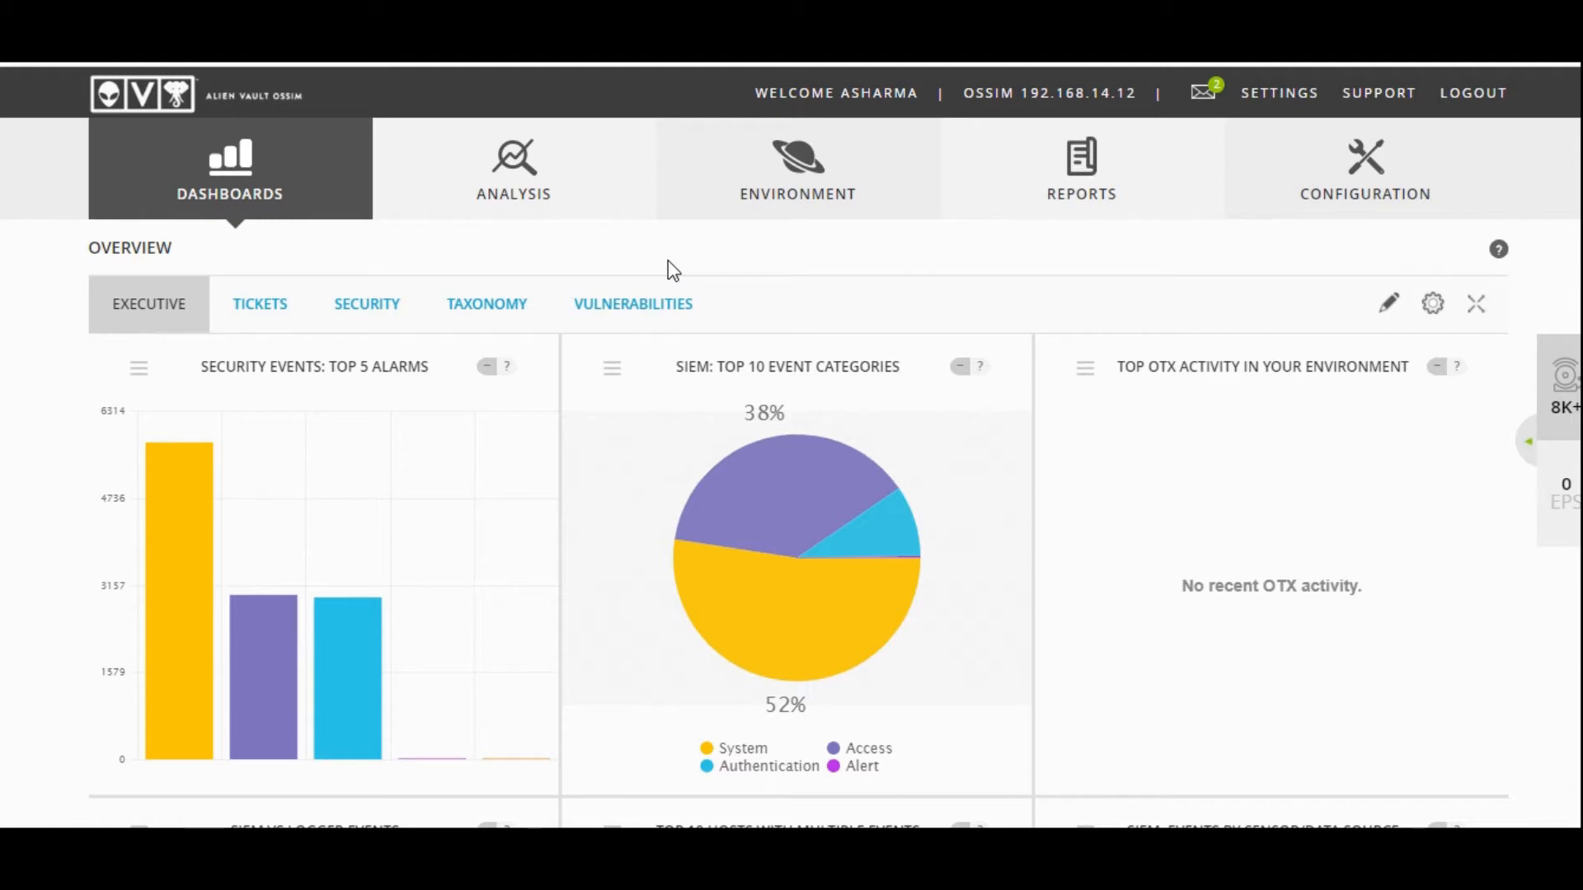
- Scroll the executive dashboard to recheck Top 10 Hosts, with 192.168.12.33 at 17 events
{"action": "left_click", "coordinate": [229, 168]}
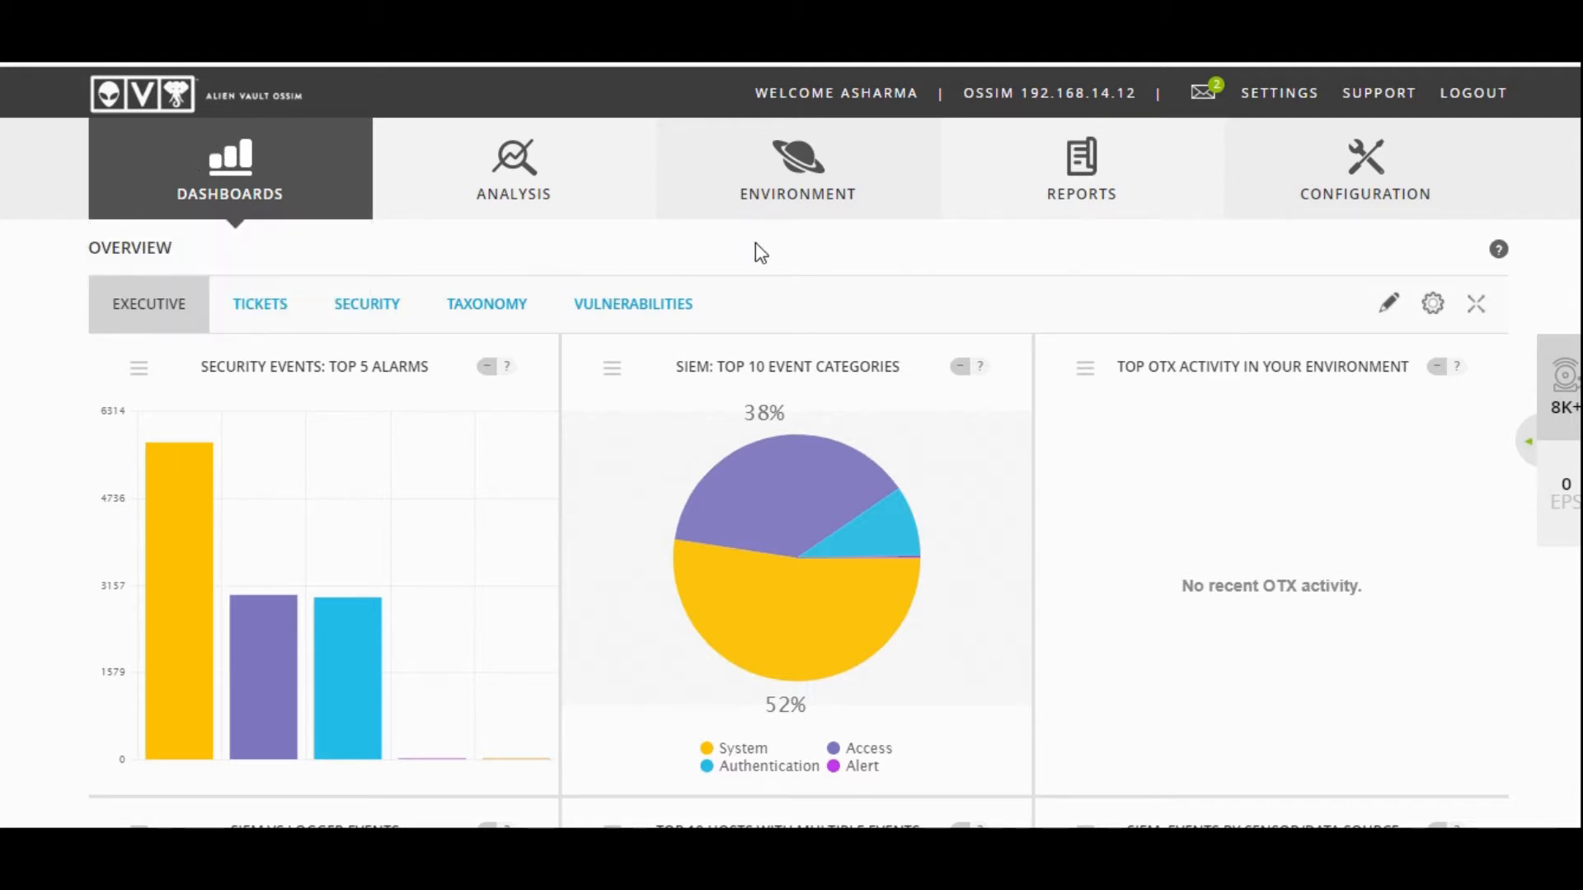
{"action": "mouse_move", "coordinate": [9, 479]}
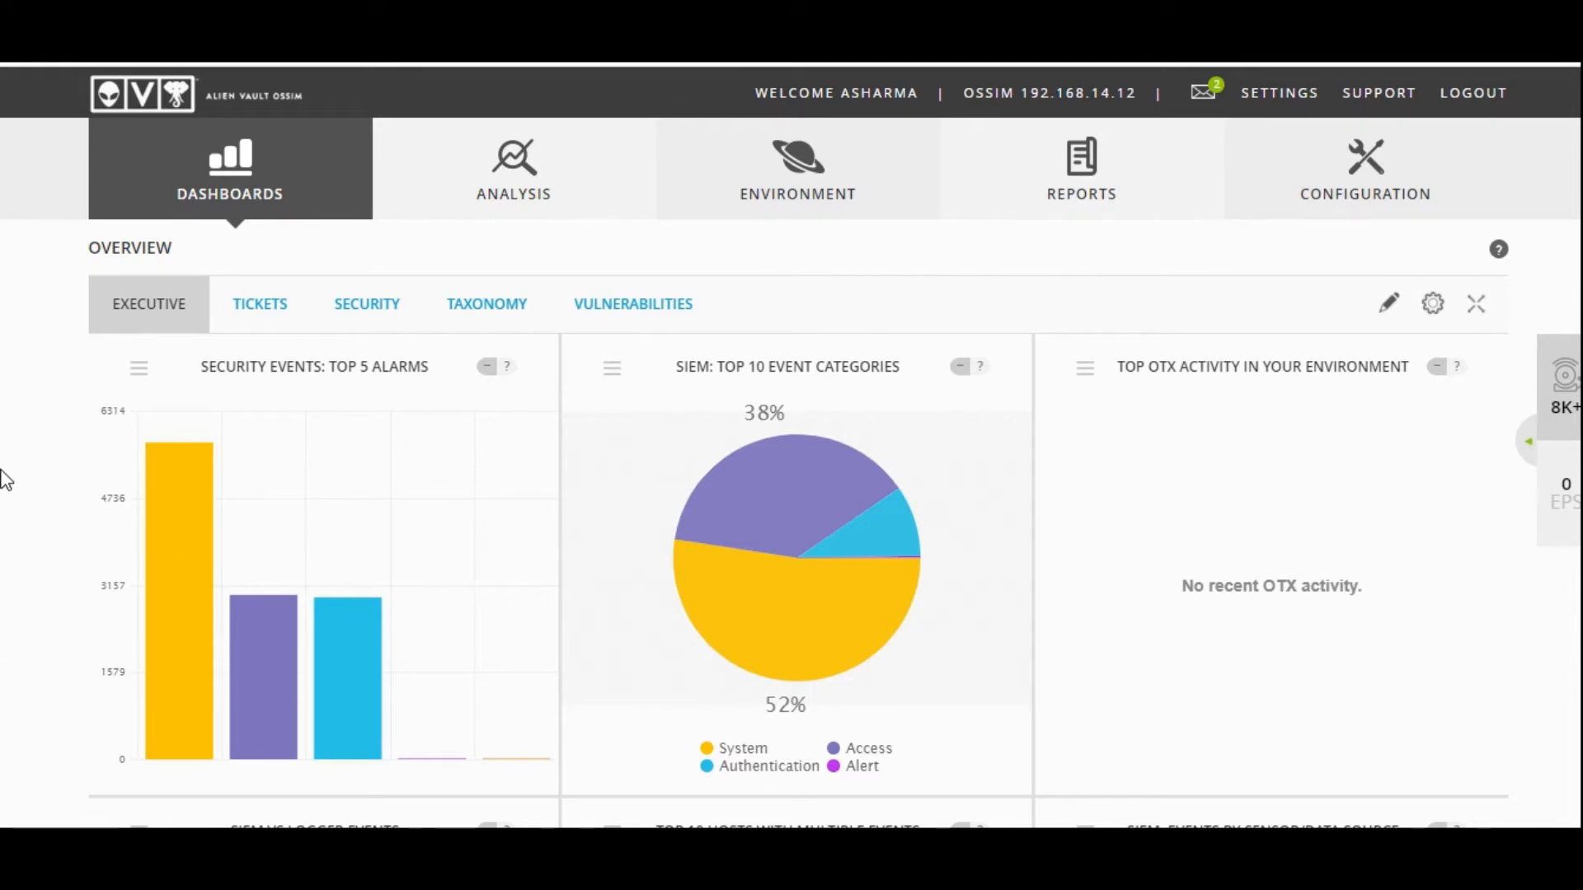
{"action": "mouse_move", "coordinate": [980, 307]}
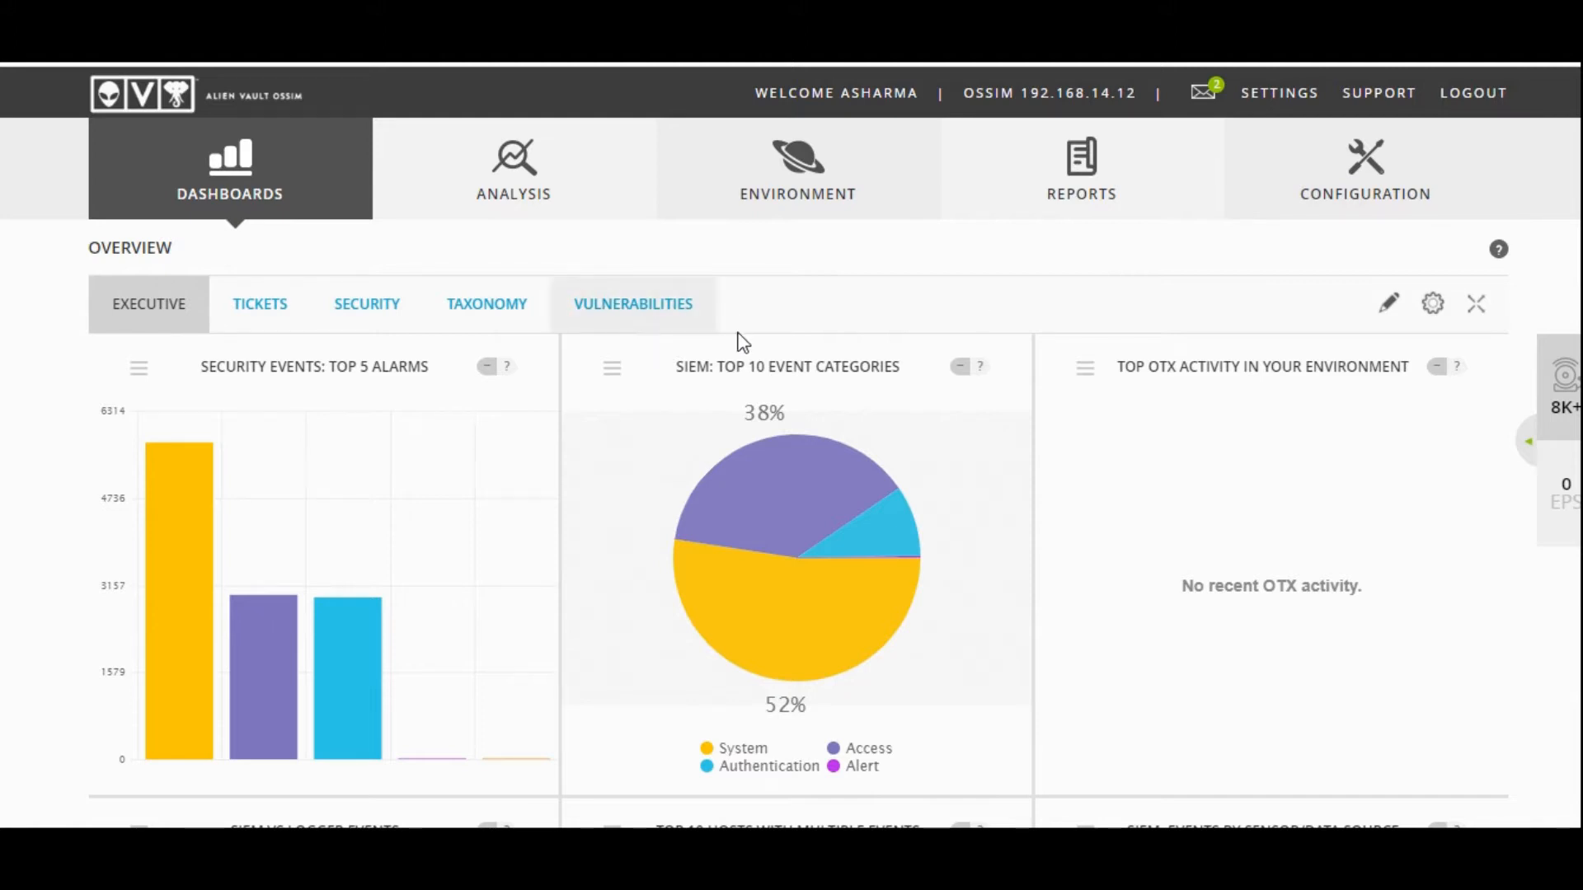
{"action": "mouse_move", "coordinate": [1015, 343]}
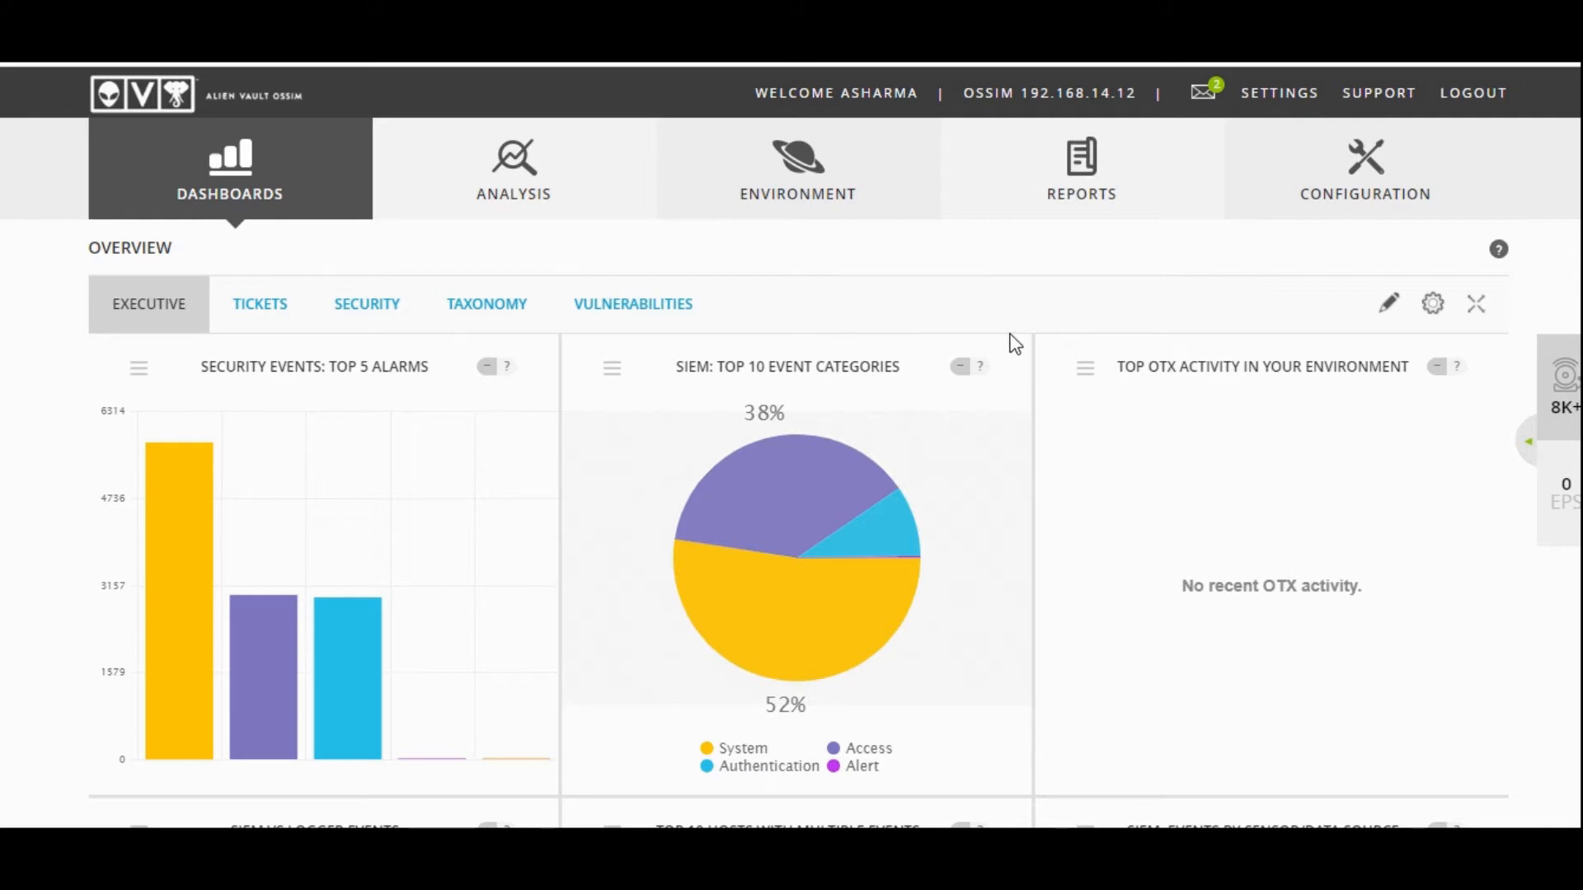
{"action": "scroll", "scroll_direction": "down", "scroll_amount": 3}
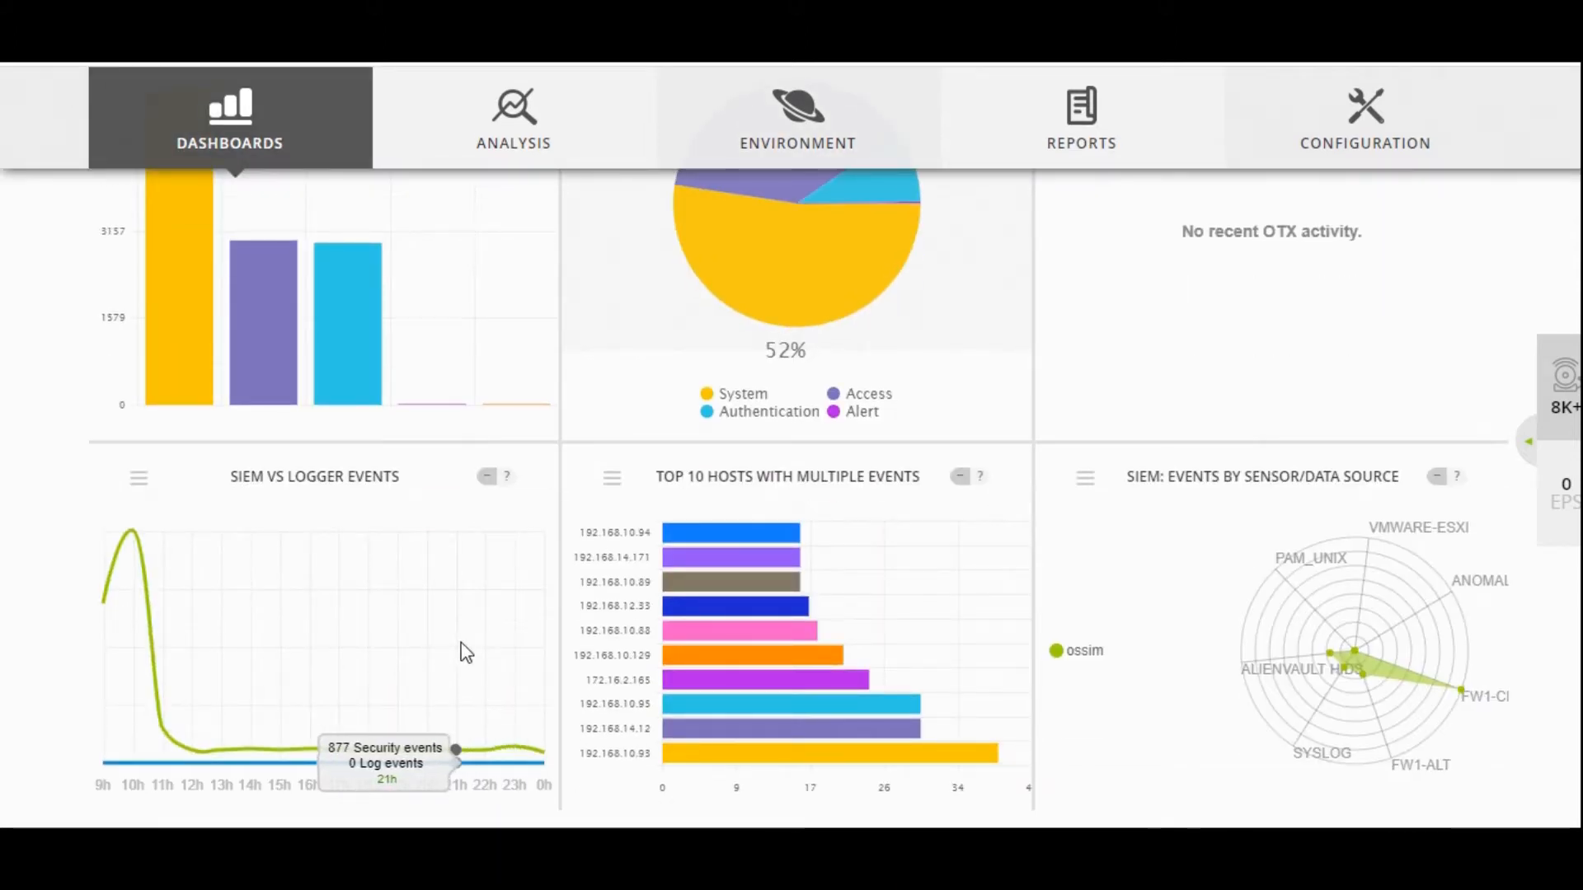
{"action": "scroll", "scroll_direction": "up", "scroll_amount": 3}
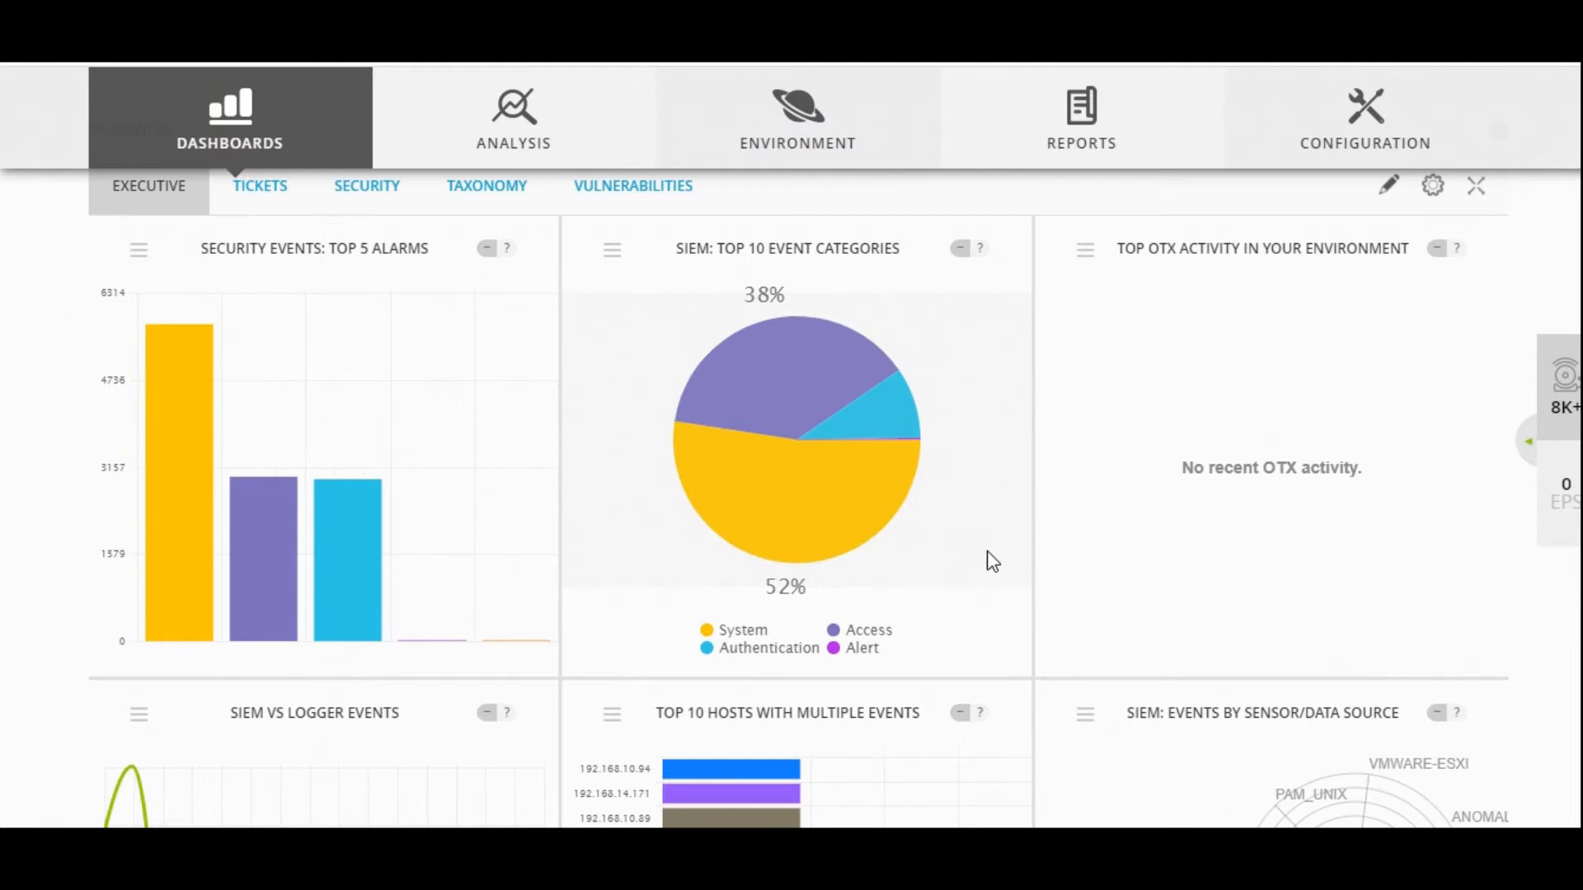
{"action": "mouse_move", "coordinate": [1012, 566]}
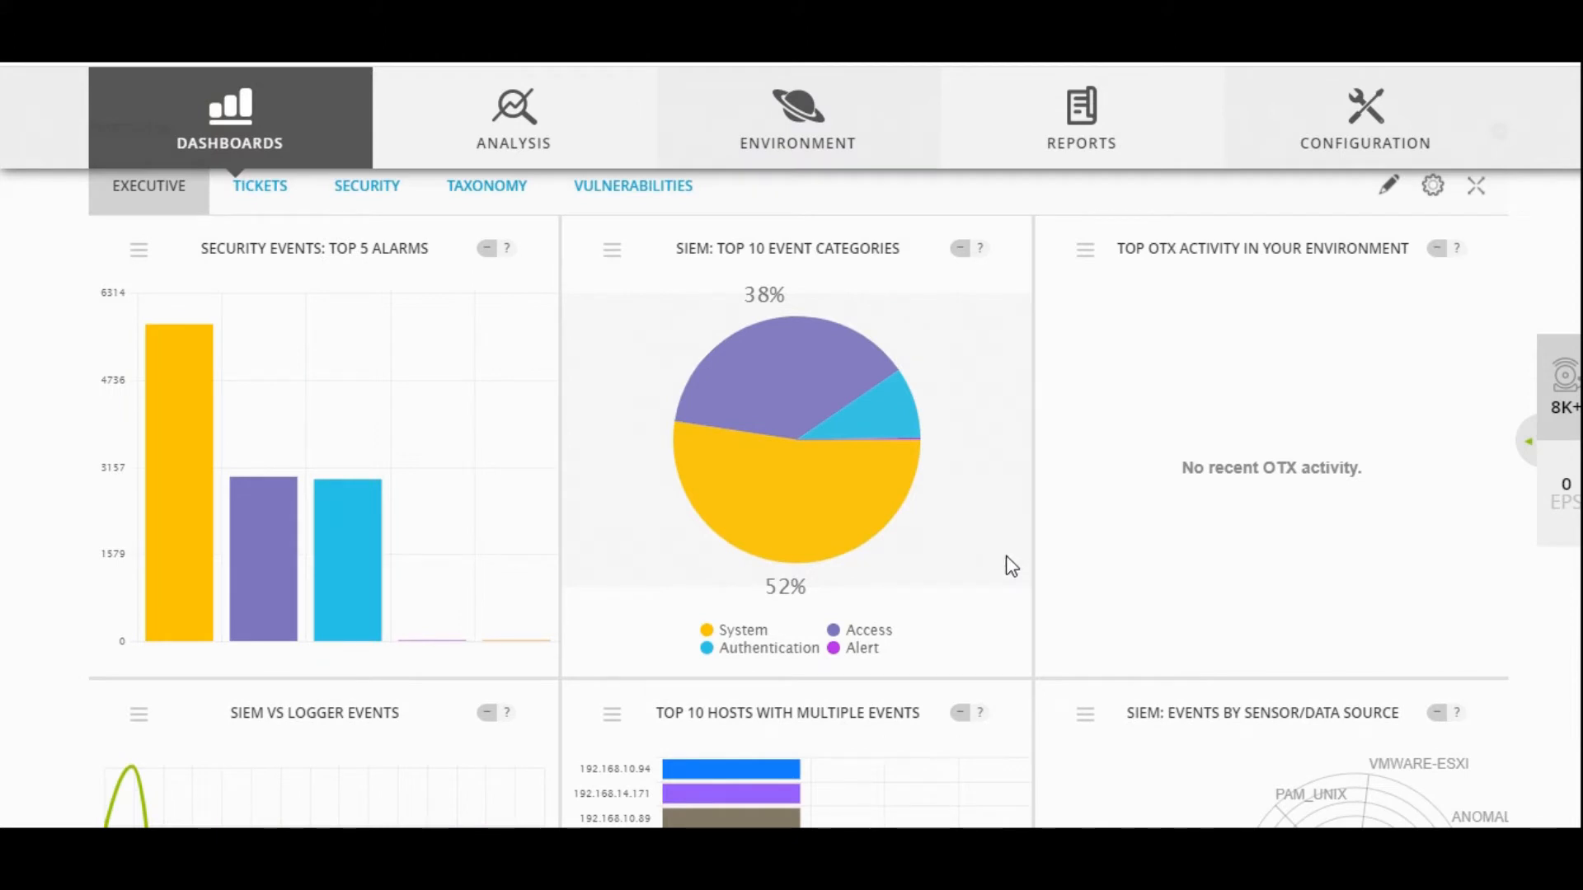
{"action": "scroll", "scroll_direction": "up", "scroll_amount": 3}
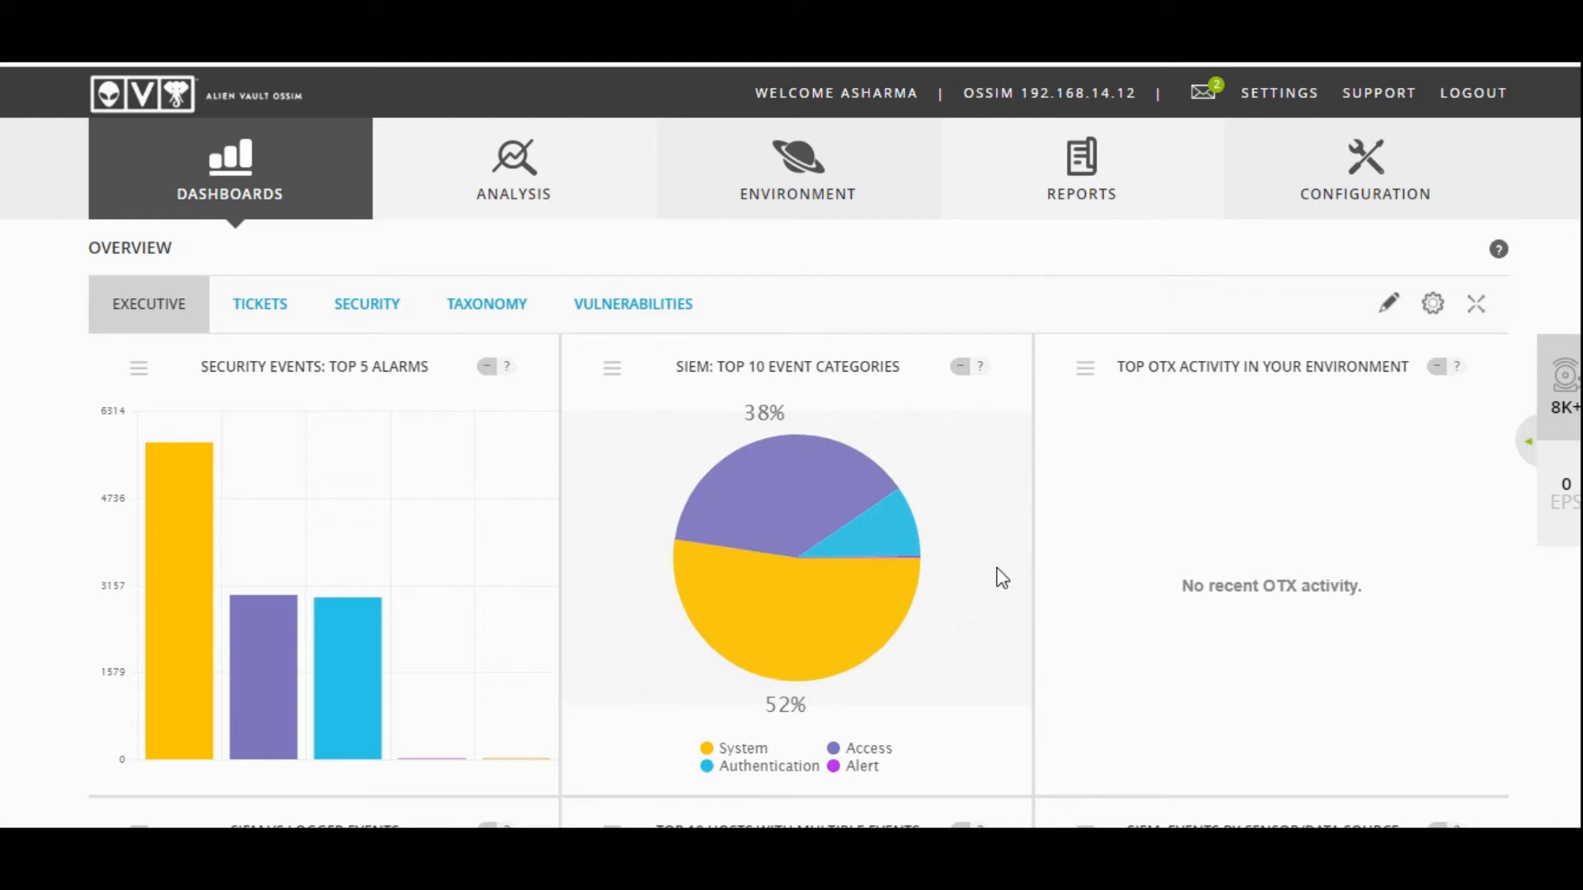
{"action": "mouse_move", "coordinate": [940, 567]}
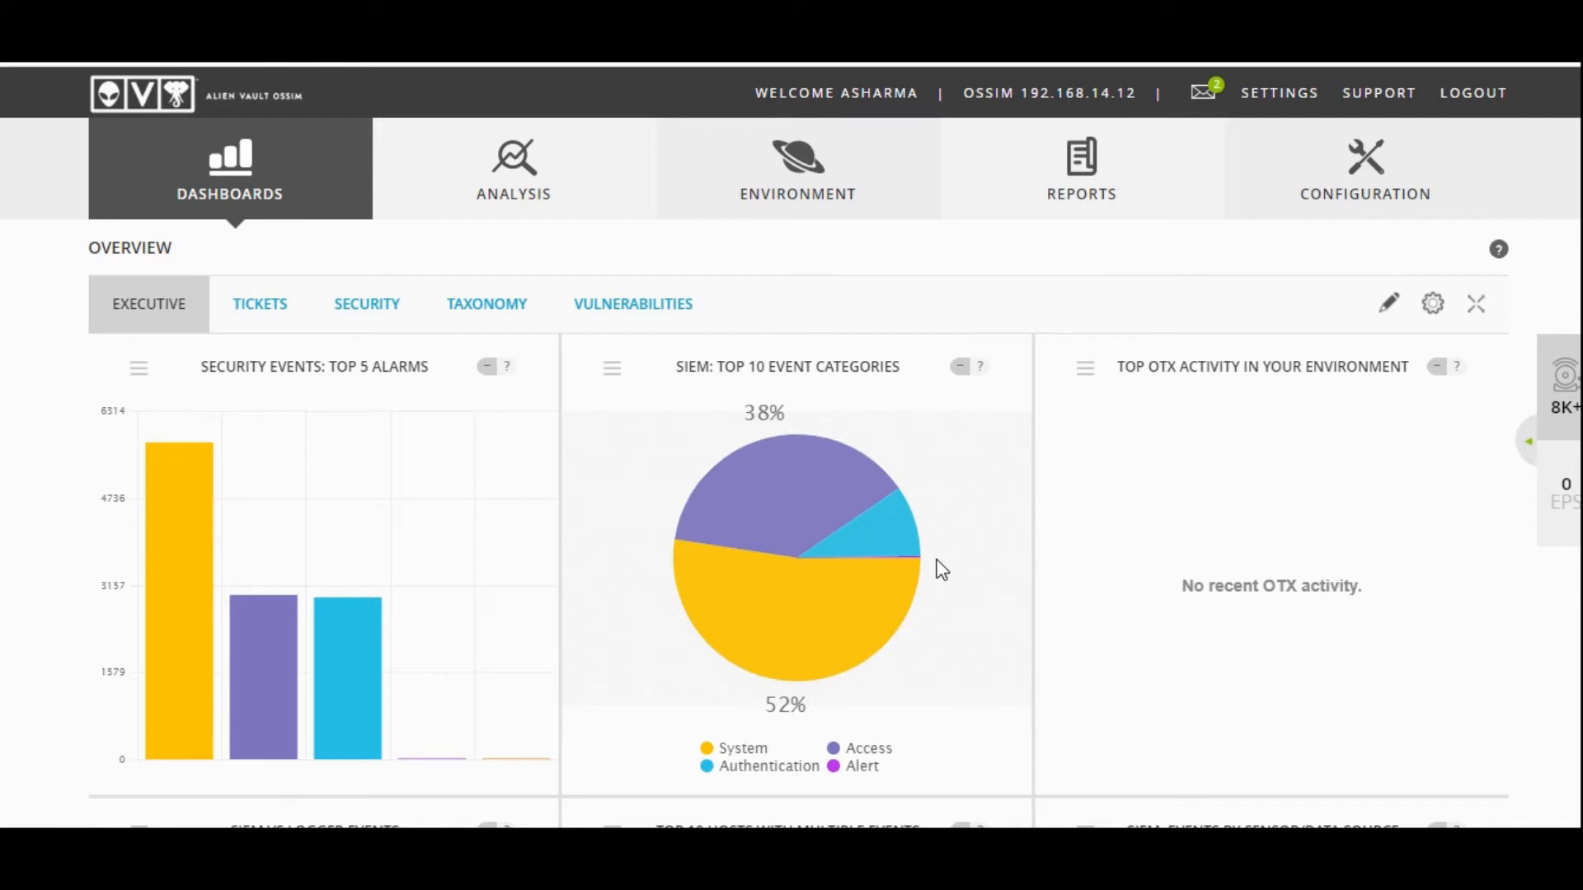
{"action": "mouse_move", "coordinate": [734, 517]}
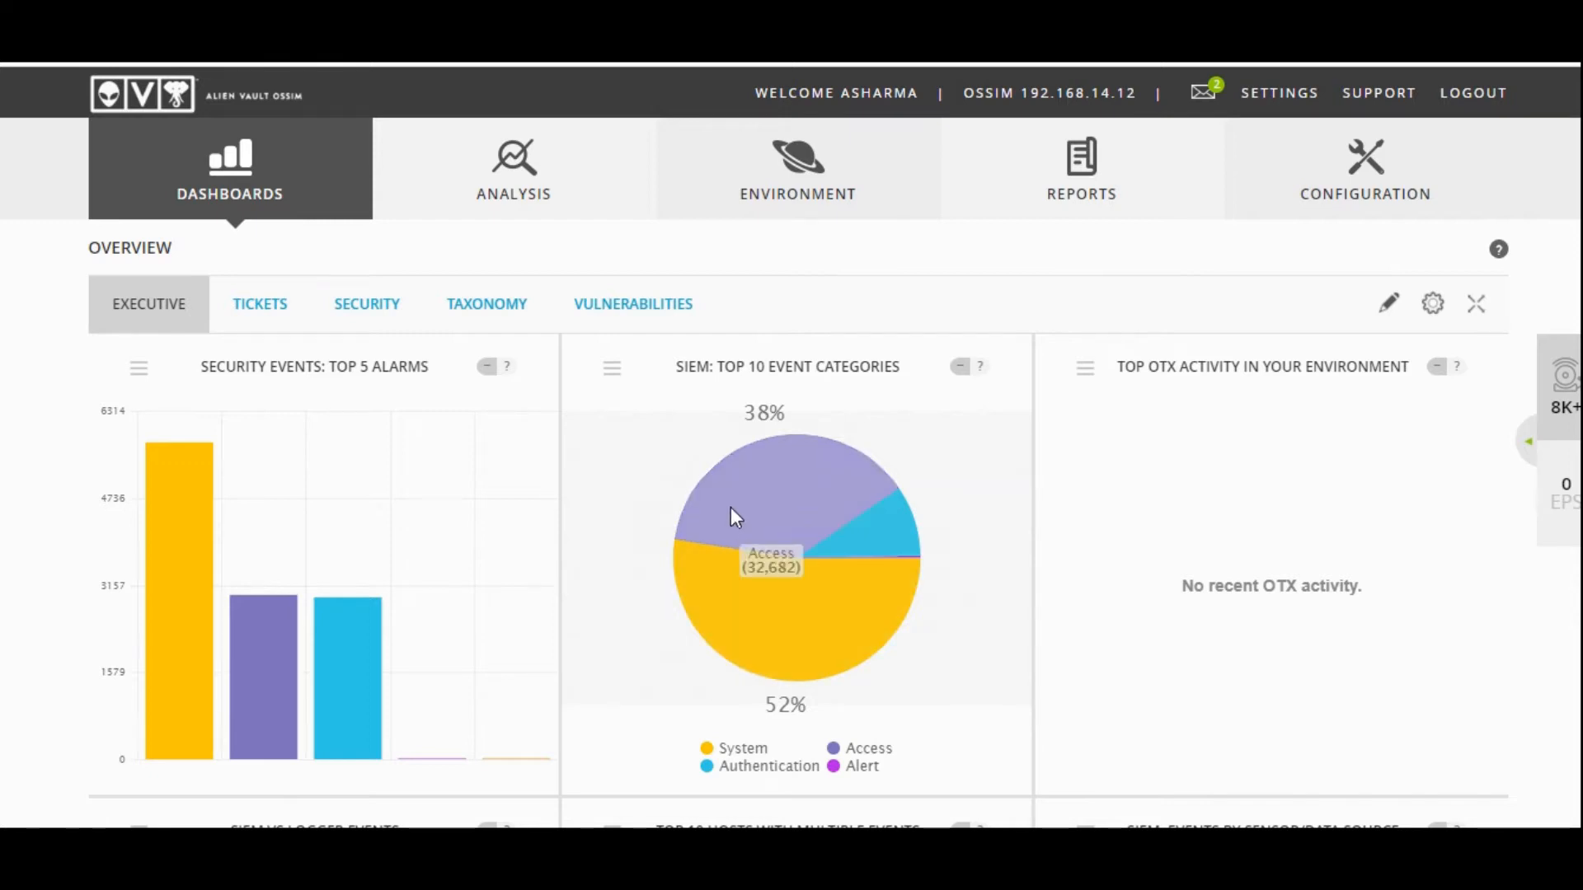
{"action": "left_click", "coordinate": [229, 168]}
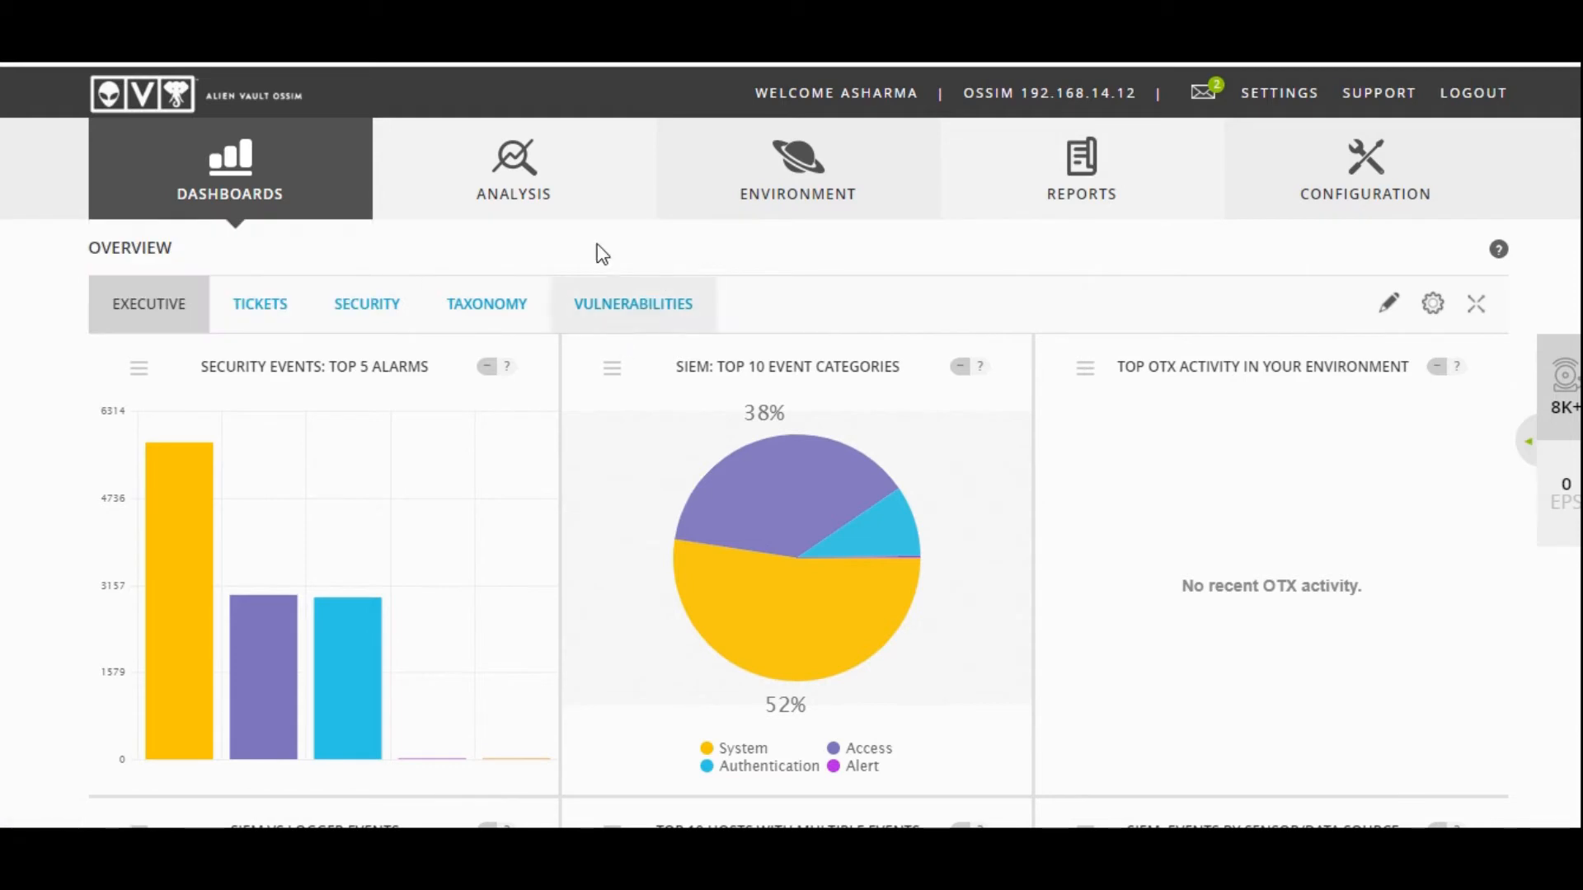
{"action": "mouse_move", "coordinate": [651, 418]}
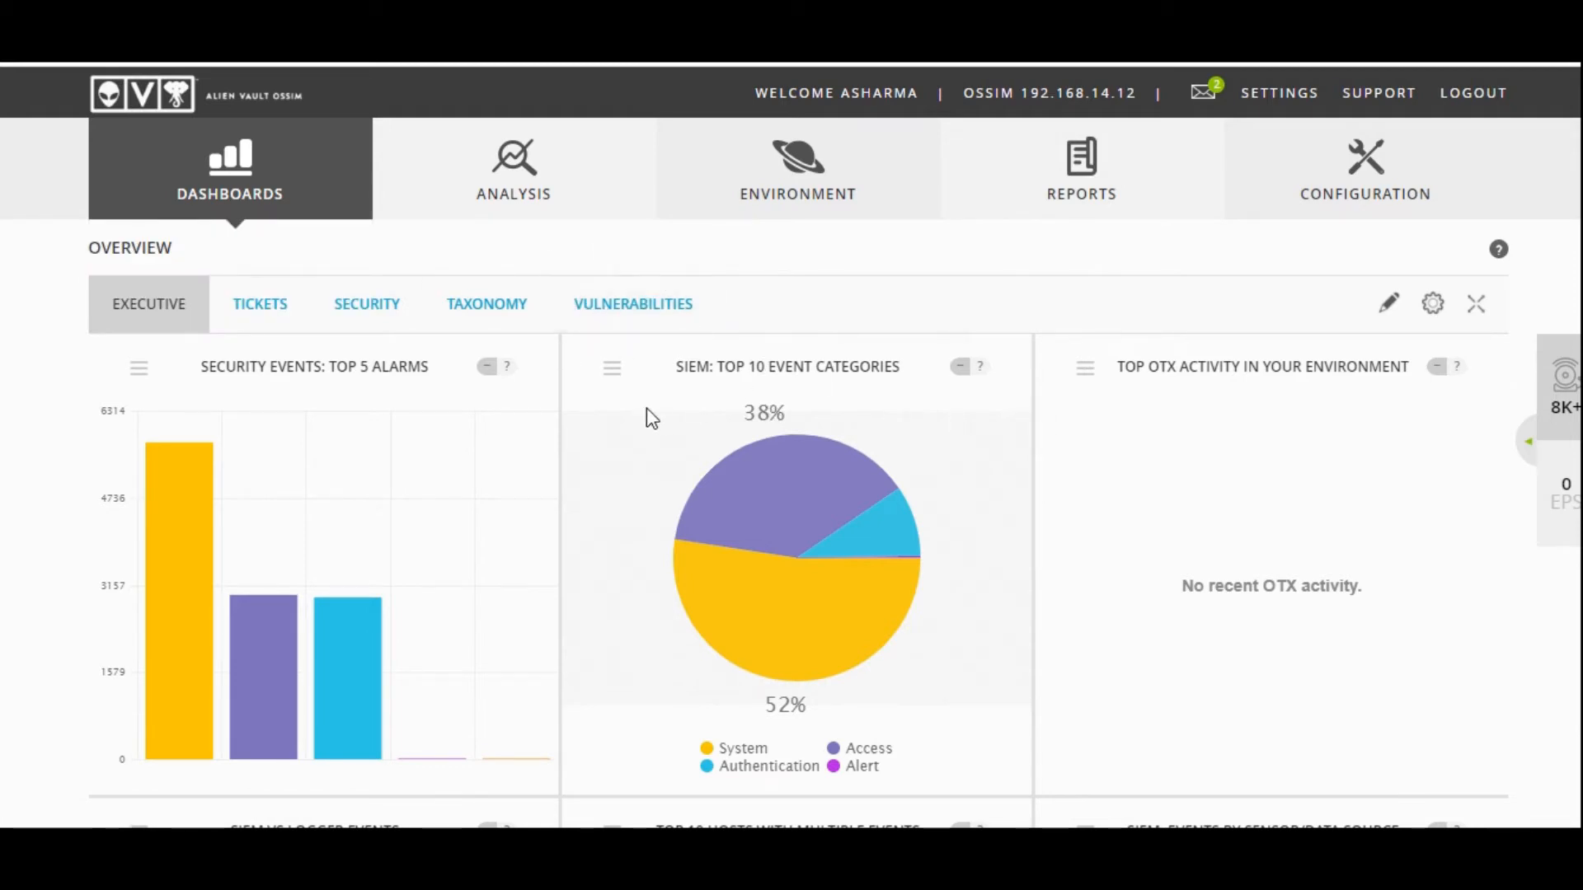
{"action": "mouse_move", "coordinate": [565, 402]}
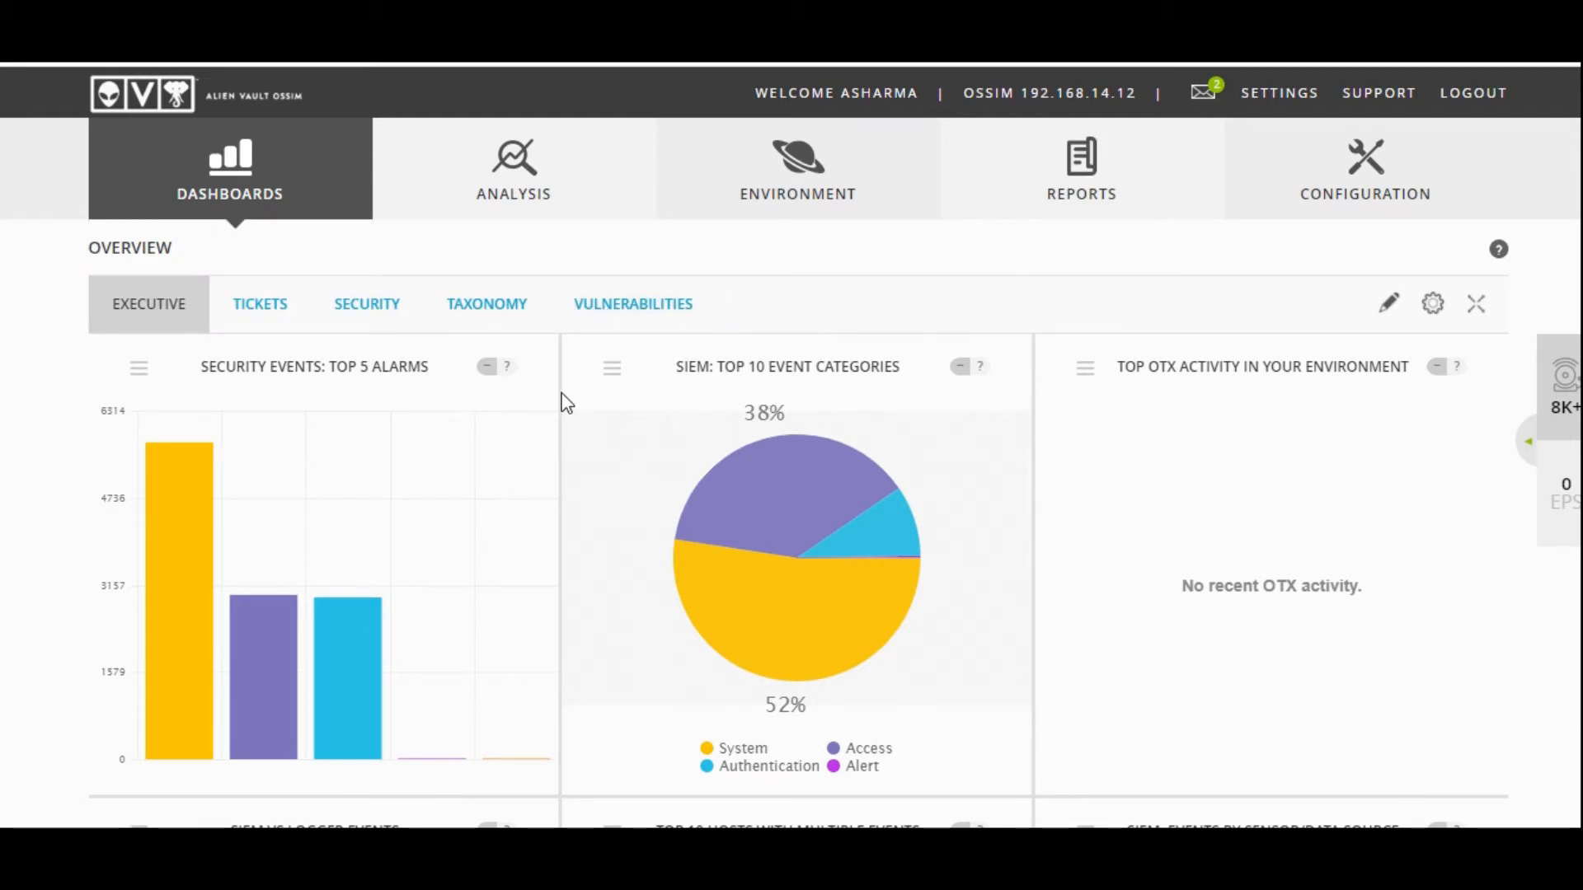
{"action": "scroll", "scroll_direction": "down", "scroll_amount": 3}
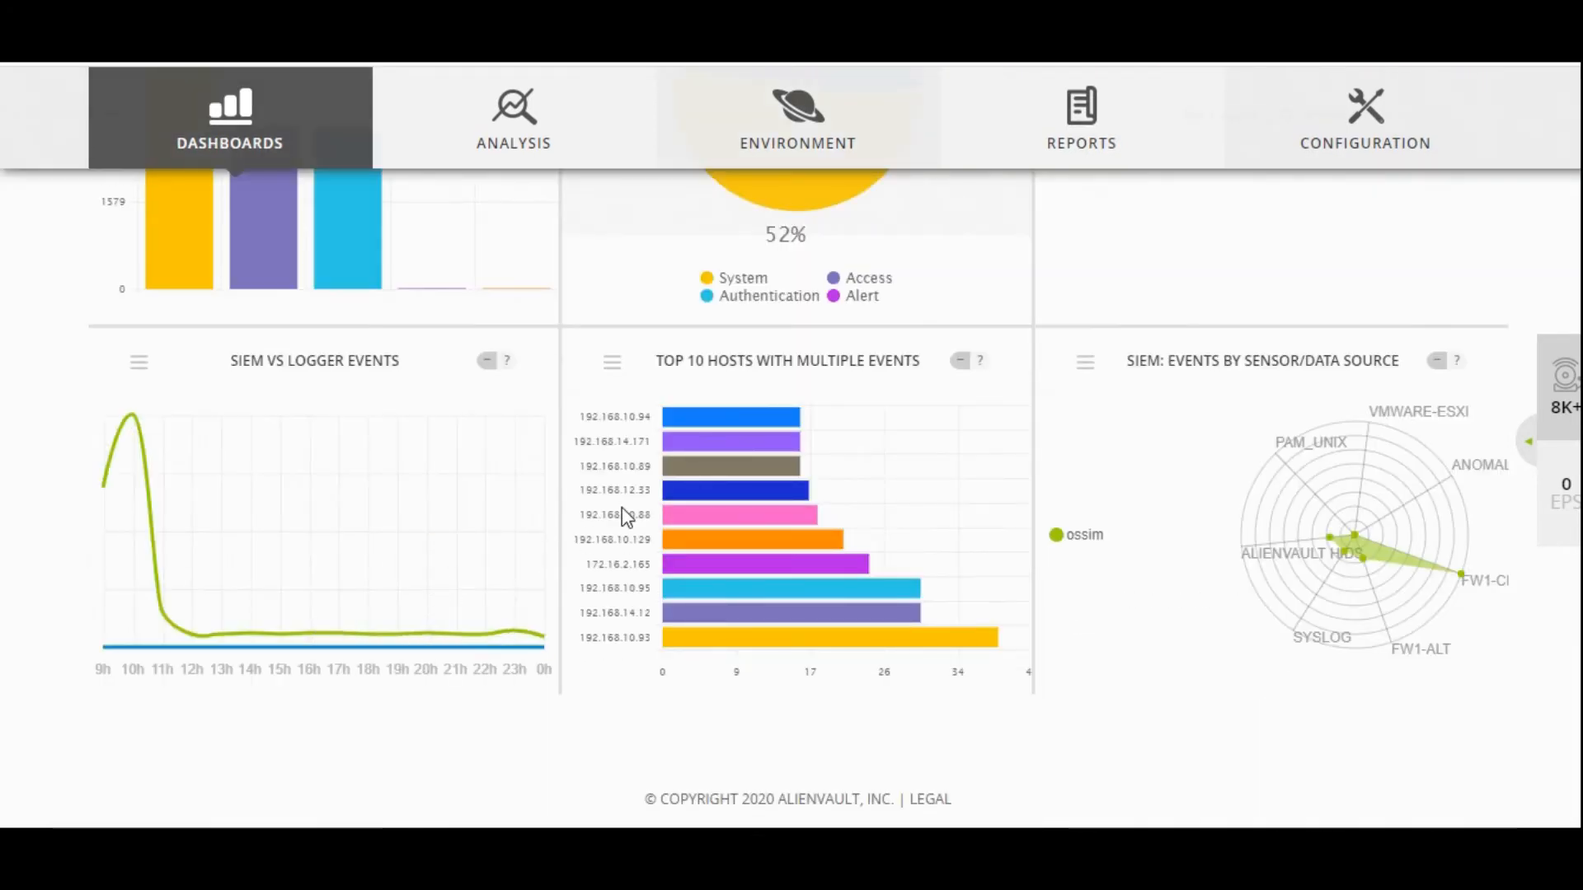
{"action": "mouse_move", "coordinate": [707, 505]}
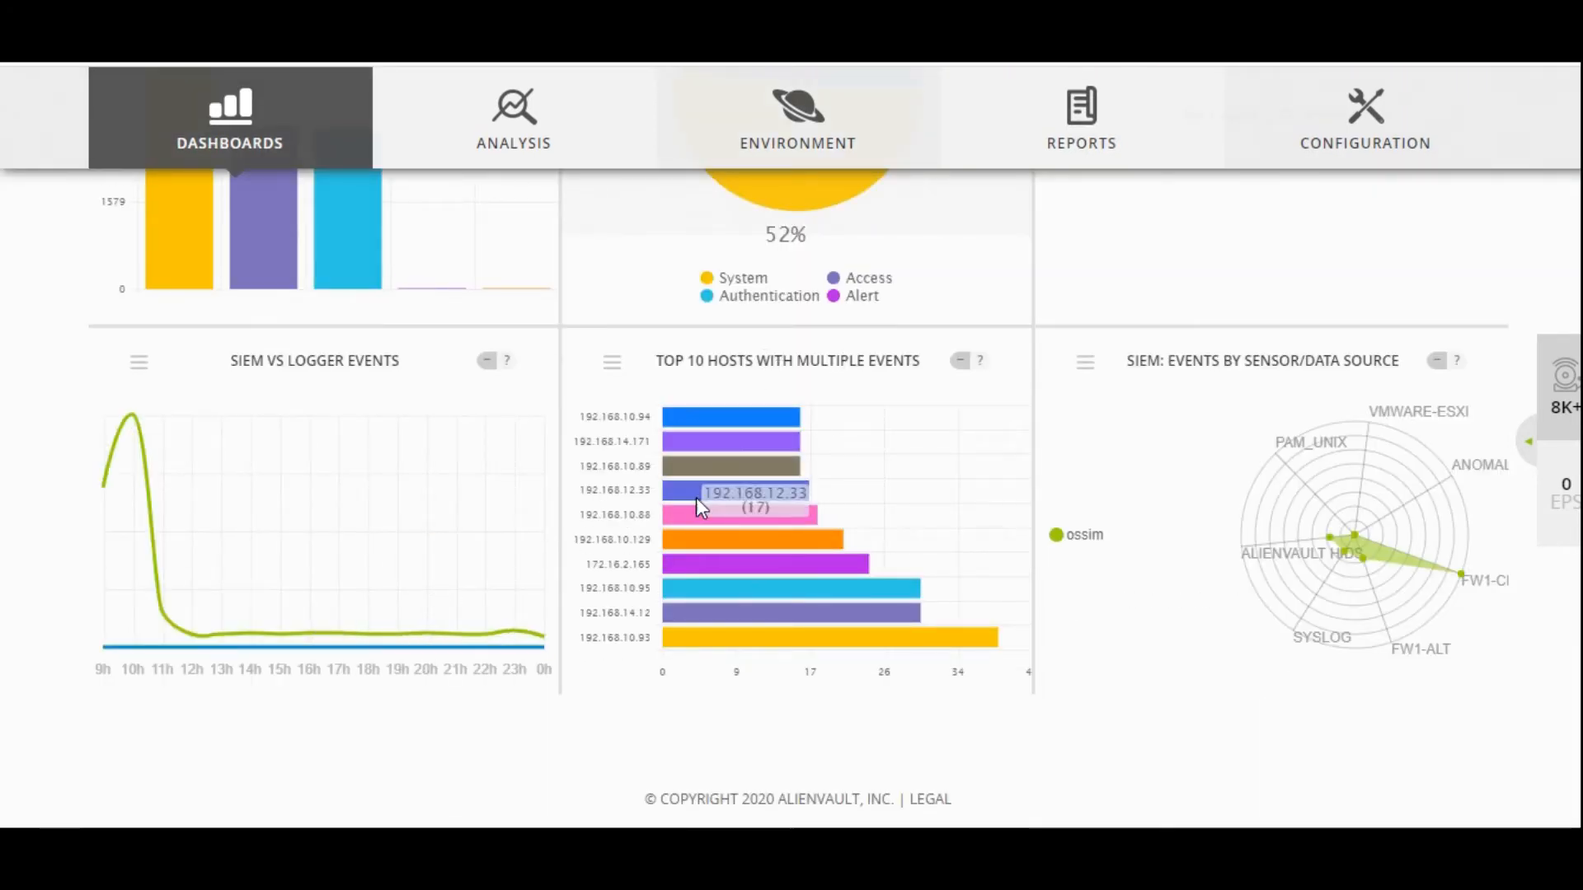
{"action": "scroll", "scroll_direction": "up", "scroll_amount": 3}
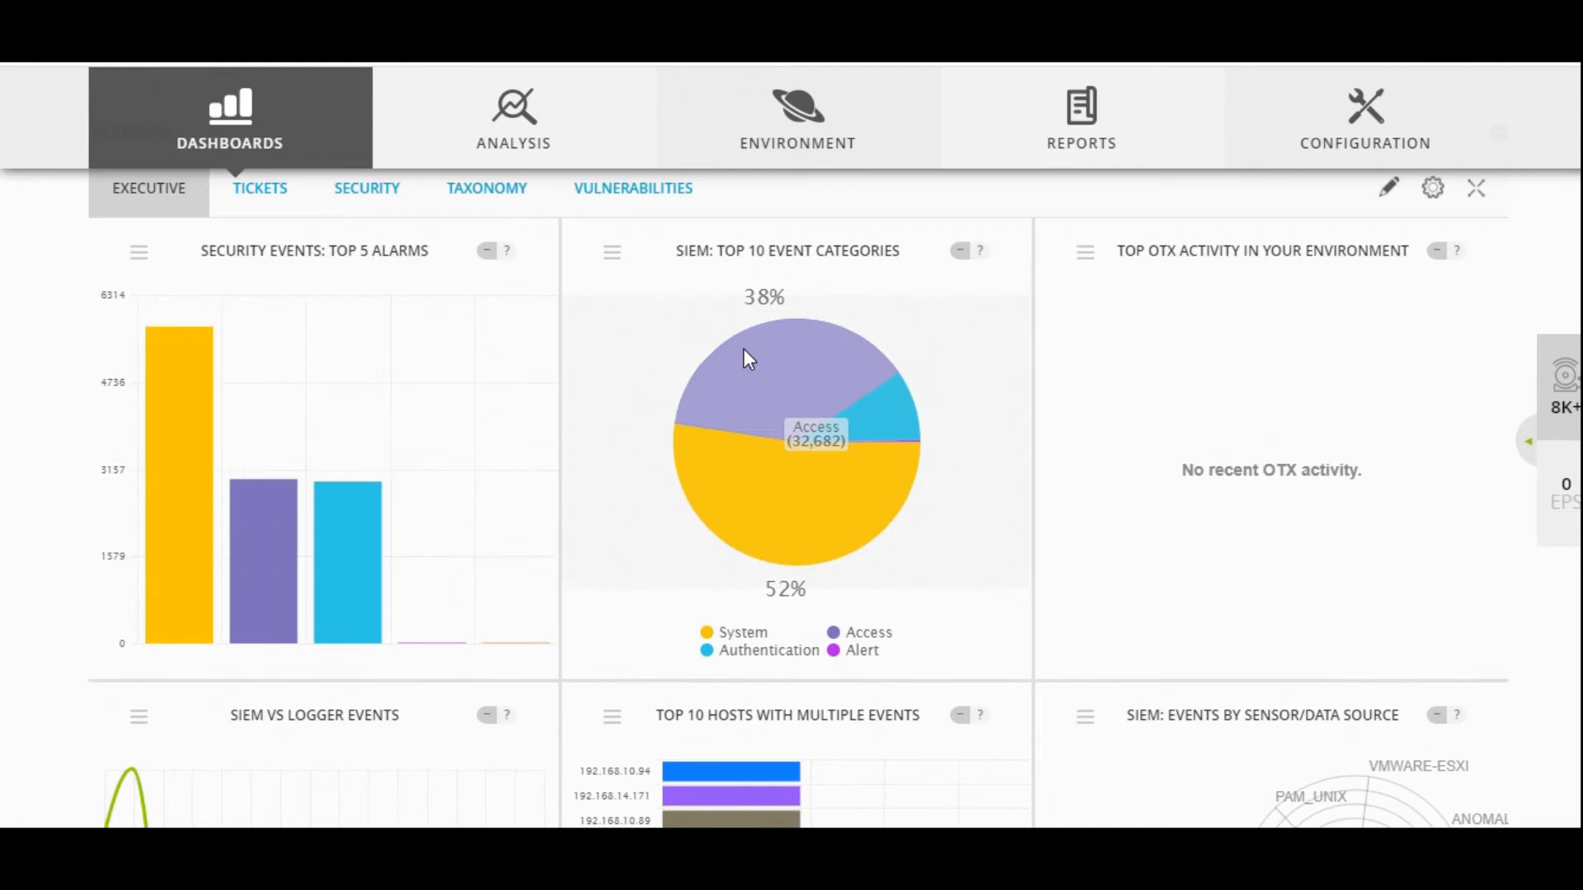
{"action": "mouse_move", "coordinate": [835, 578]}
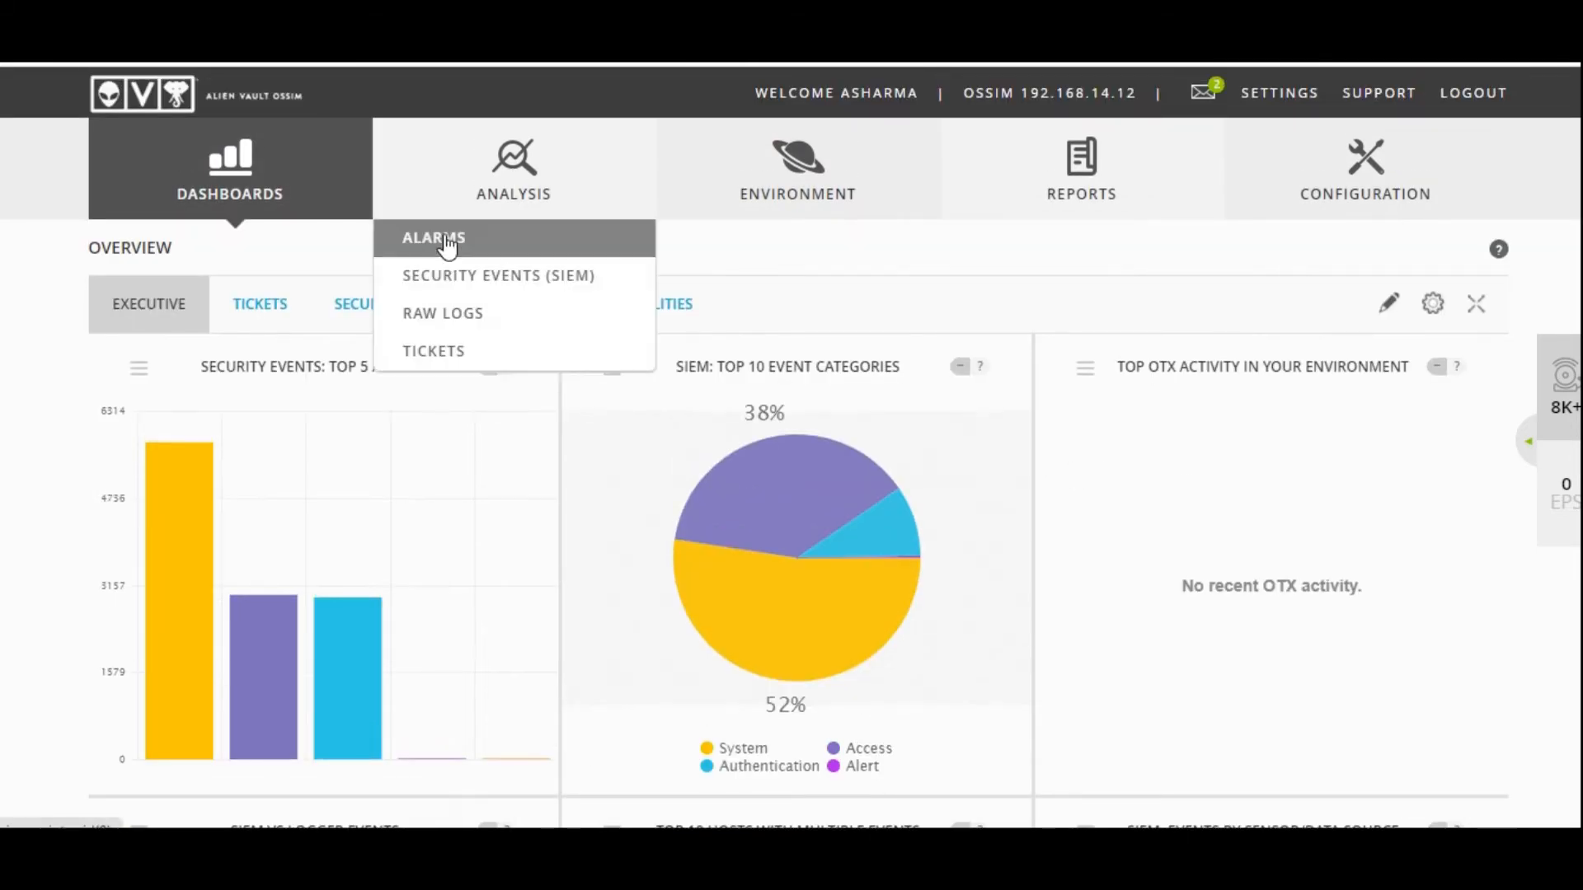
- Open Analysis > Alarms and browse the 8,856 open low-risk SSH brute-force alarms
{"action": "left_click", "coordinate": [433, 238]}
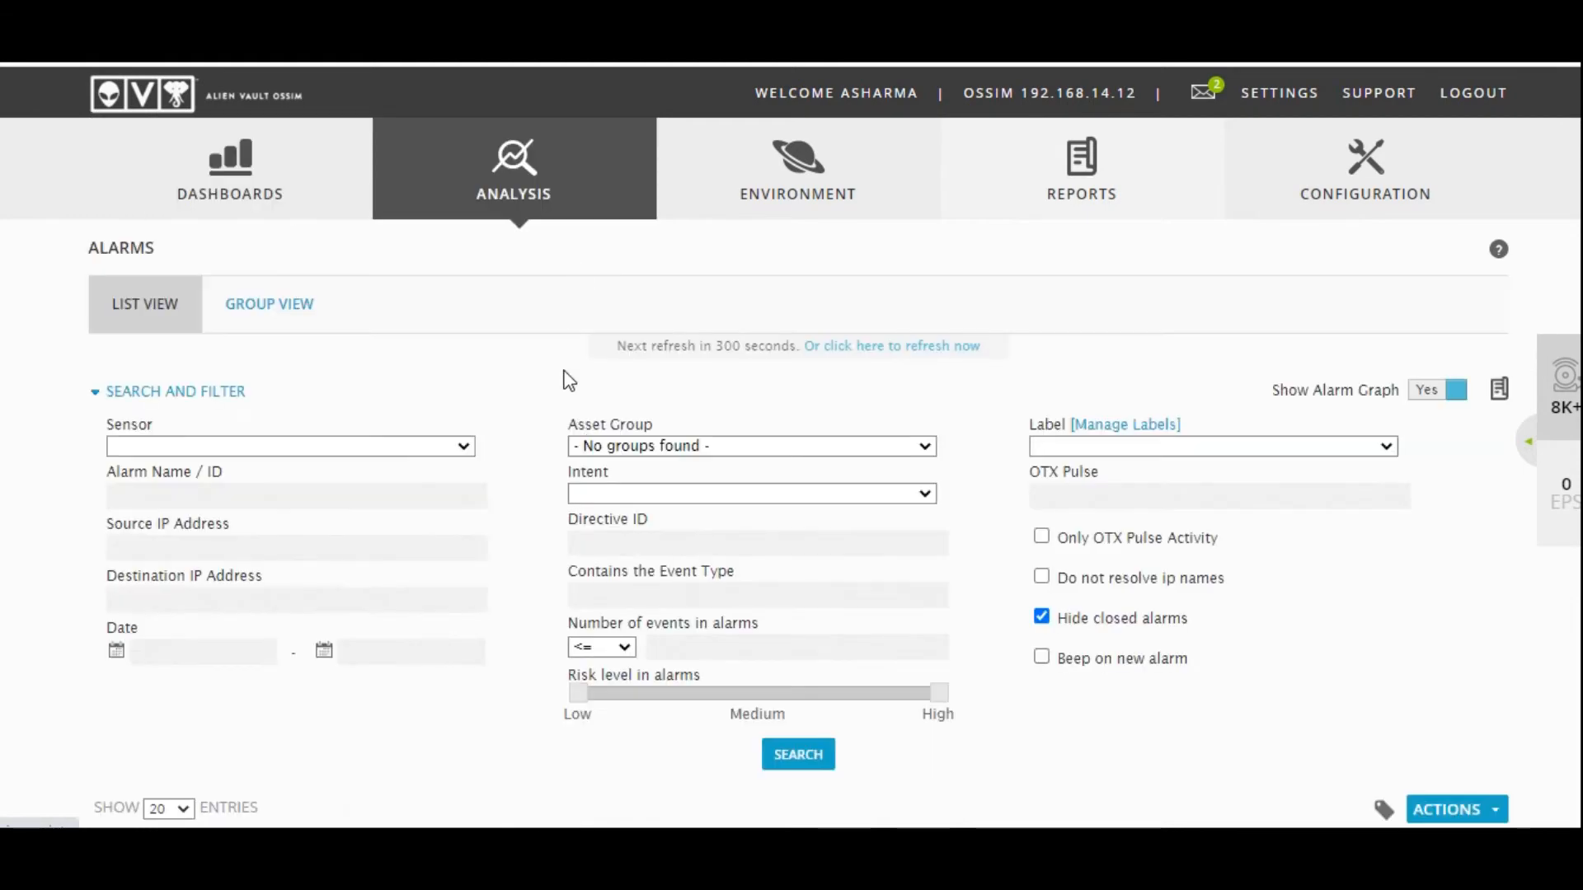
{"action": "scroll", "scroll_direction": "down", "scroll_amount": 3}
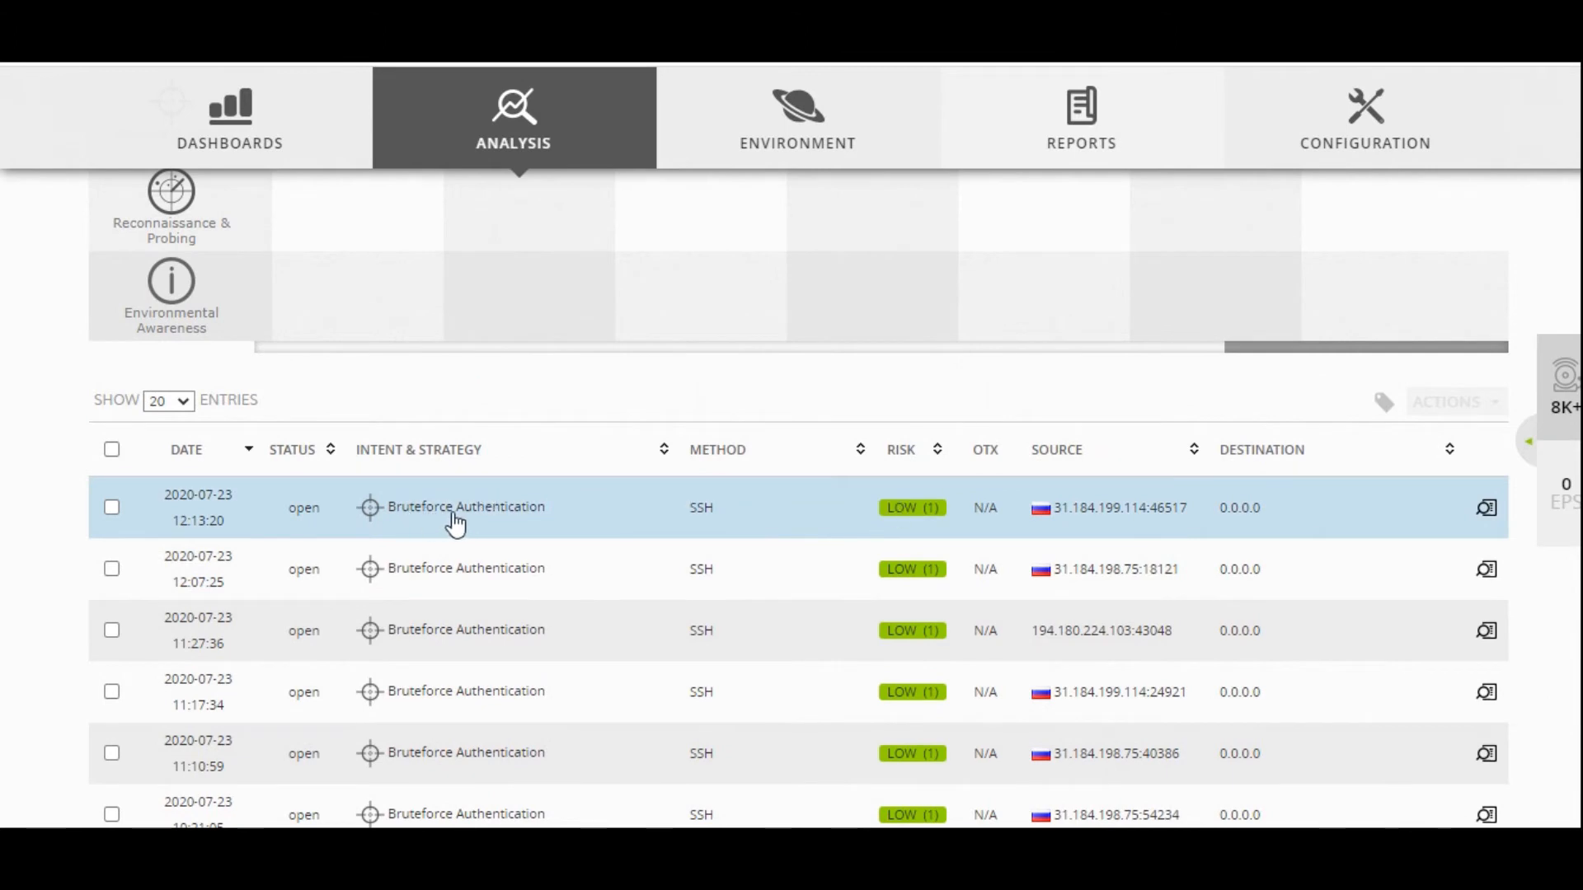
{"action": "mouse_move", "coordinate": [475, 520]}
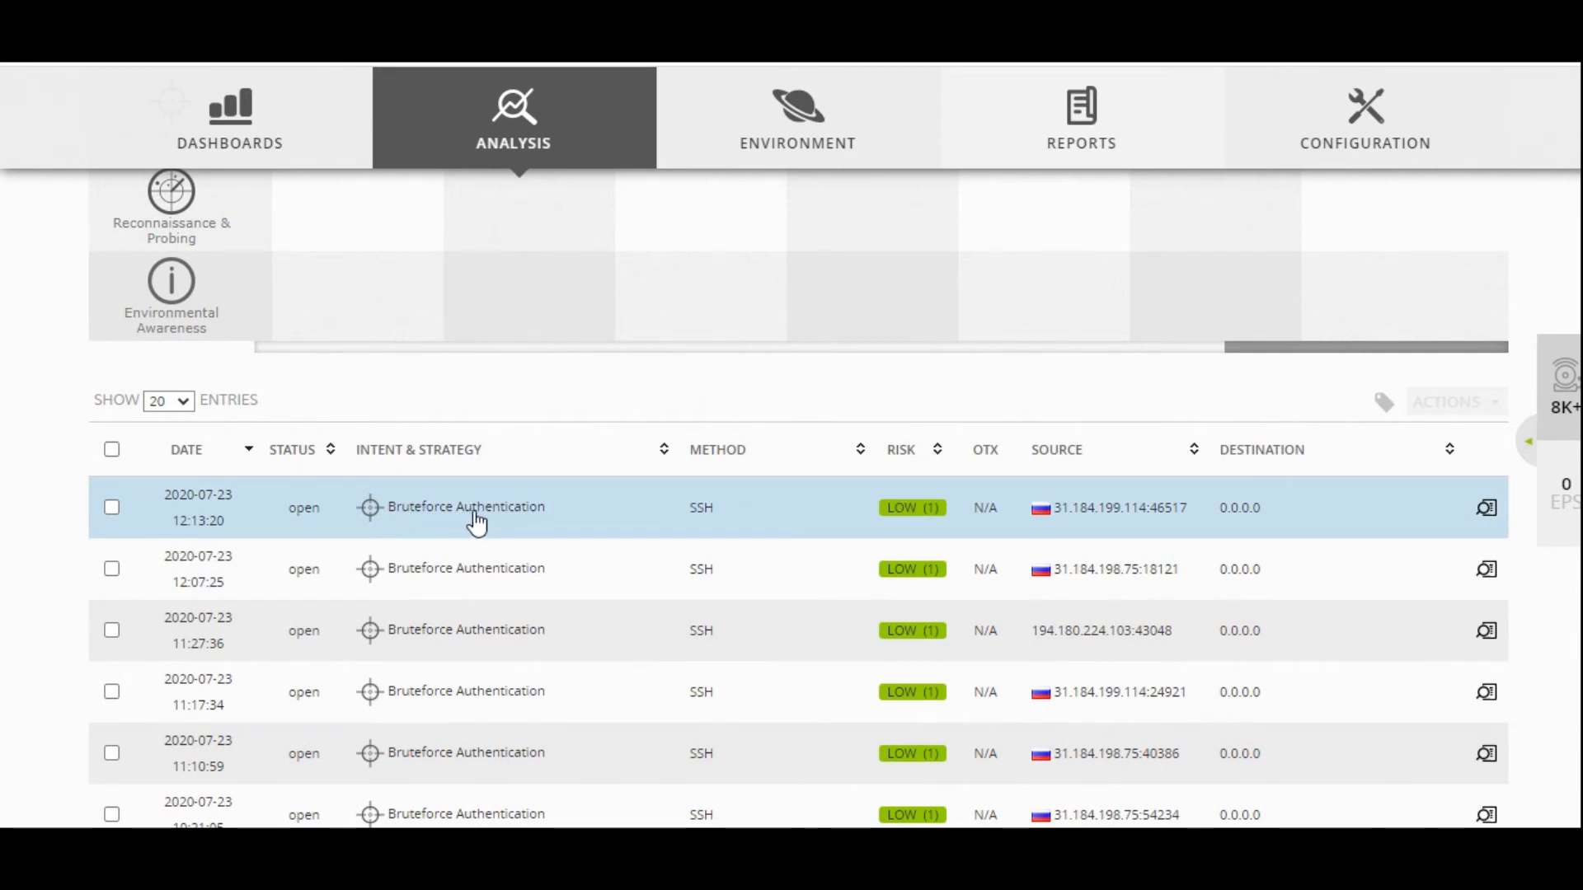
{"action": "mouse_move", "coordinate": [1053, 525]}
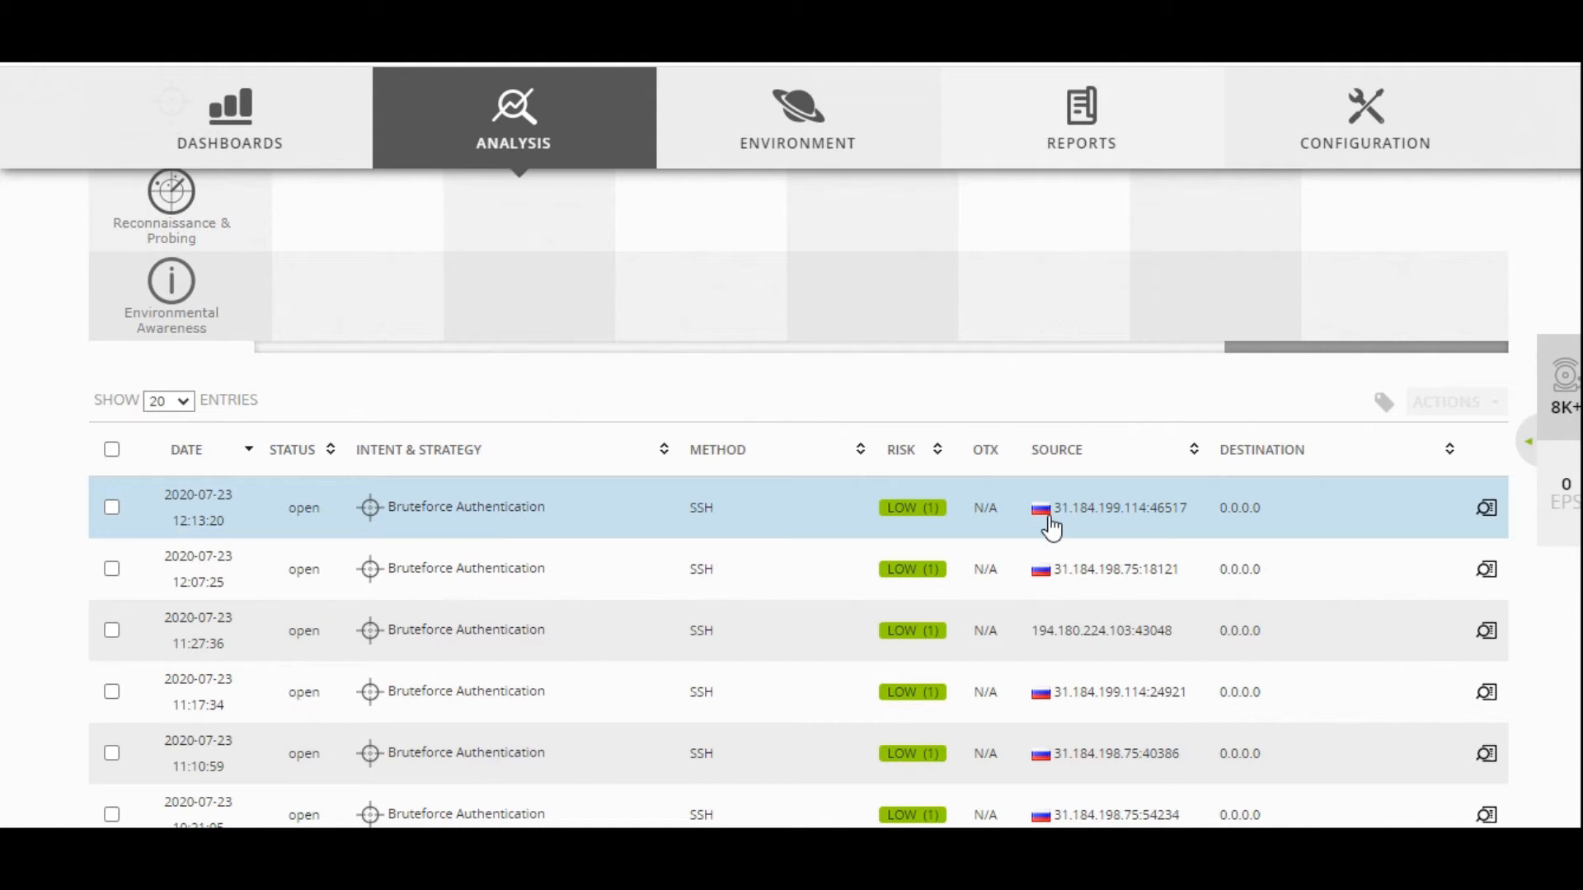
{"action": "mouse_move", "coordinate": [490, 530]}
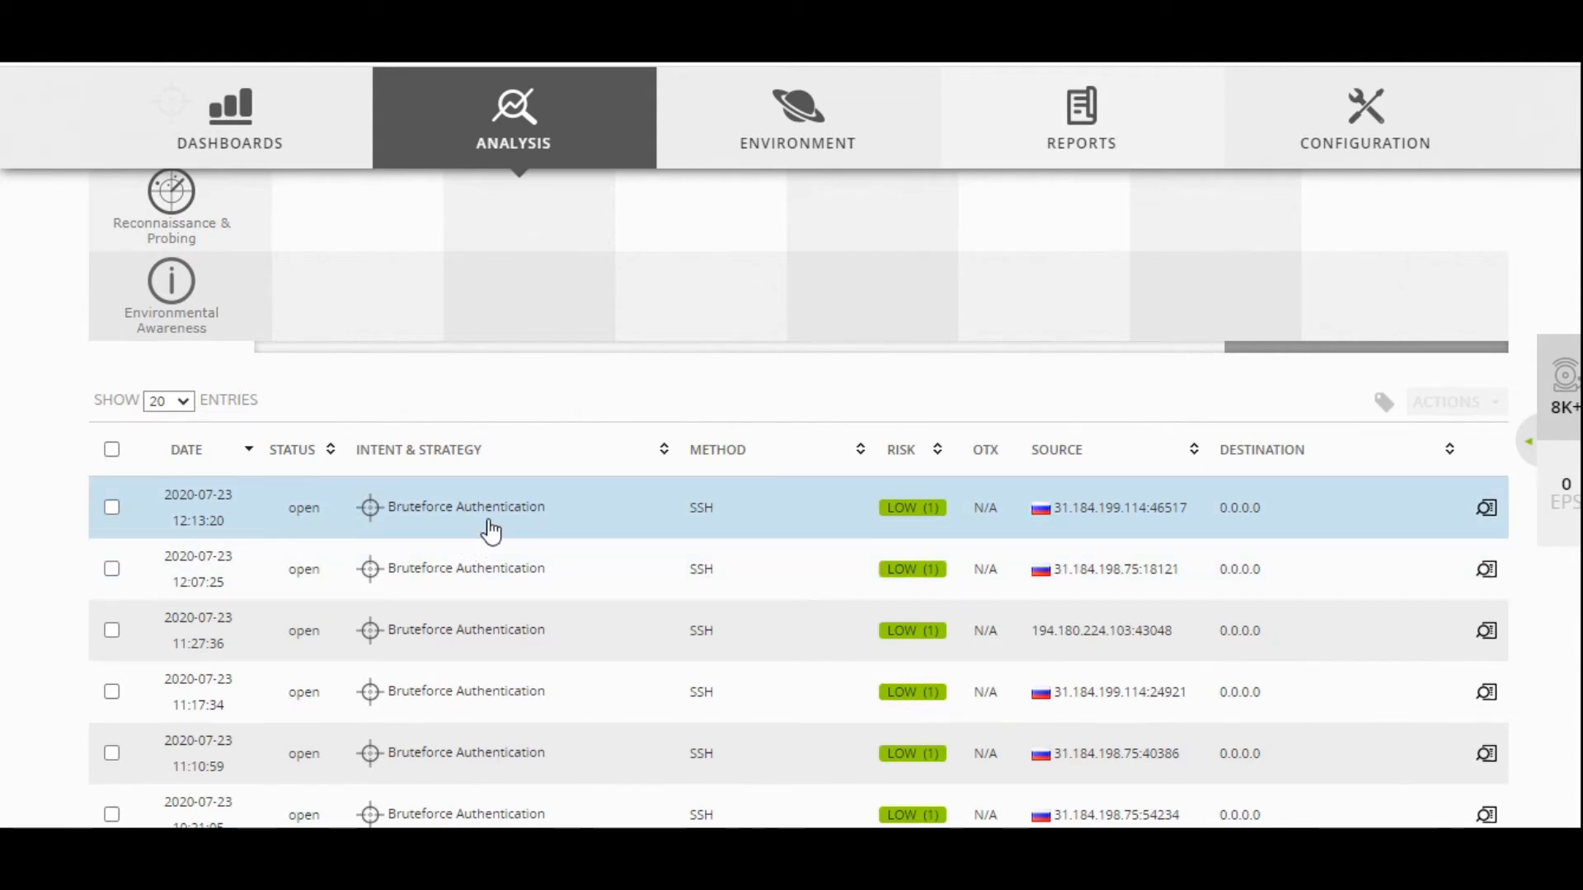
{"action": "scroll", "scroll_direction": "down", "scroll_amount": 3}
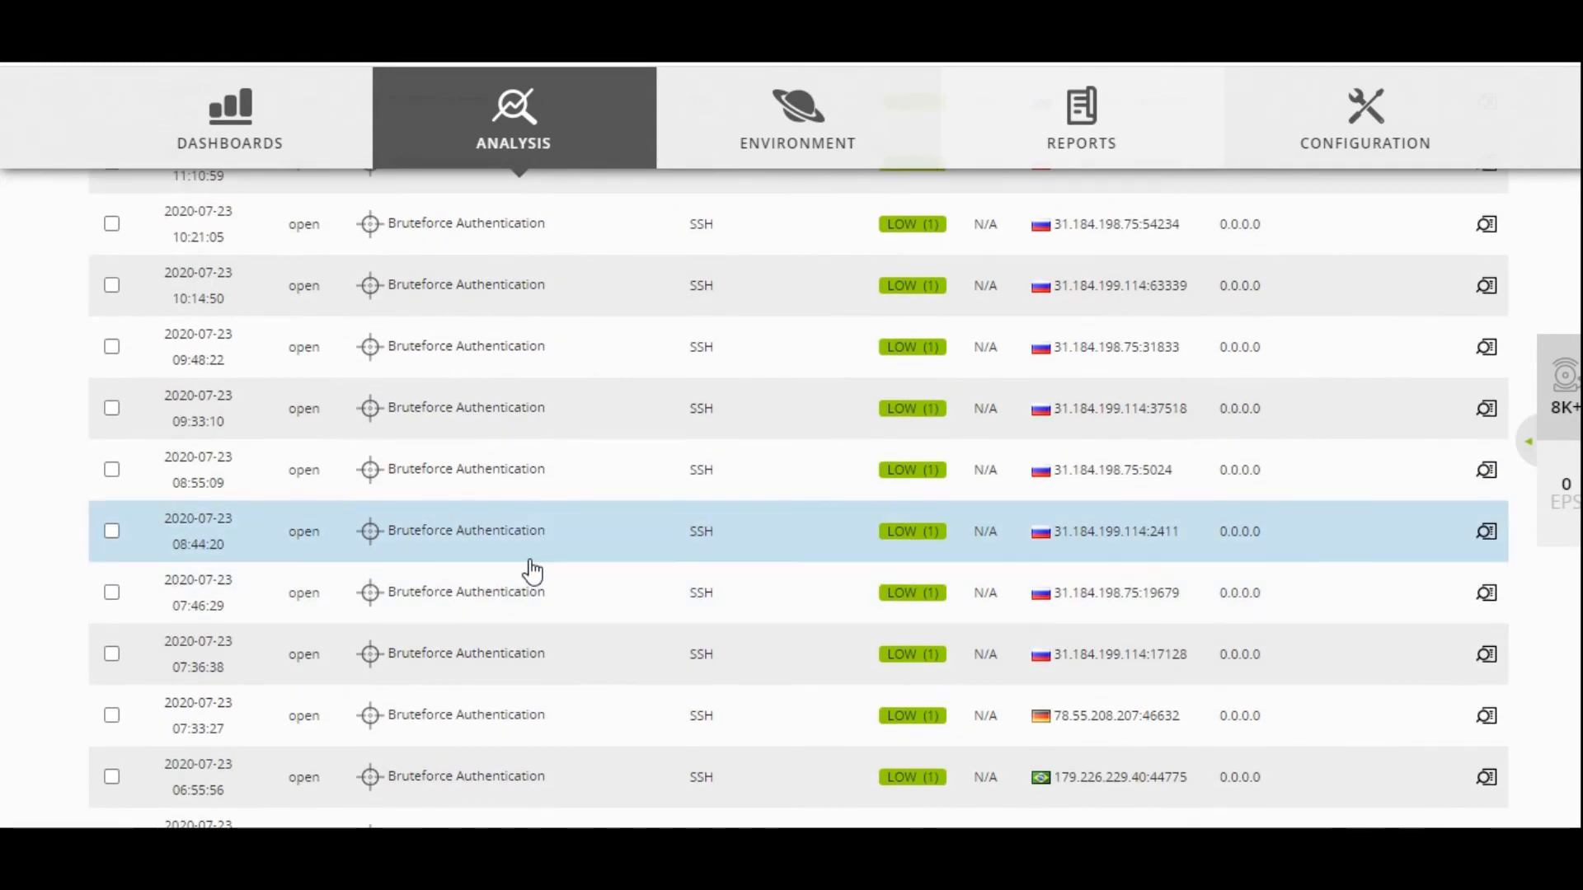
{"action": "scroll", "scroll_direction": "down", "scroll_amount": 3}
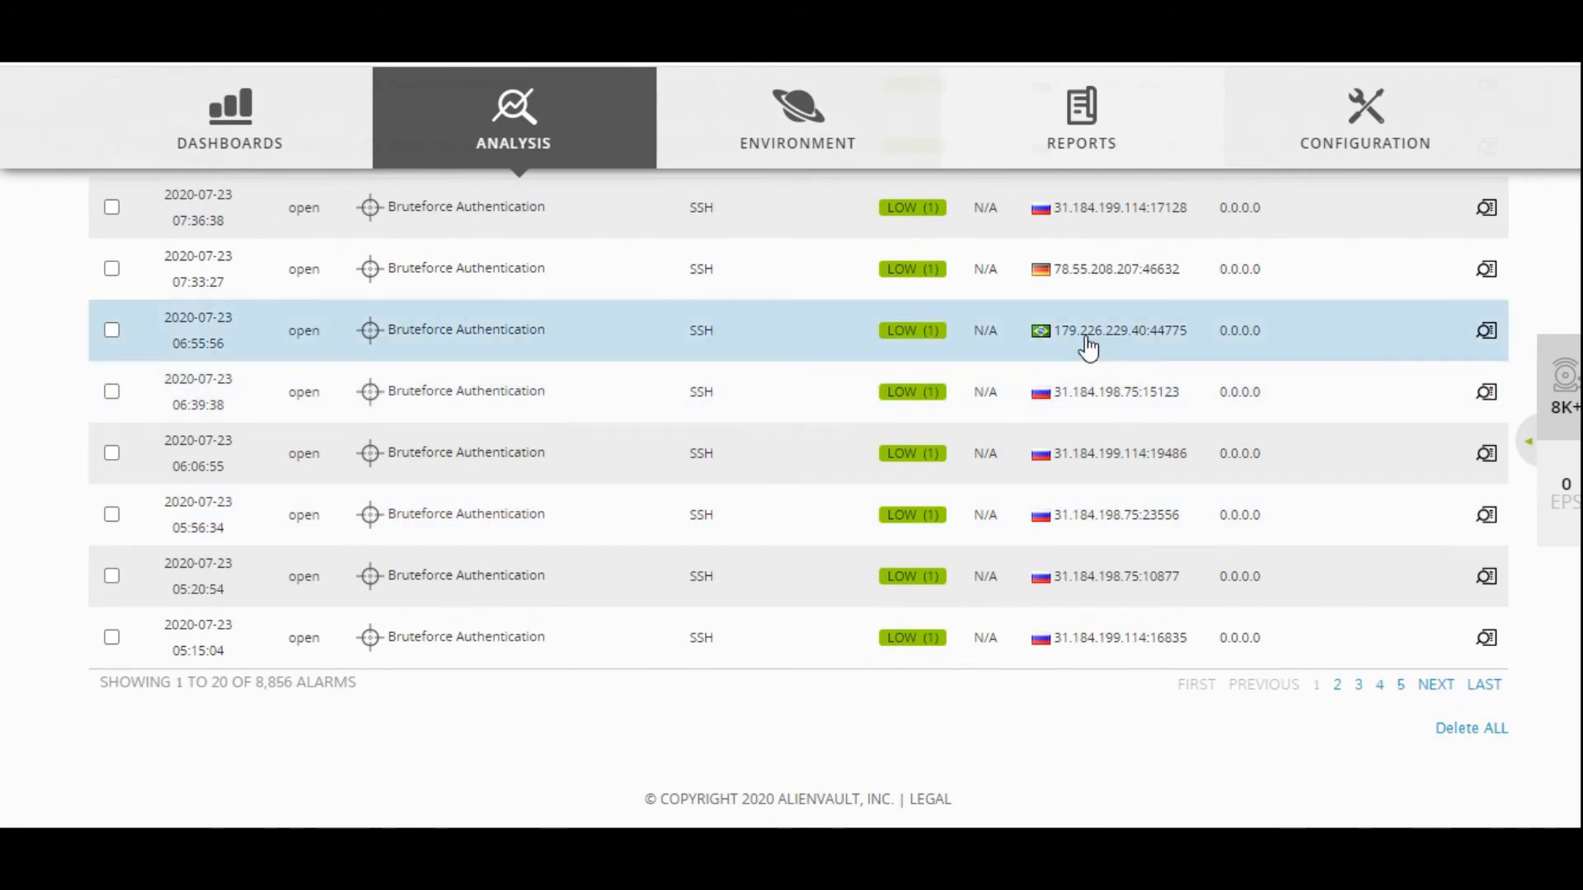
{"action": "scroll", "scroll_direction": "up", "scroll_amount": 3}
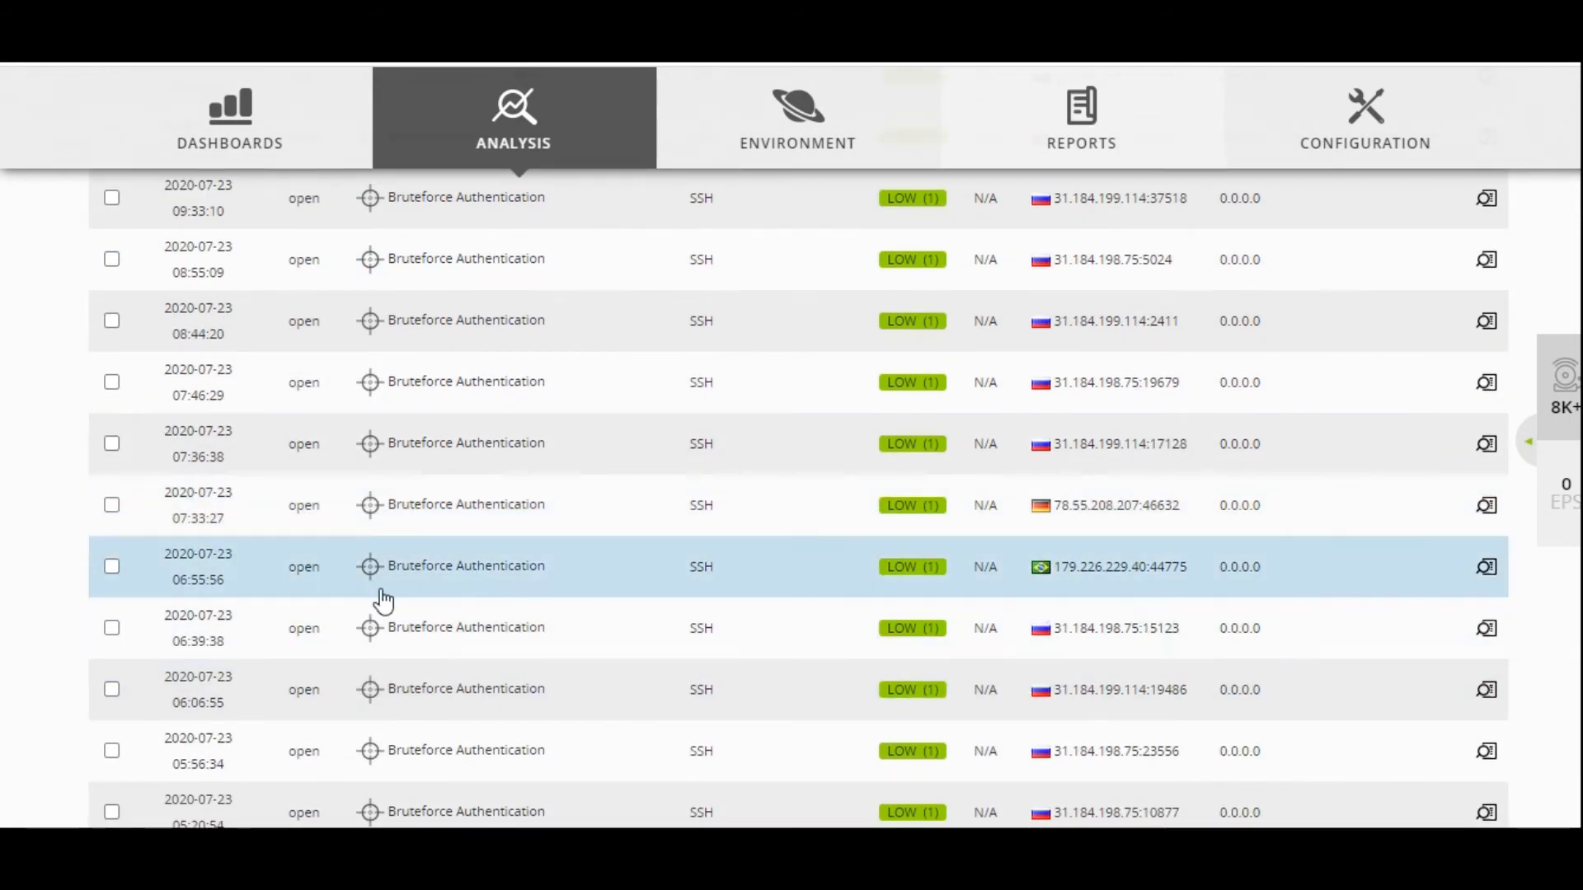
{"action": "scroll", "scroll_direction": "up", "scroll_amount": 3}
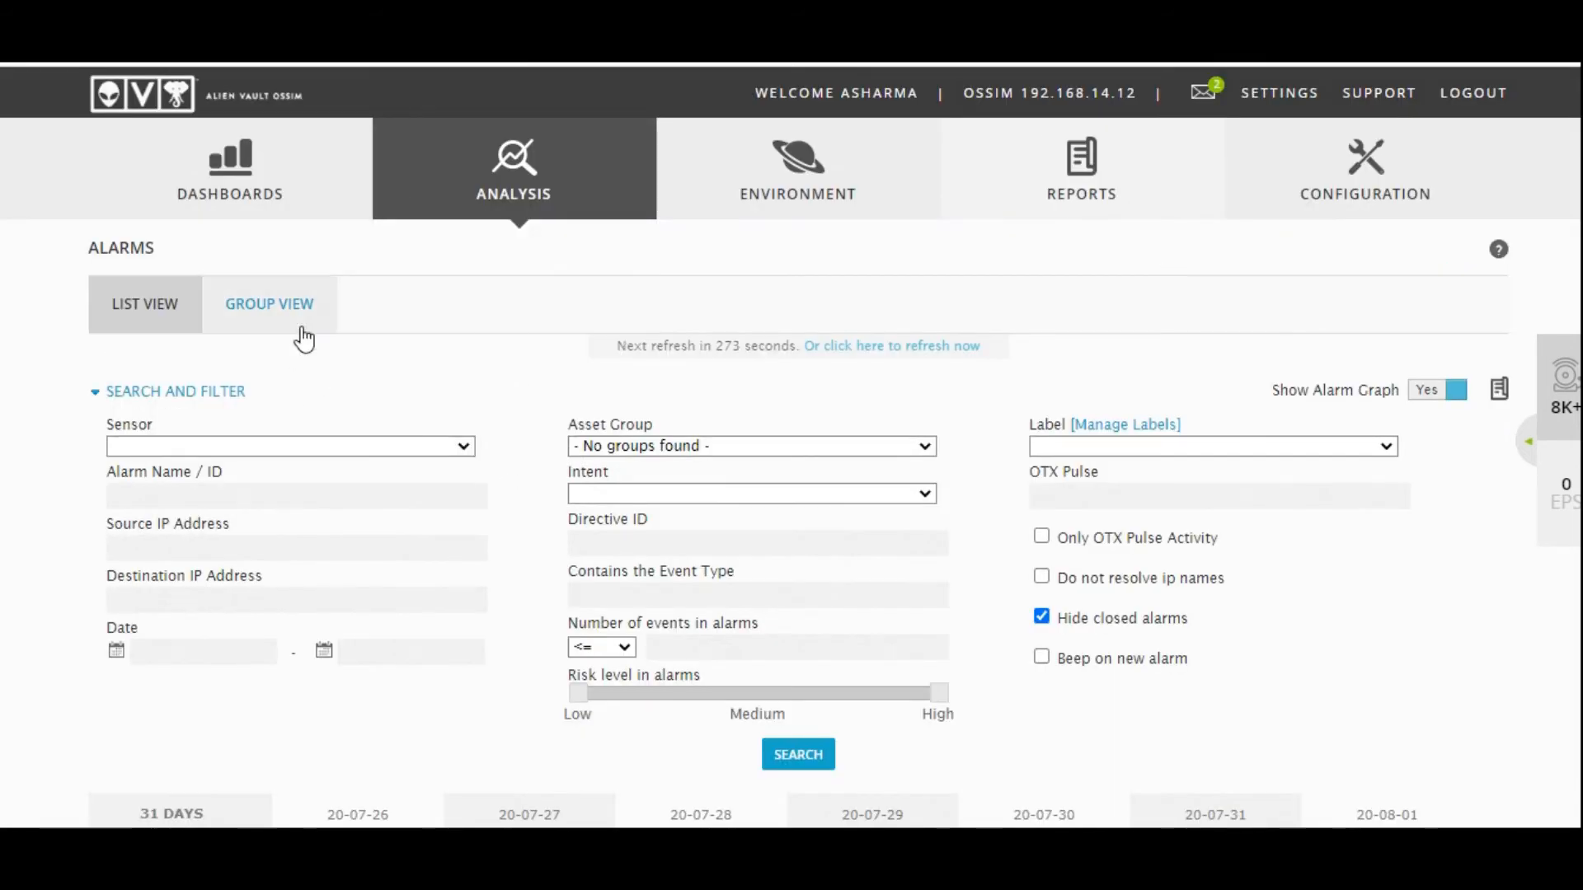
- Switch to Group View and browse the groups, led by SSH brute-force with 2,978 alarms
{"action": "left_click", "coordinate": [269, 304]}
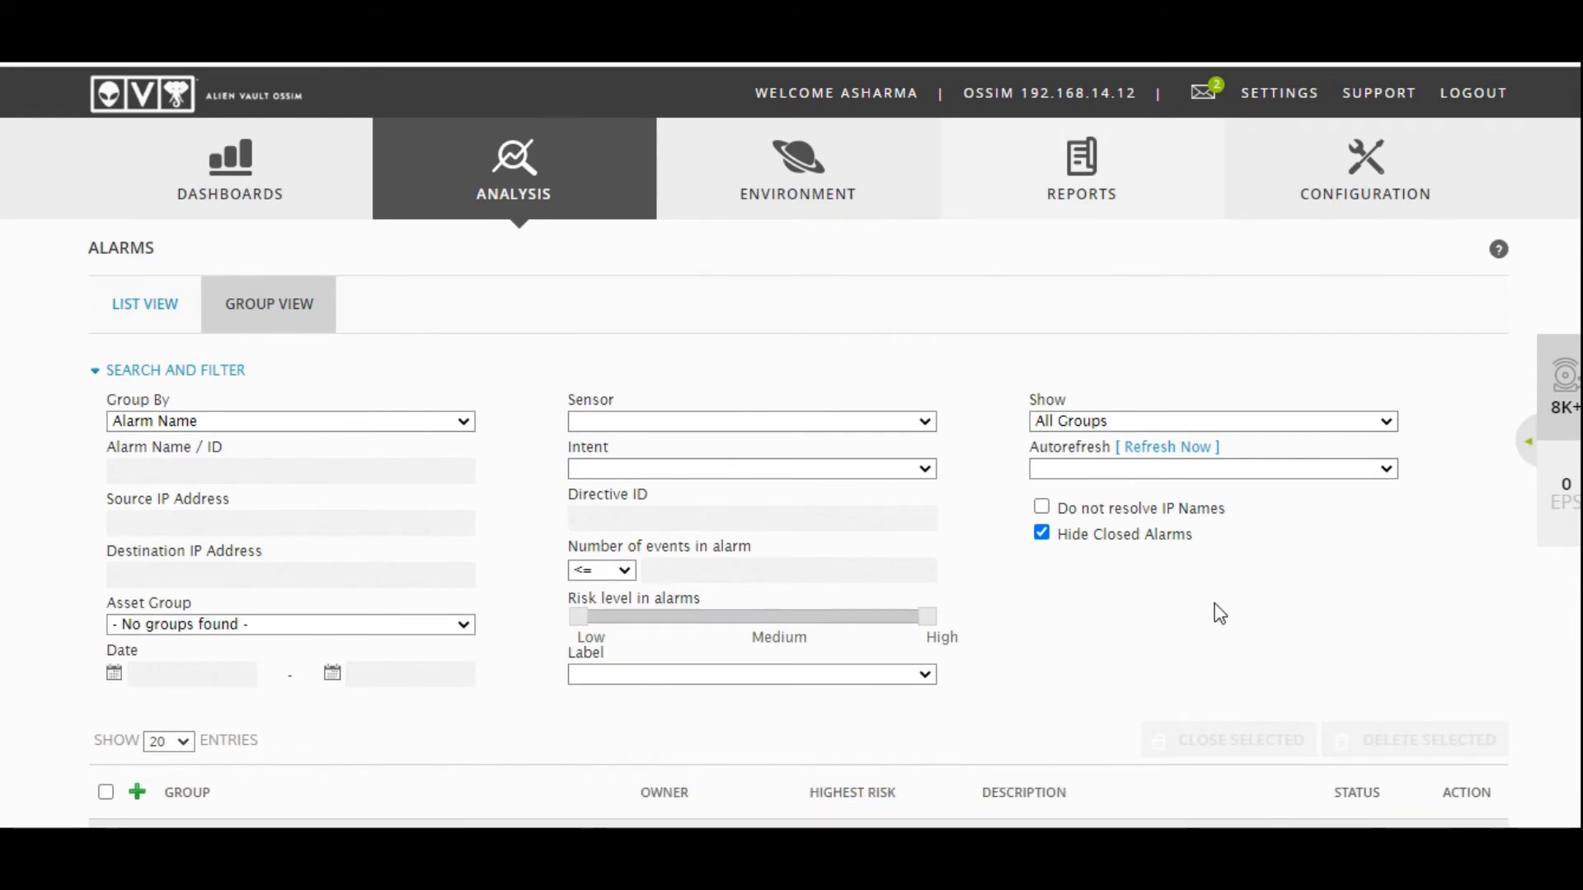
{"action": "scroll", "scroll_direction": "down", "scroll_amount": 3}
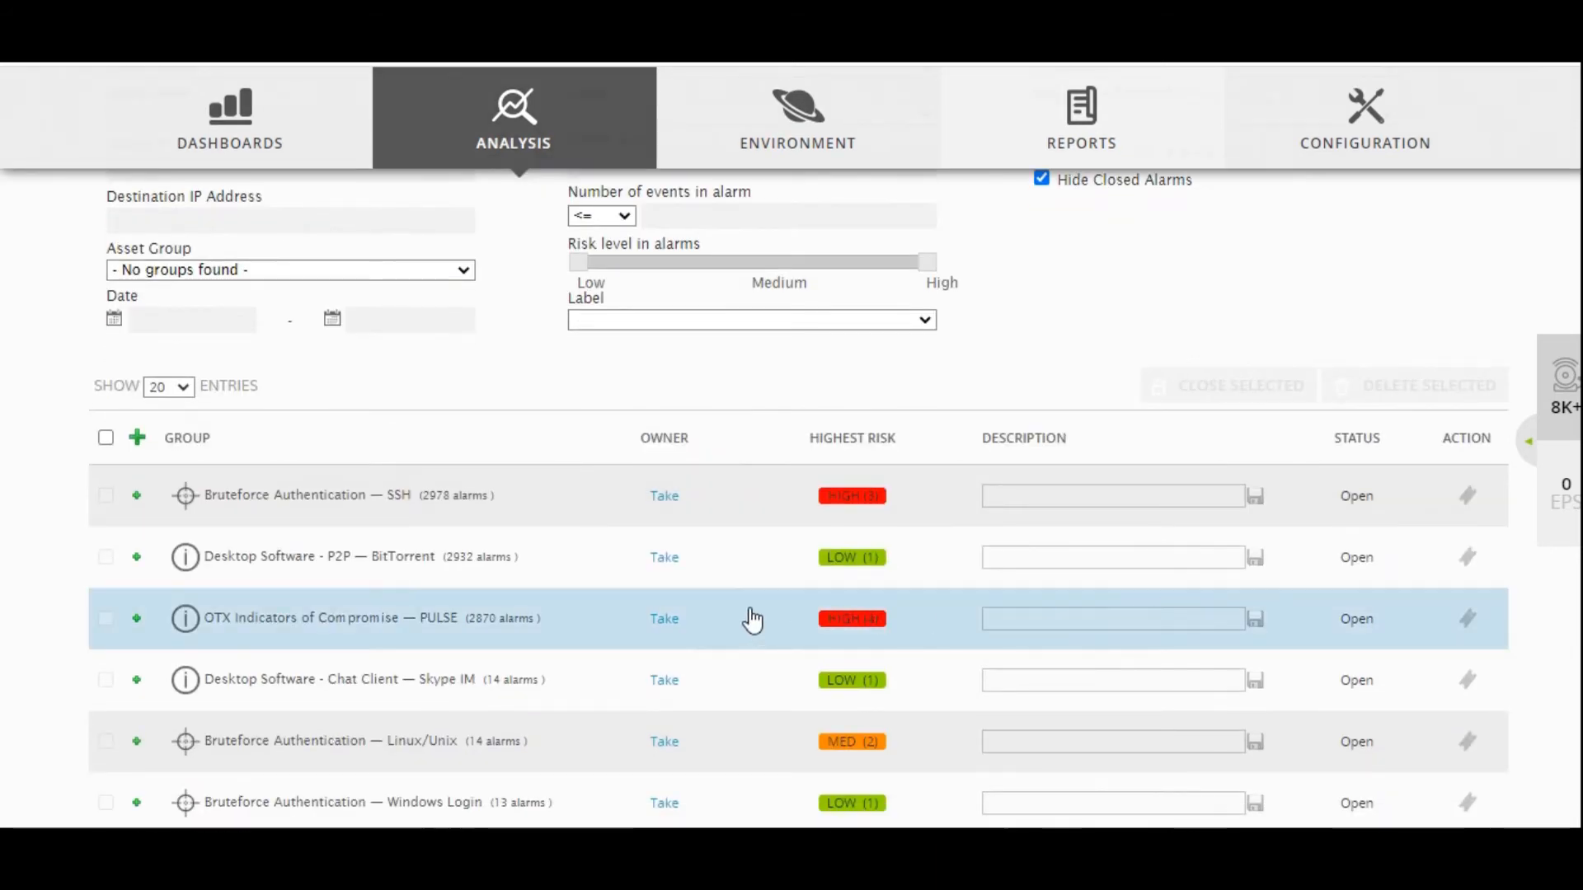
{"action": "mouse_move", "coordinate": [642, 603]}
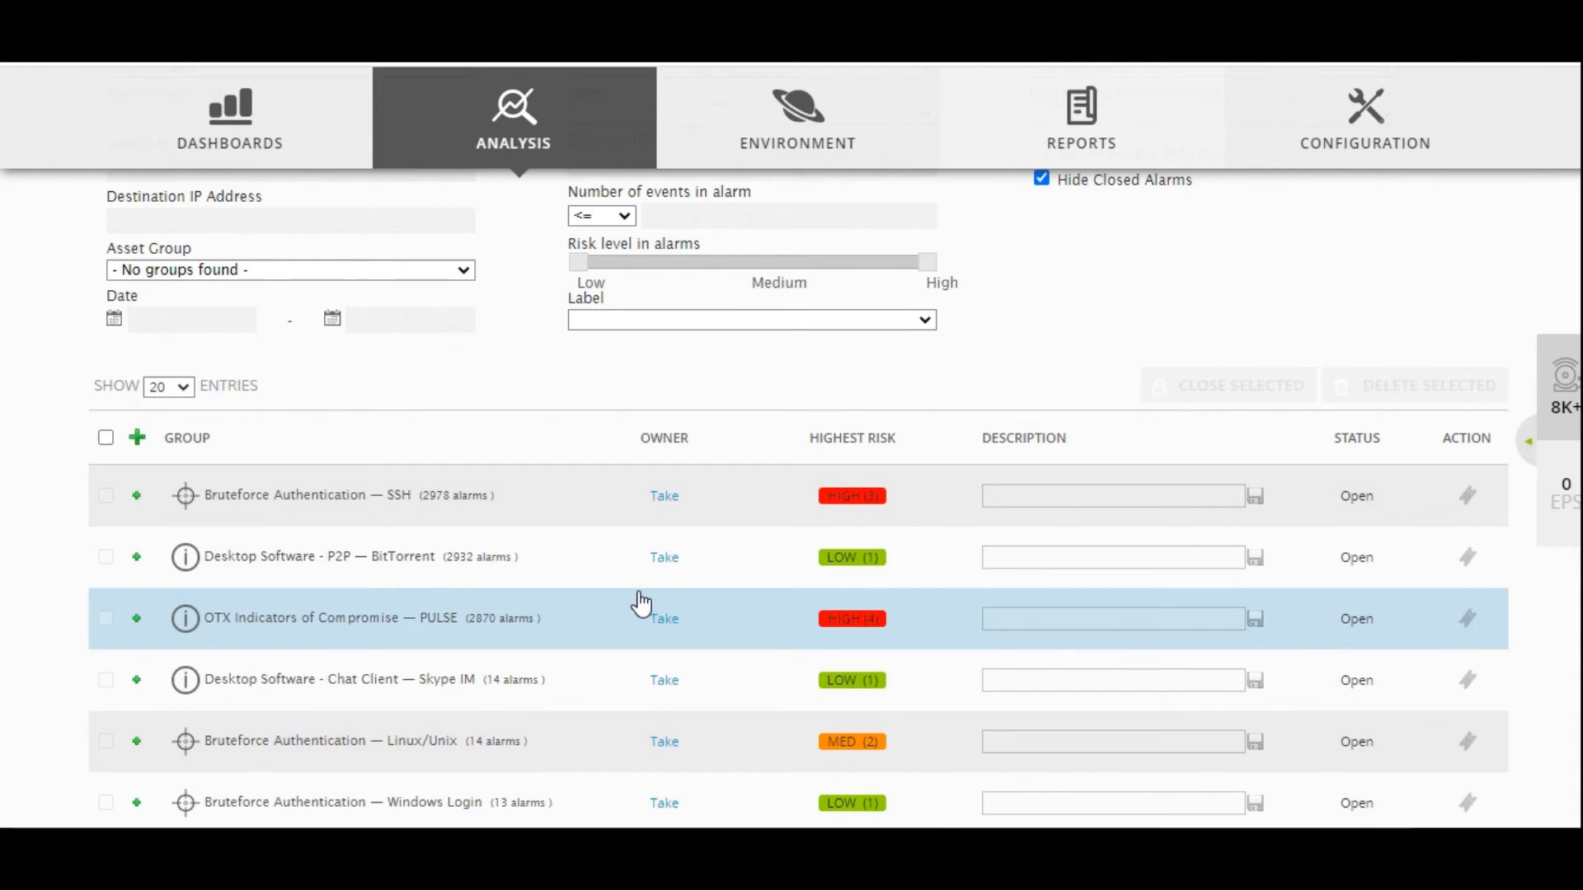
{"action": "scroll", "scroll_direction": "down", "scroll_amount": 3}
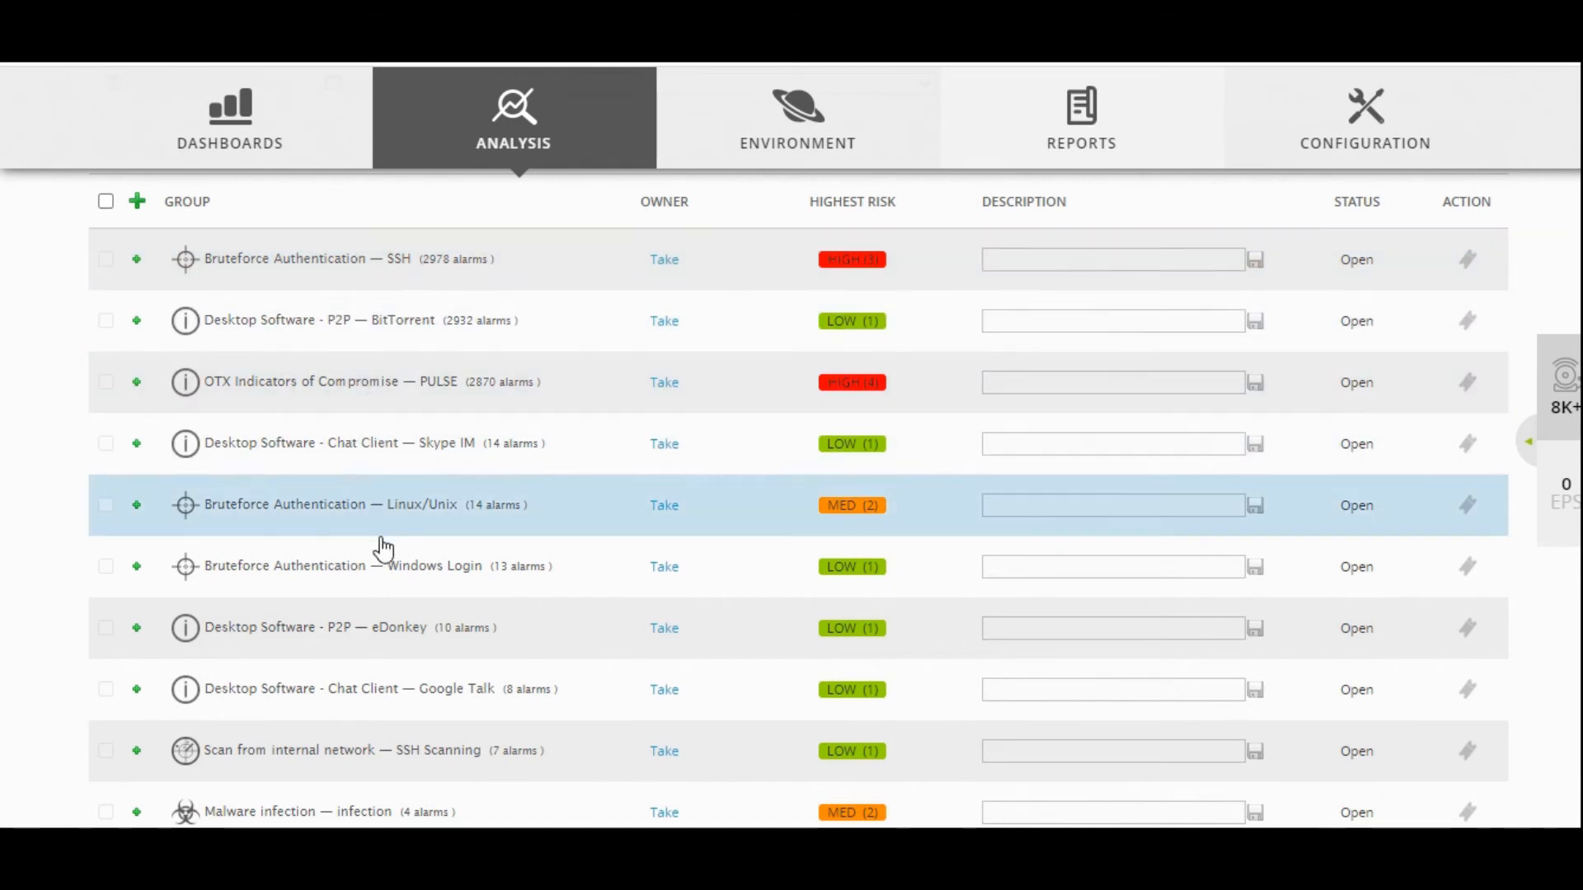
{"action": "mouse_move", "coordinate": [523, 536]}
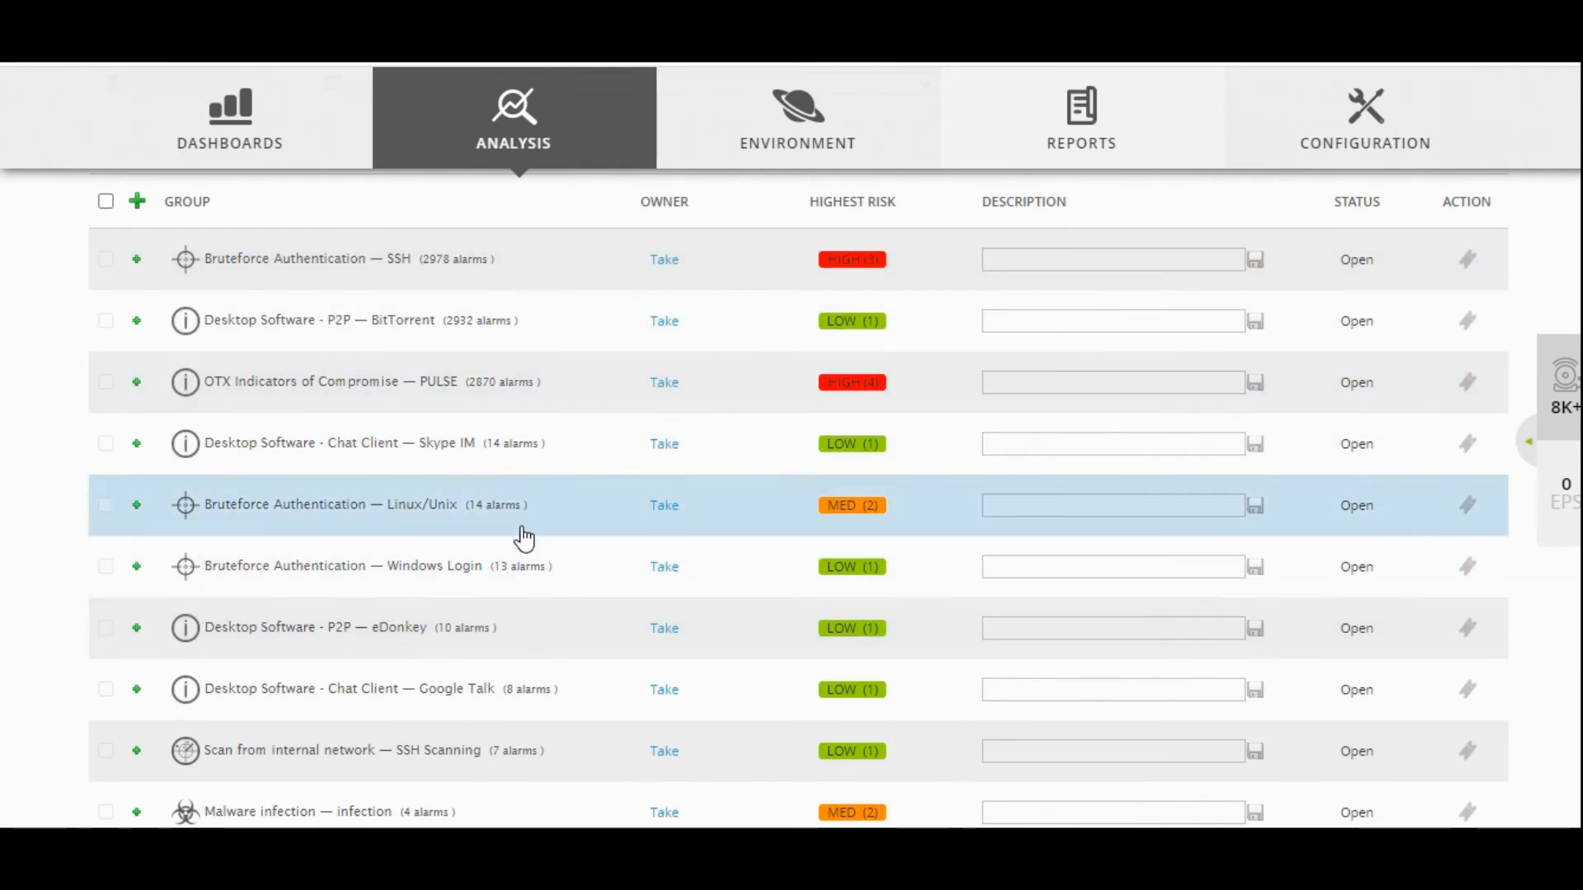
{"action": "scroll", "scroll_direction": "up", "scroll_amount": 3}
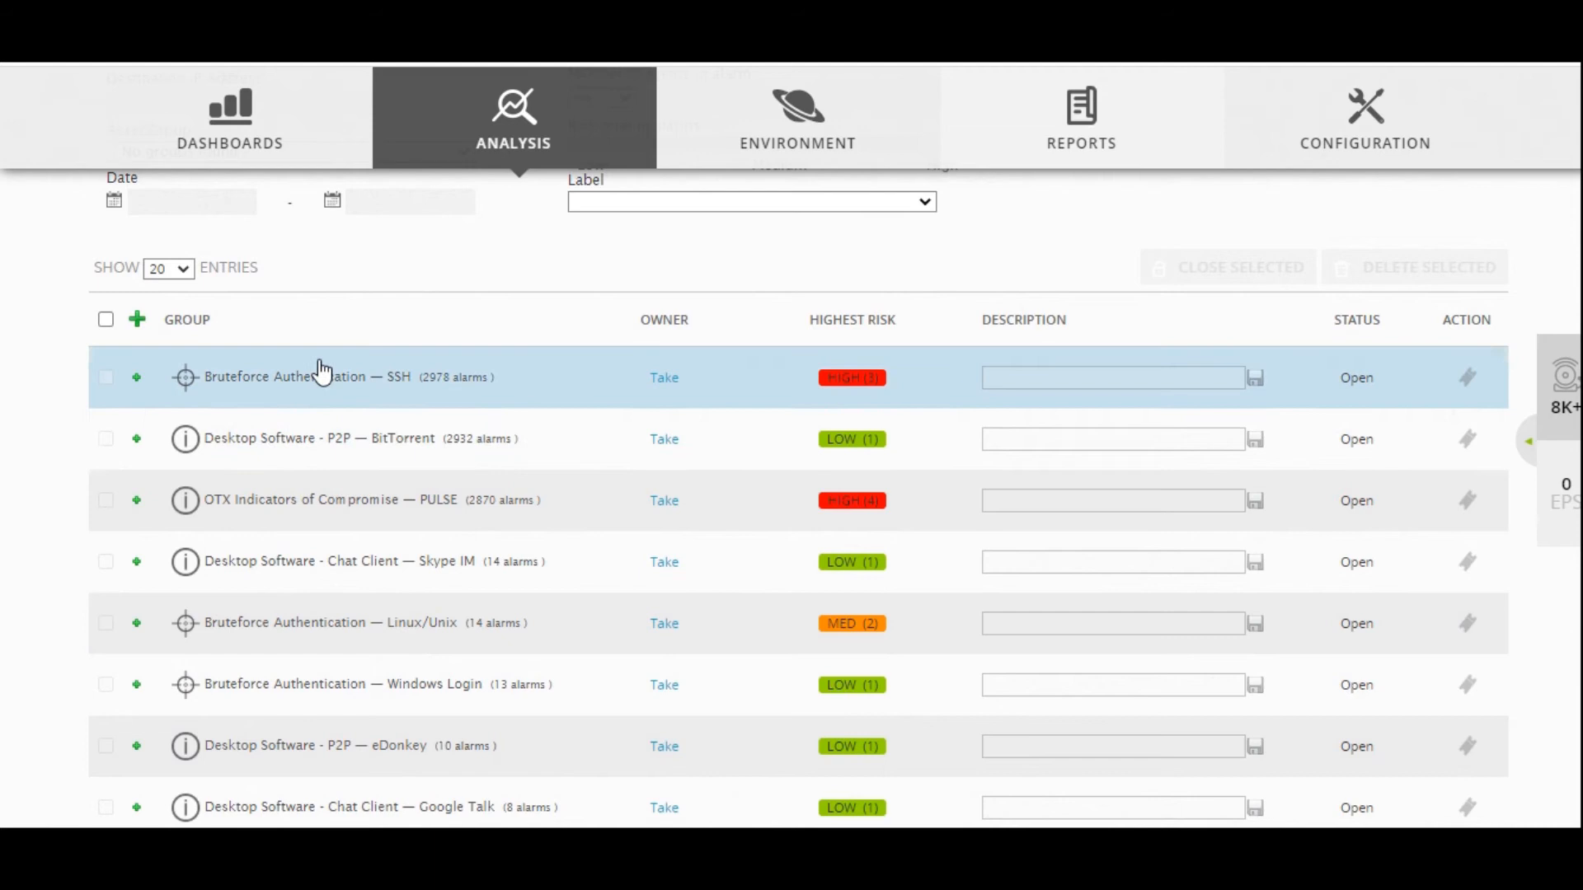
{"action": "scroll", "scroll_direction": "up", "scroll_amount": 3}
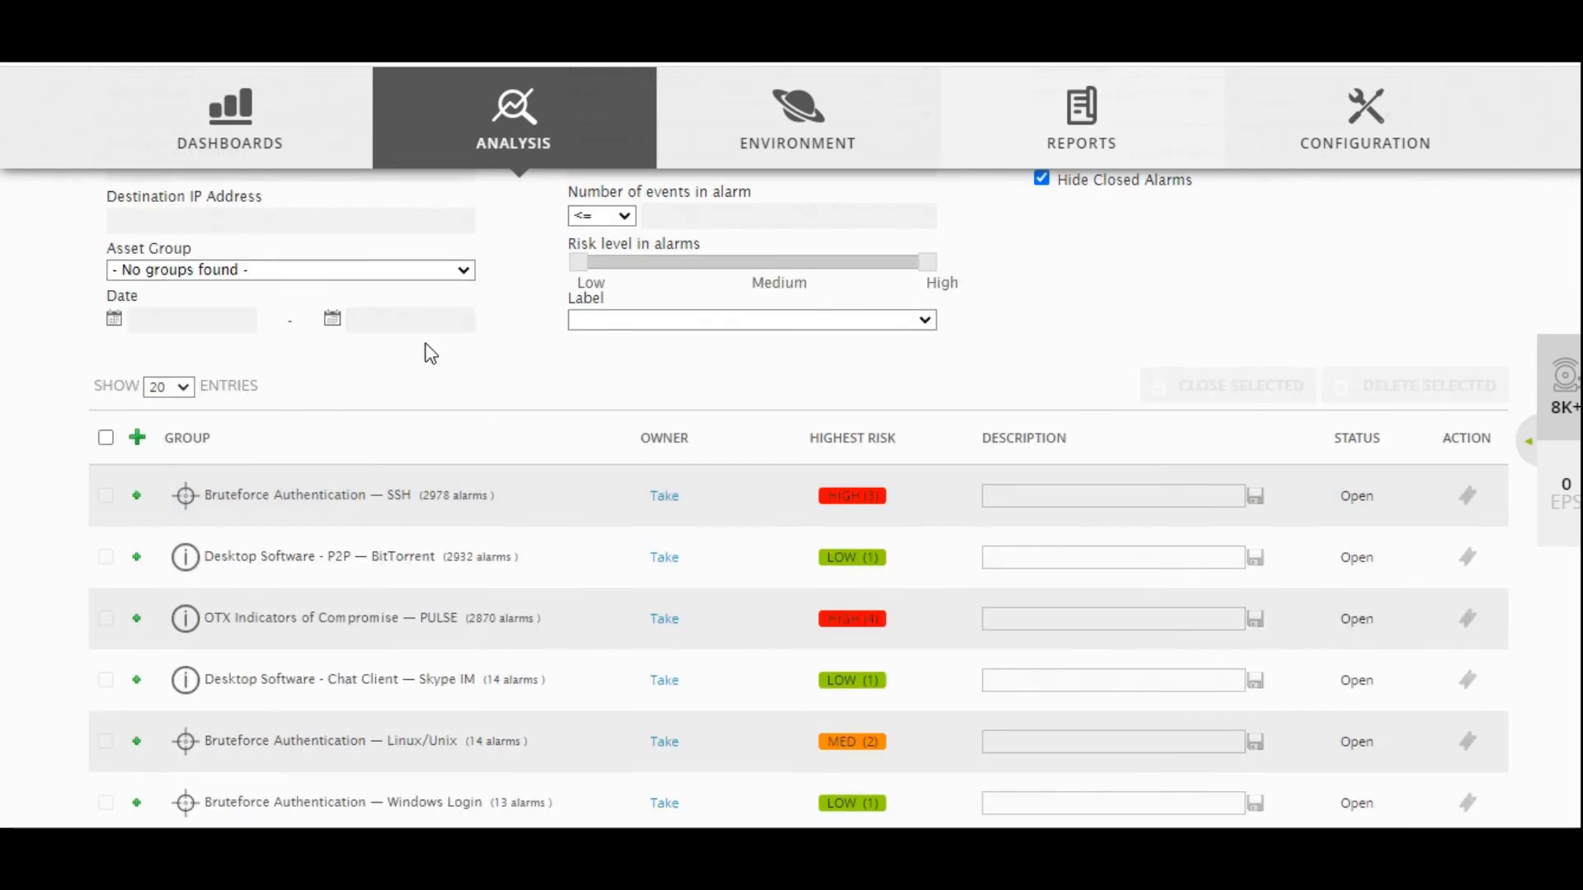
{"action": "mouse_move", "coordinate": [571, 414]}
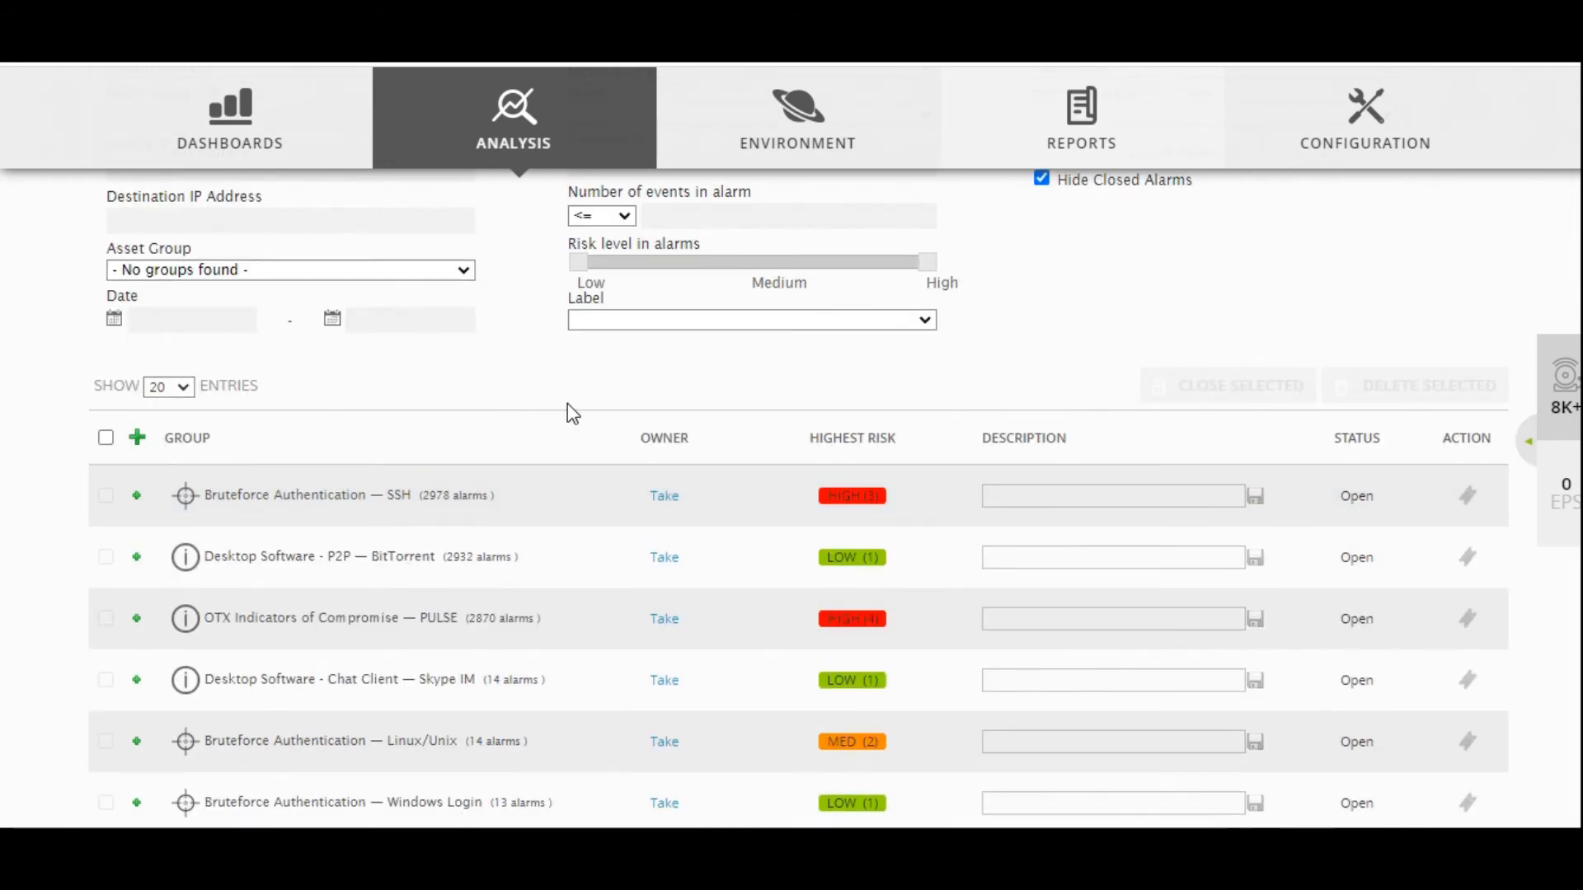
{"action": "mouse_move", "coordinate": [590, 444]}
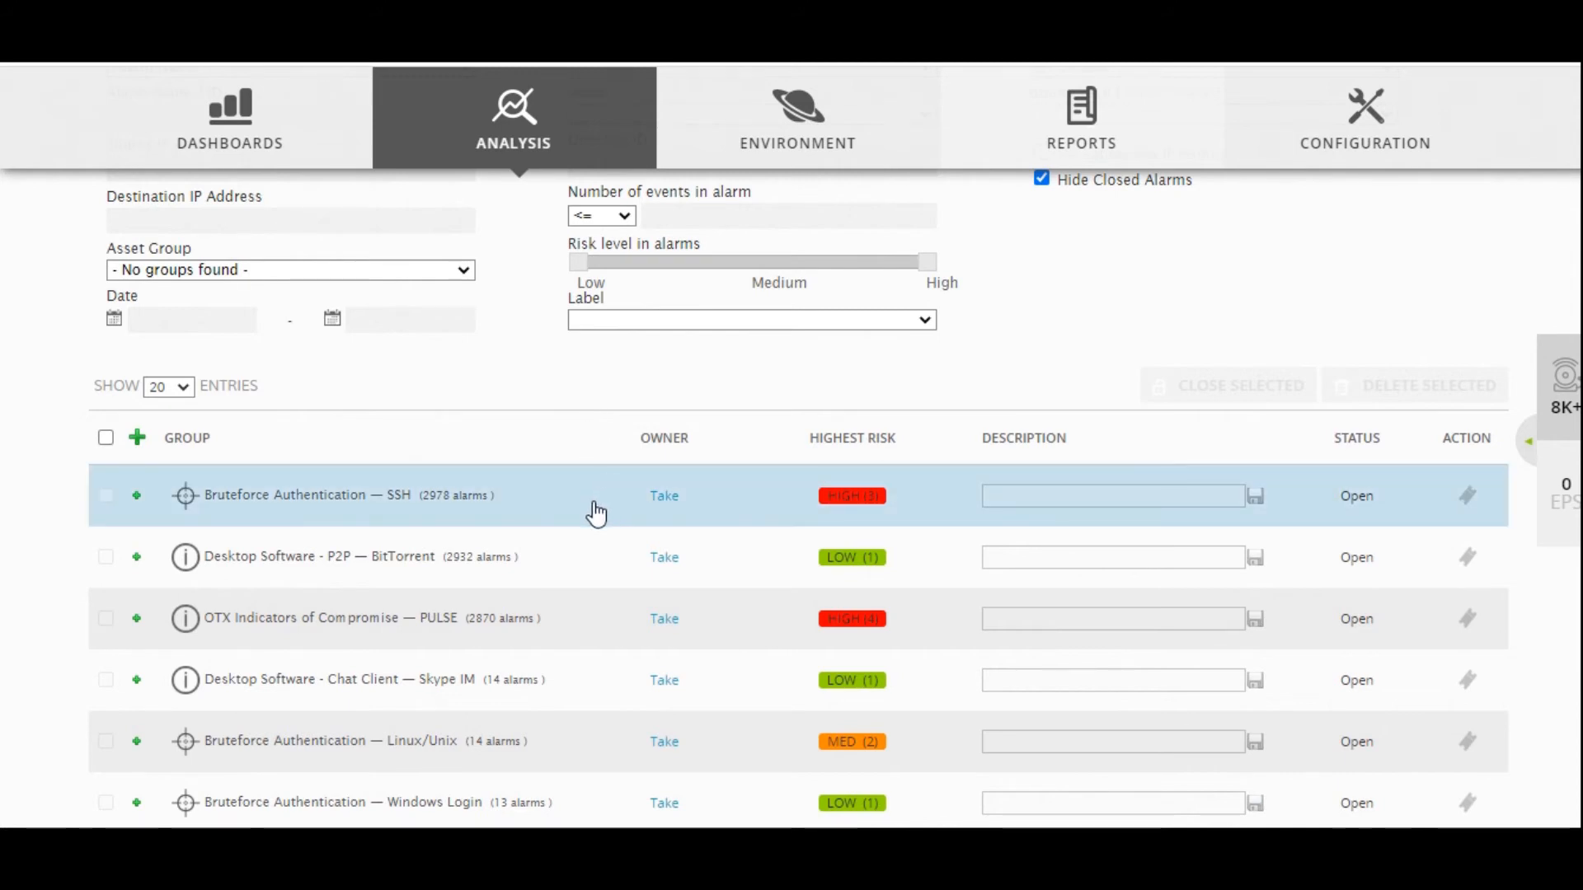
{"action": "scroll", "scroll_direction": "up", "scroll_amount": 3}
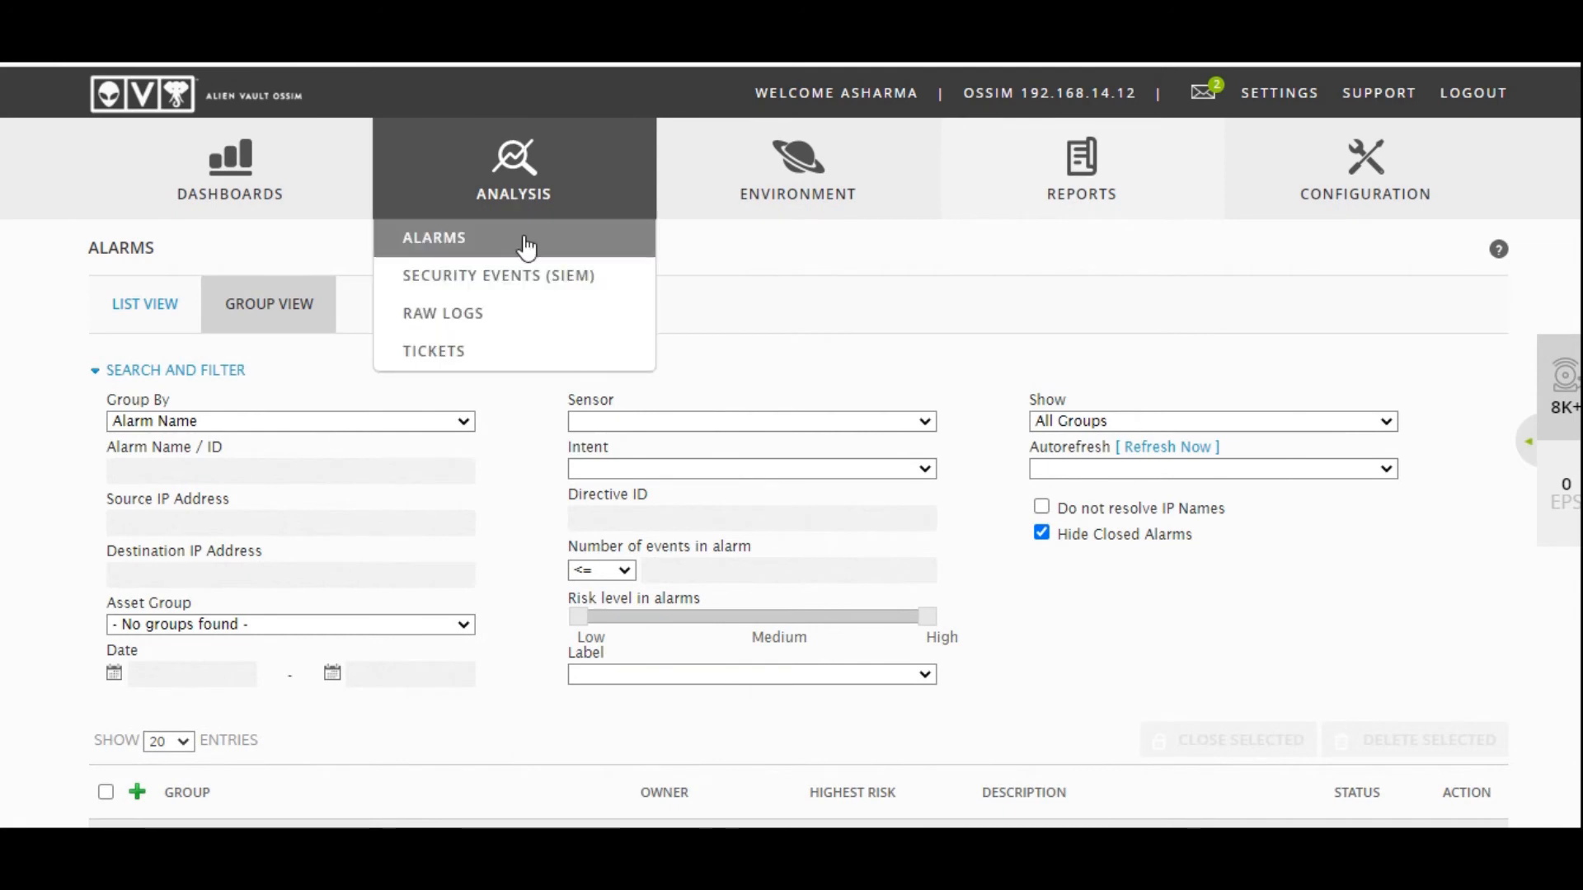
- Open Security Events (SIEM), scroll the recent events, and group them by source IP
{"action": "left_click", "coordinate": [435, 237]}
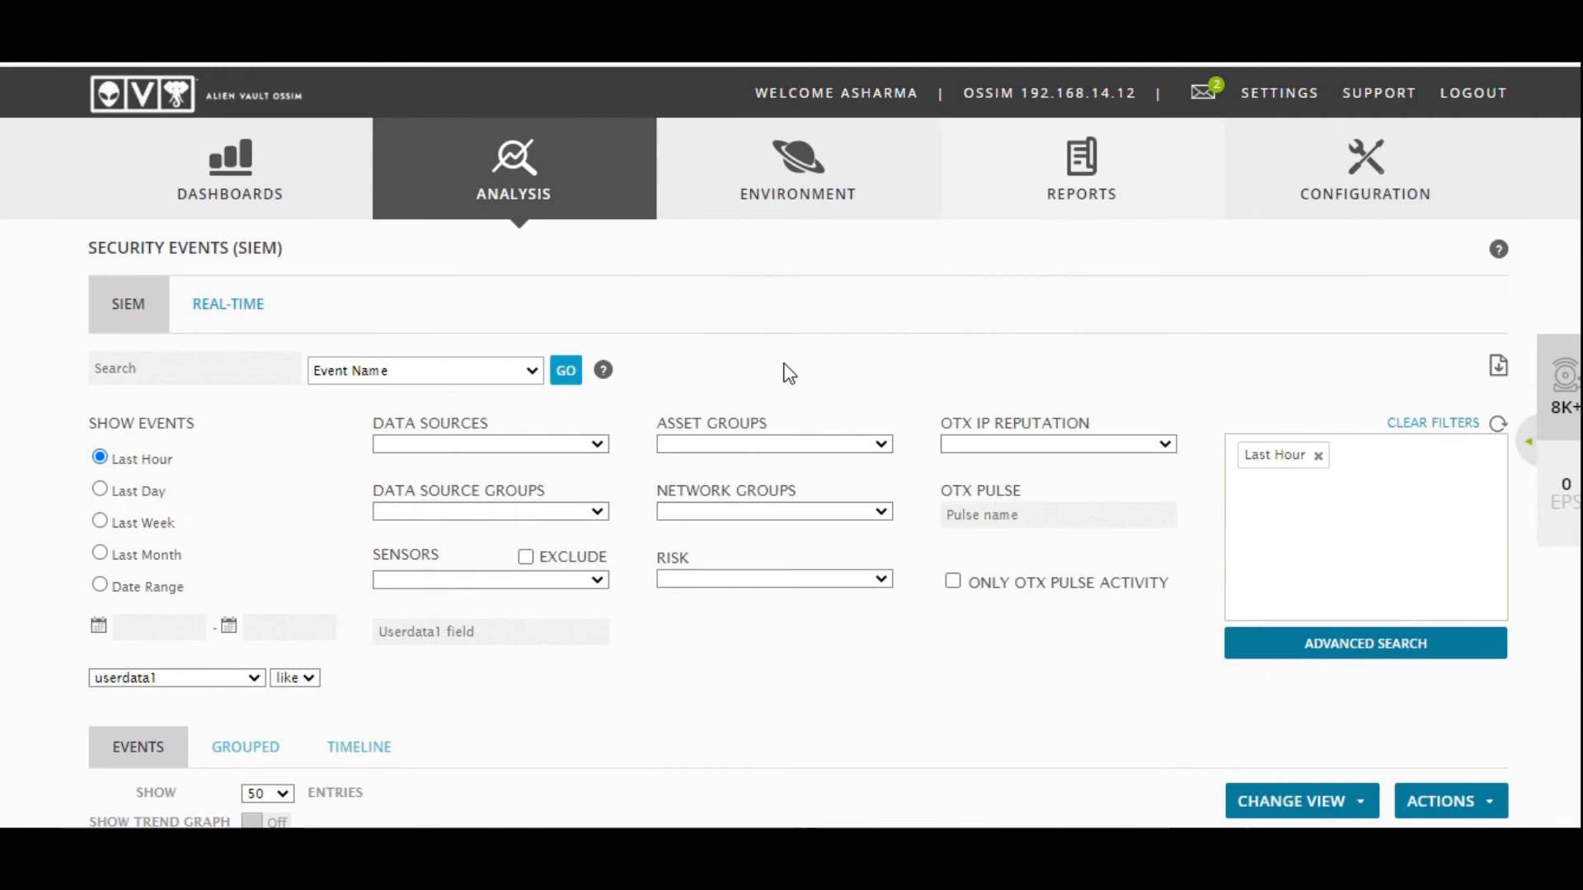
{"action": "scroll", "scroll_direction": "down", "scroll_amount": 3}
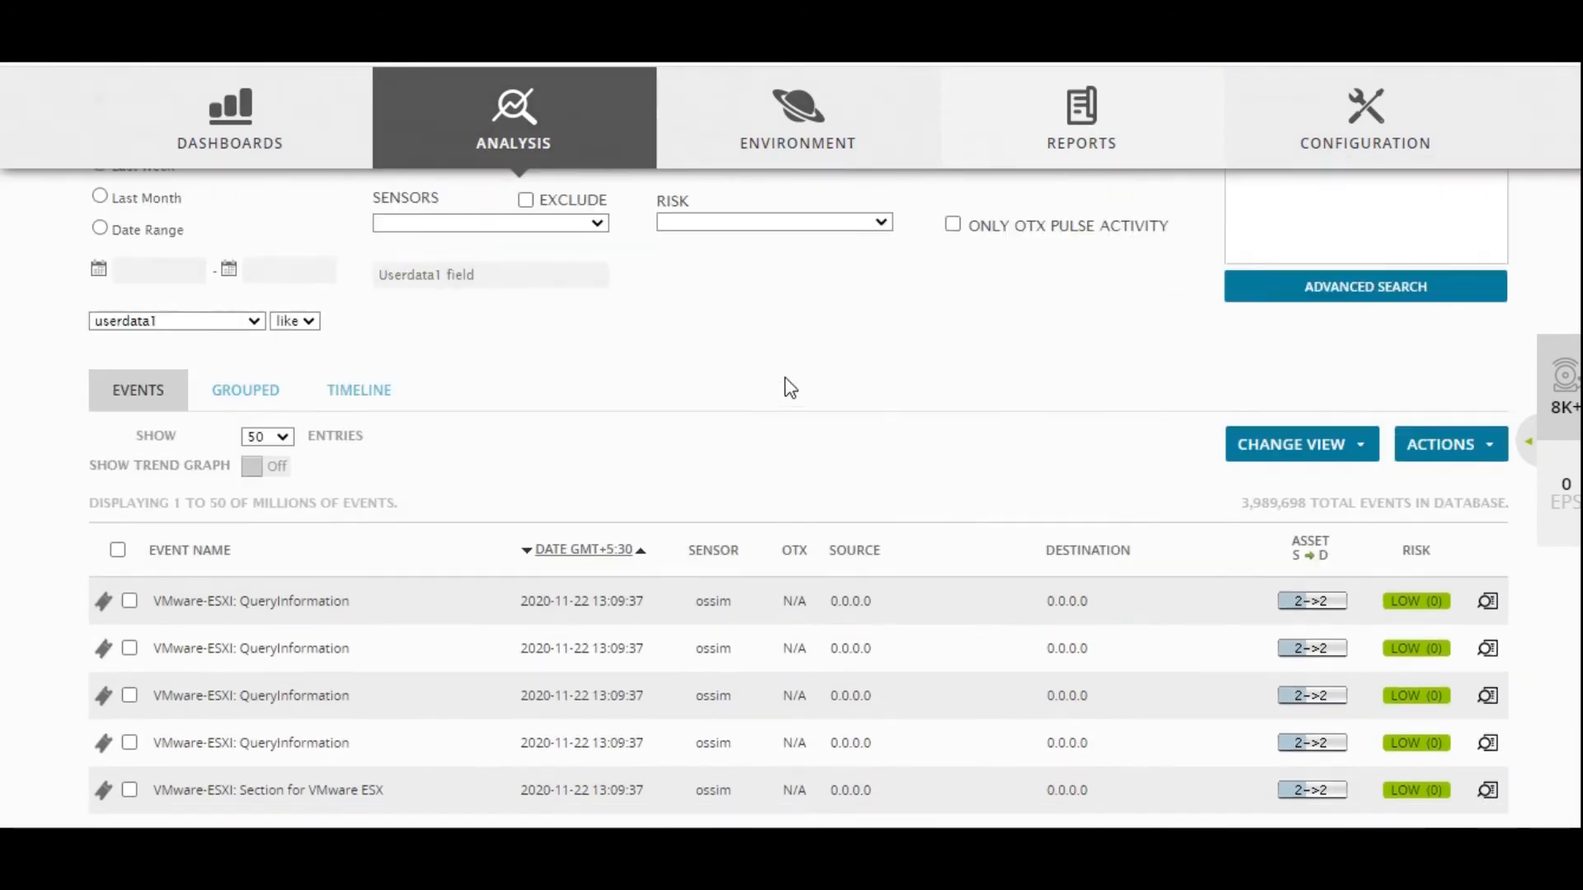
{"action": "scroll", "scroll_direction": "up", "scroll_amount": 3}
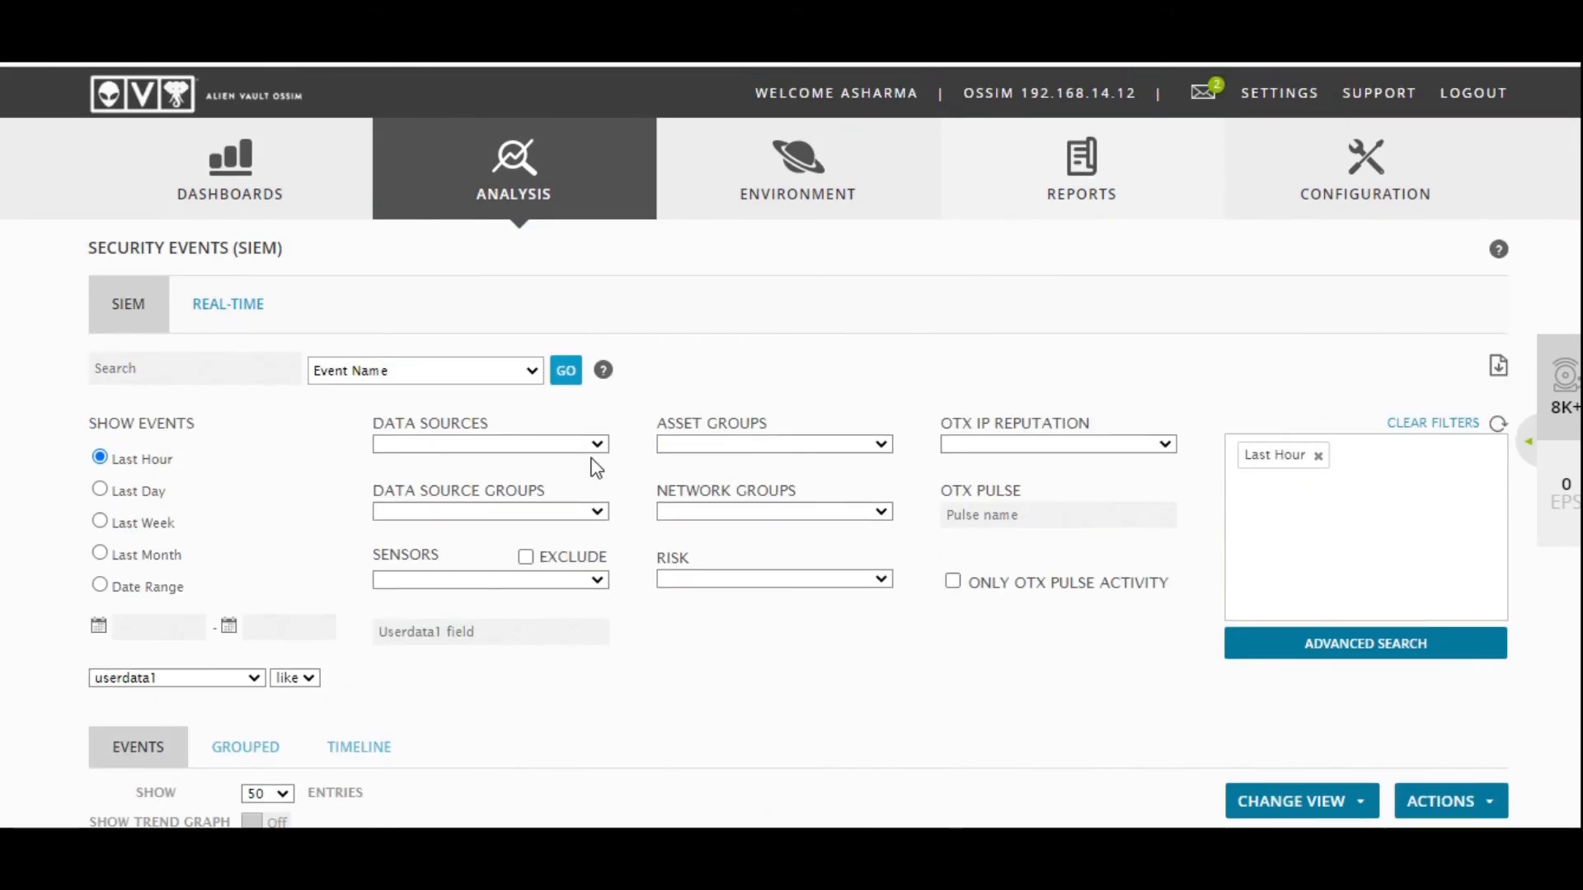
{"action": "scroll", "scroll_direction": "down", "scroll_amount": 3}
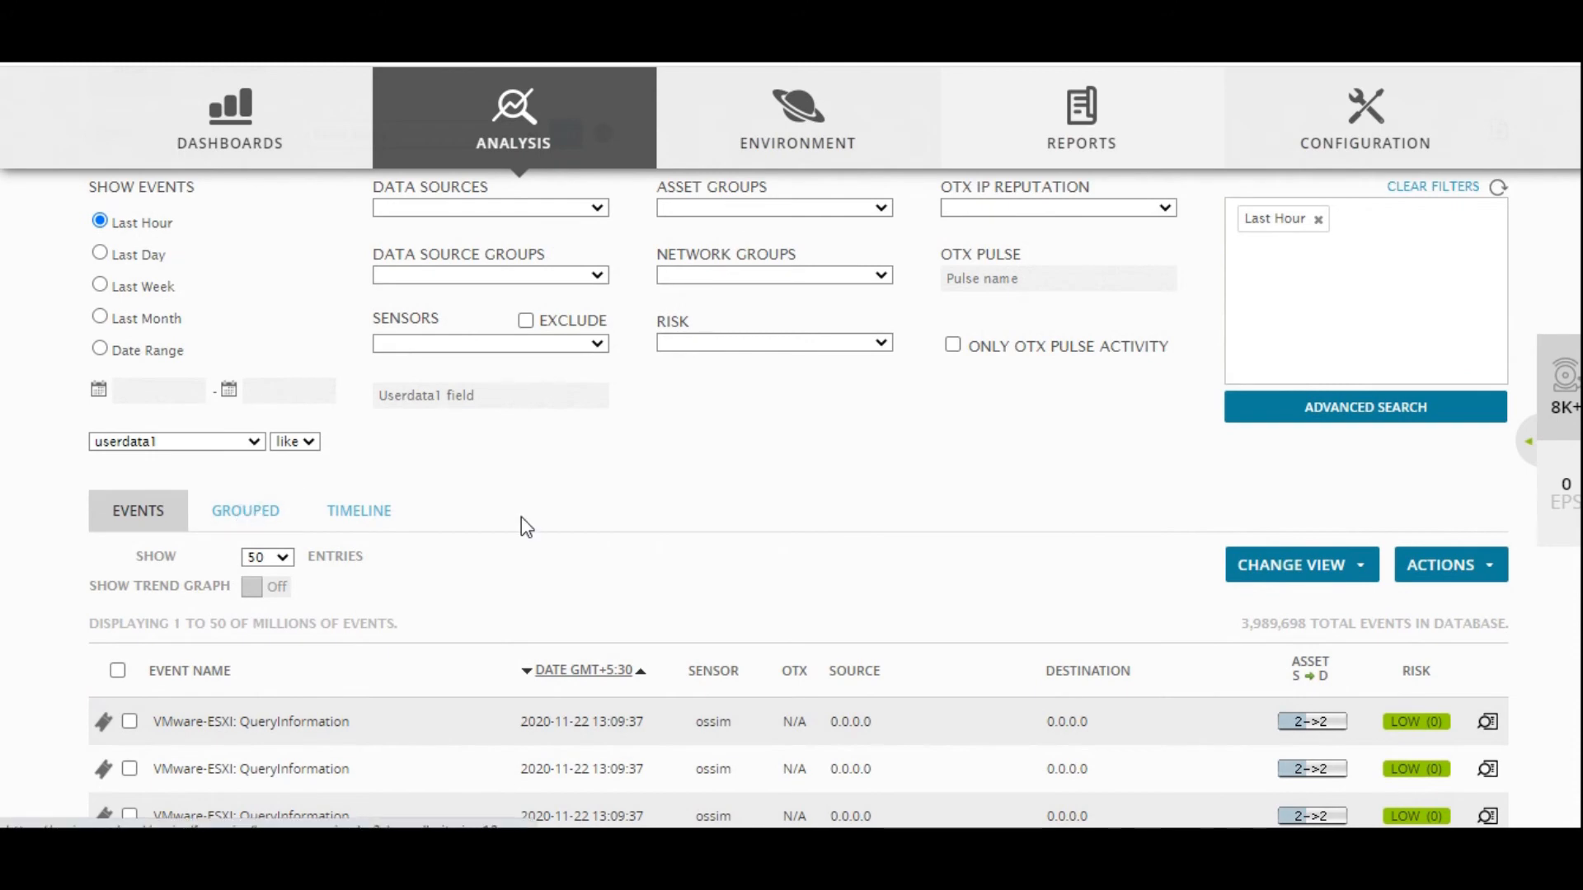
{"action": "left_click", "coordinate": [244, 510]}
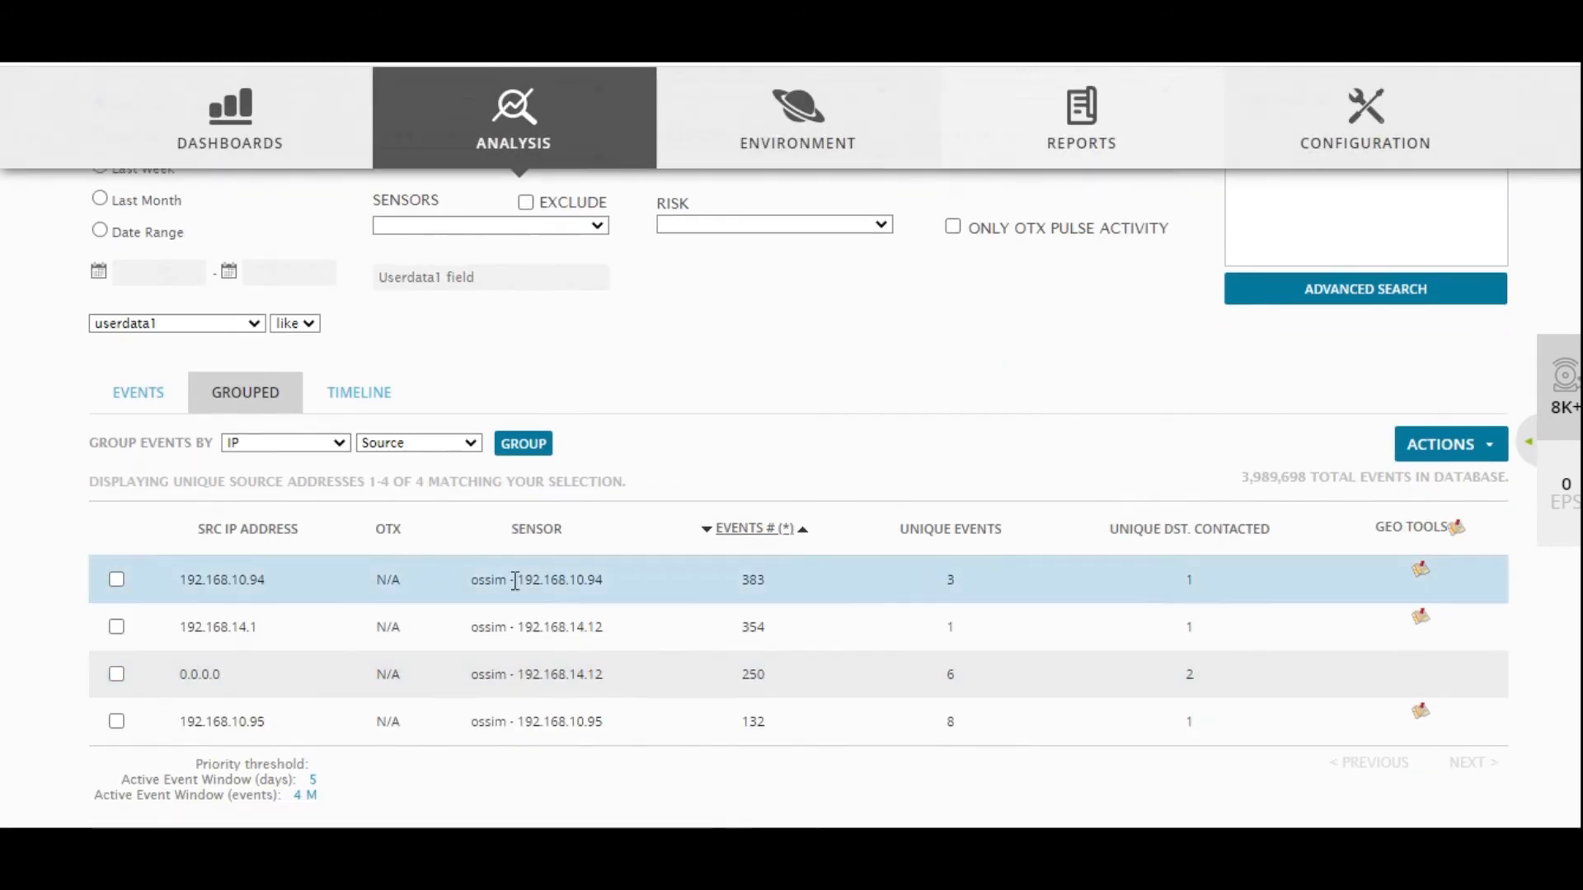
{"action": "mouse_move", "coordinate": [651, 451]}
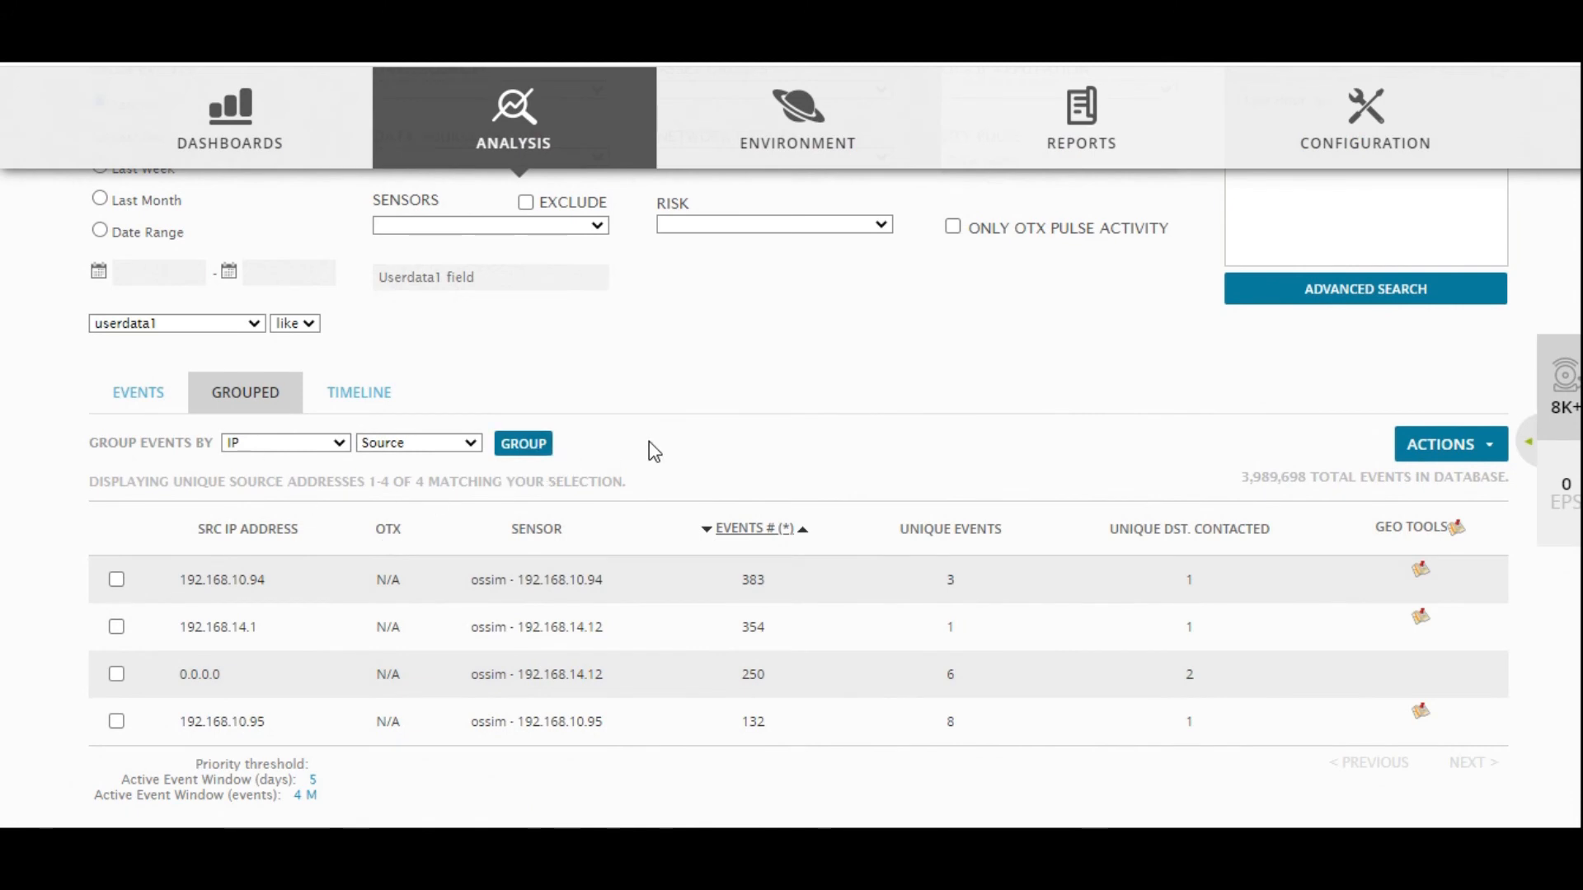
{"action": "mouse_move", "coordinate": [235, 447]}
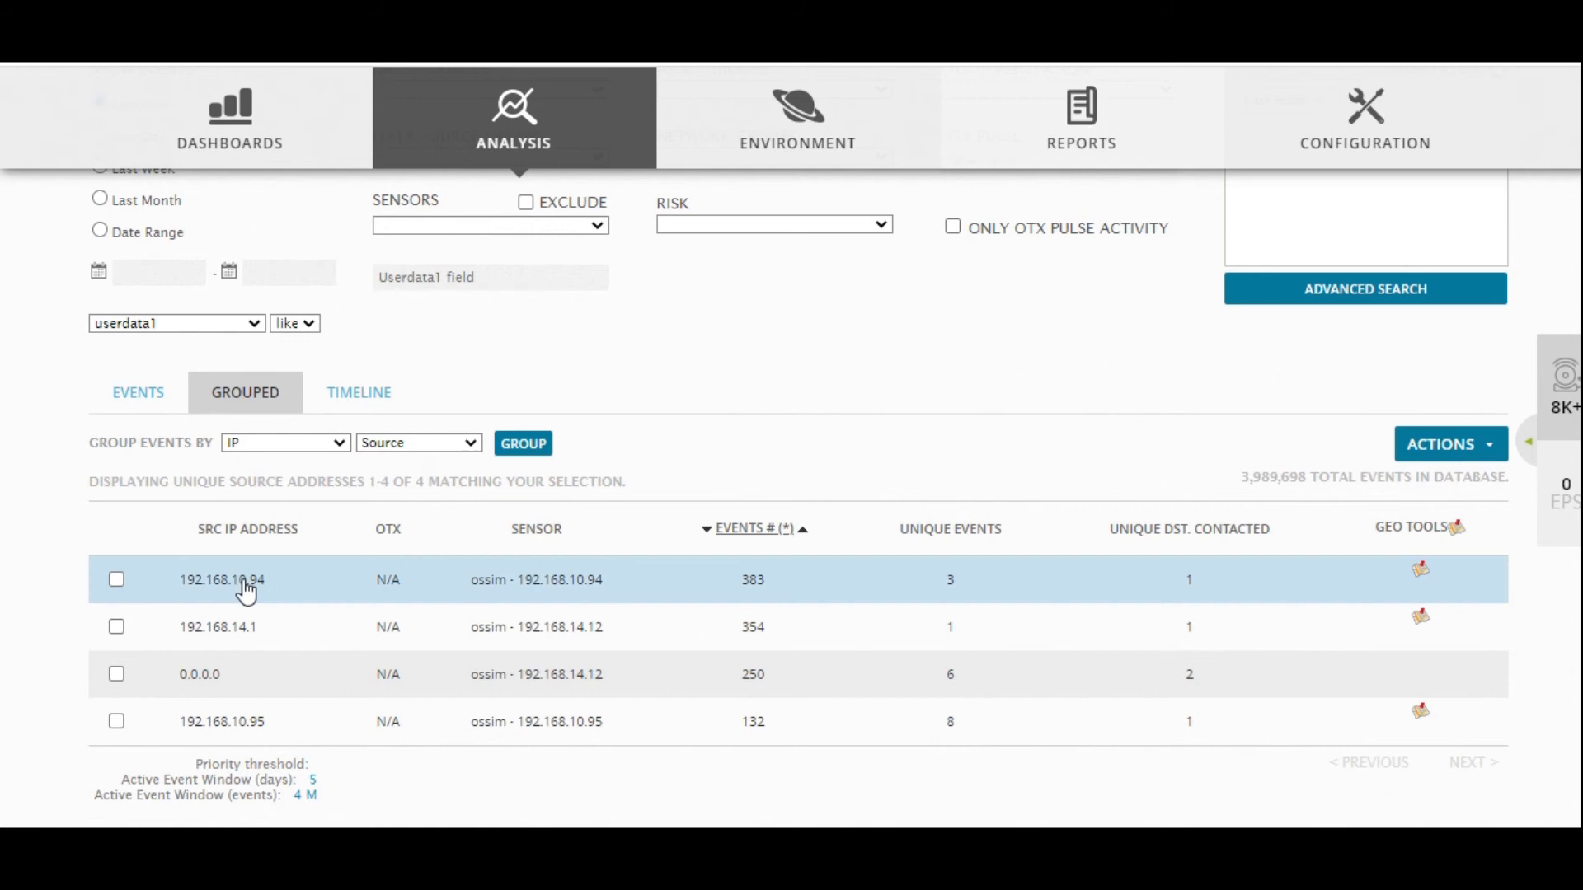
{"action": "mouse_move", "coordinate": [286, 721]}
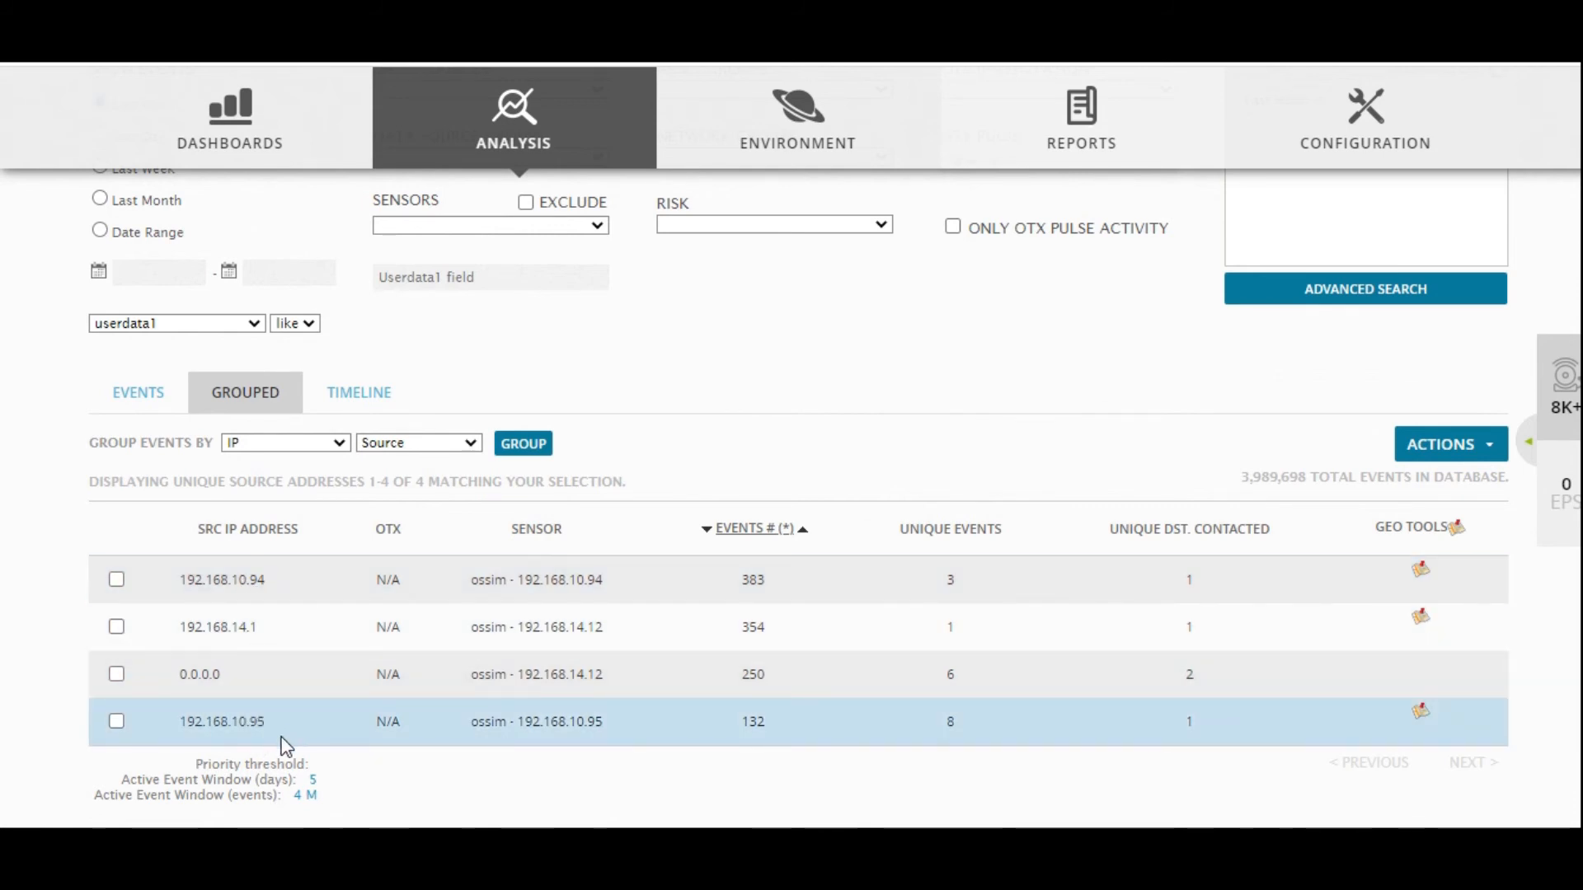
{"action": "mouse_move", "coordinate": [594, 579]}
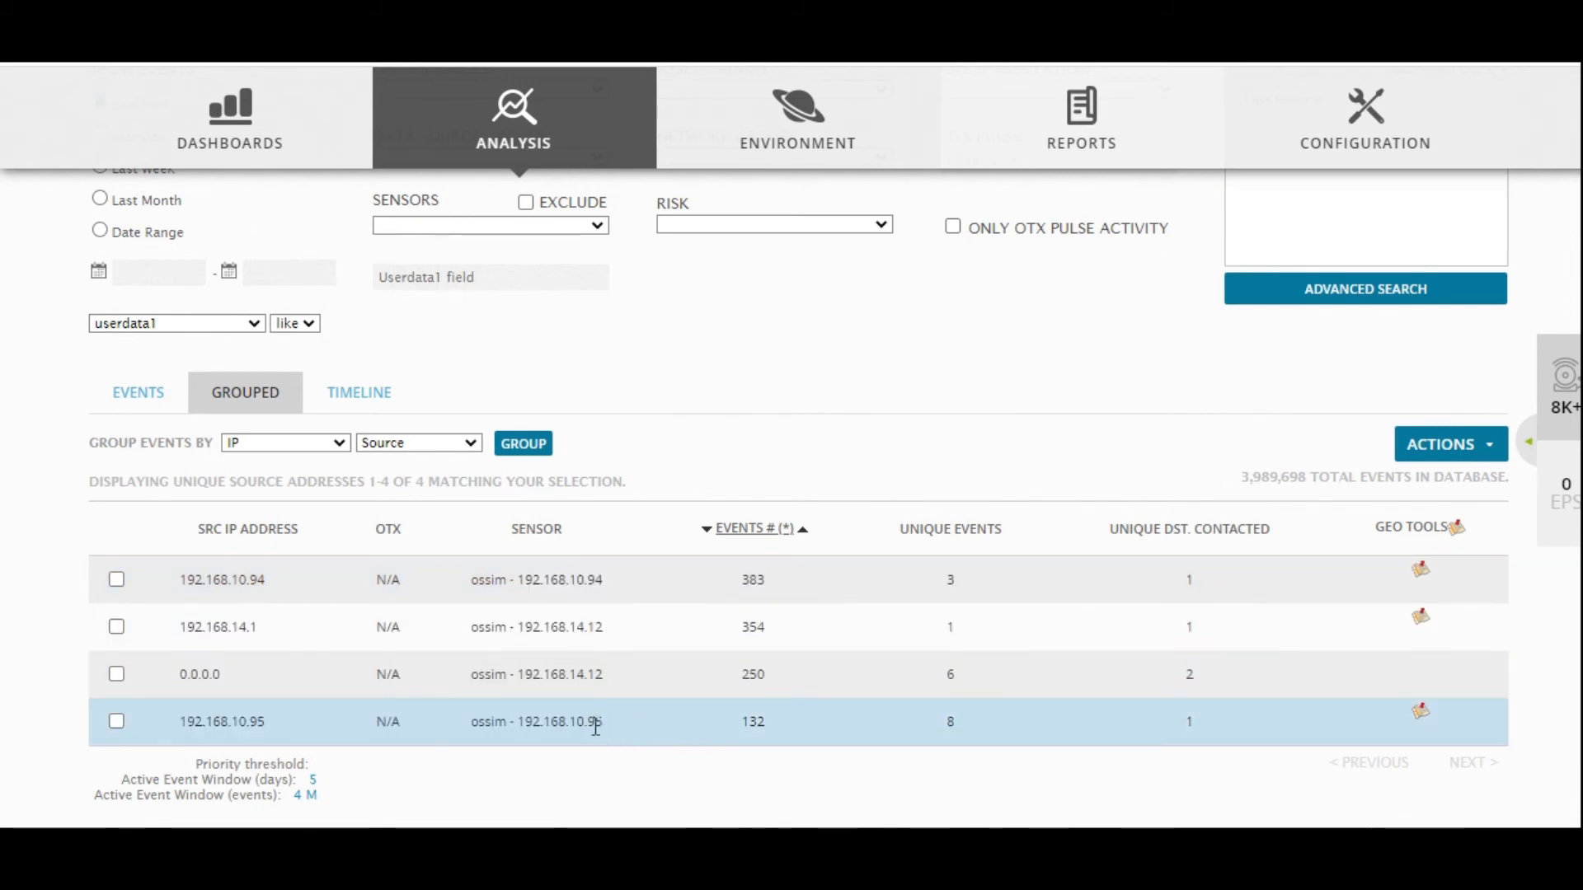
{"action": "mouse_move", "coordinate": [482, 692]}
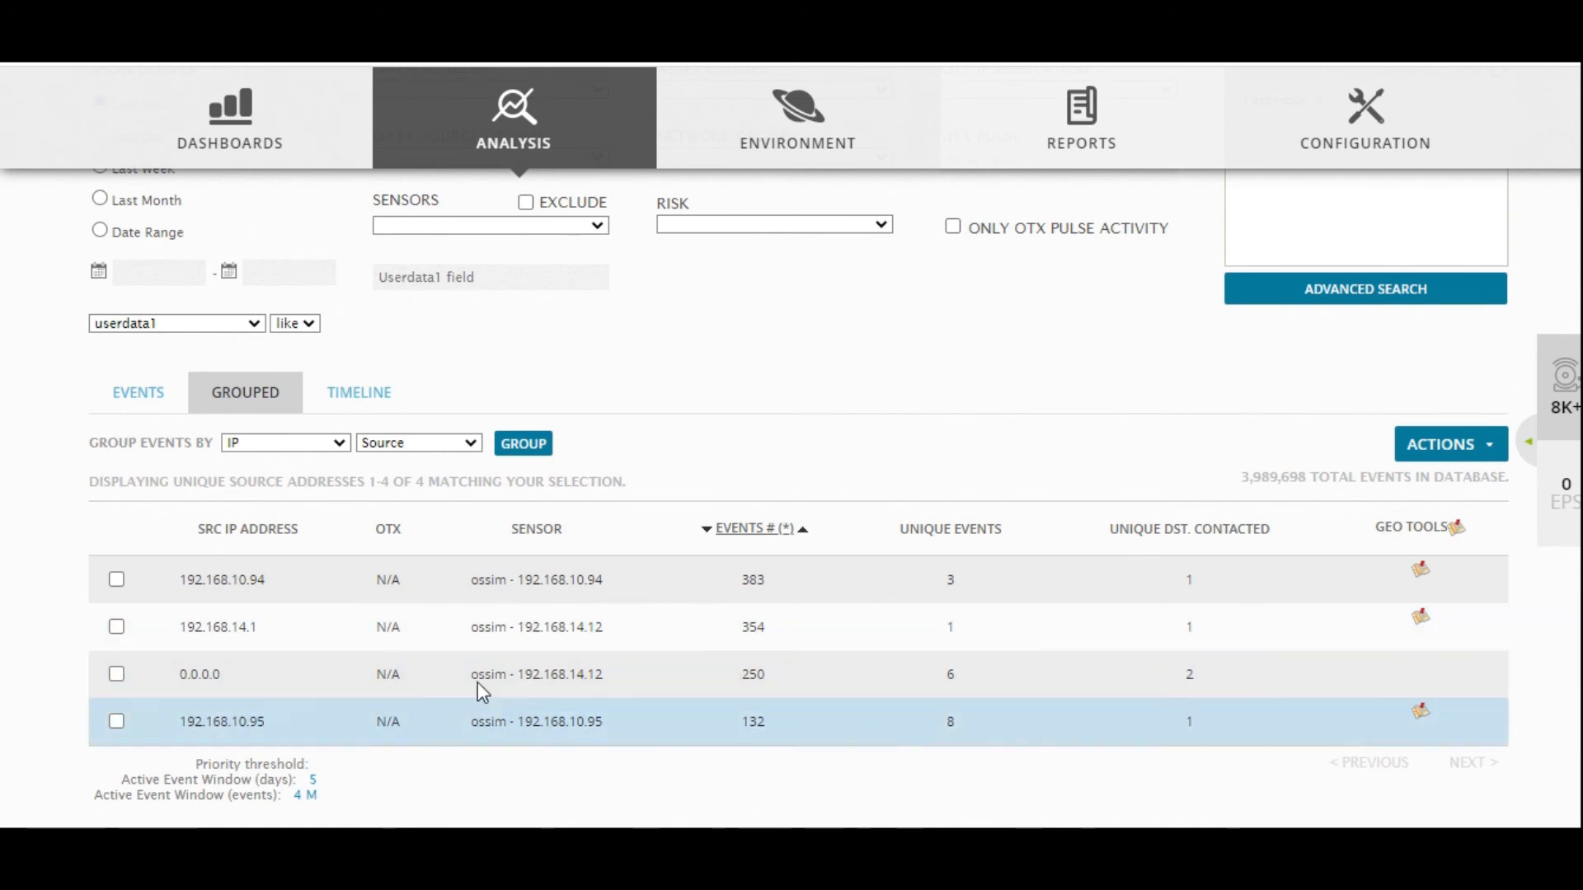
{"action": "mouse_move", "coordinate": [746, 450]}
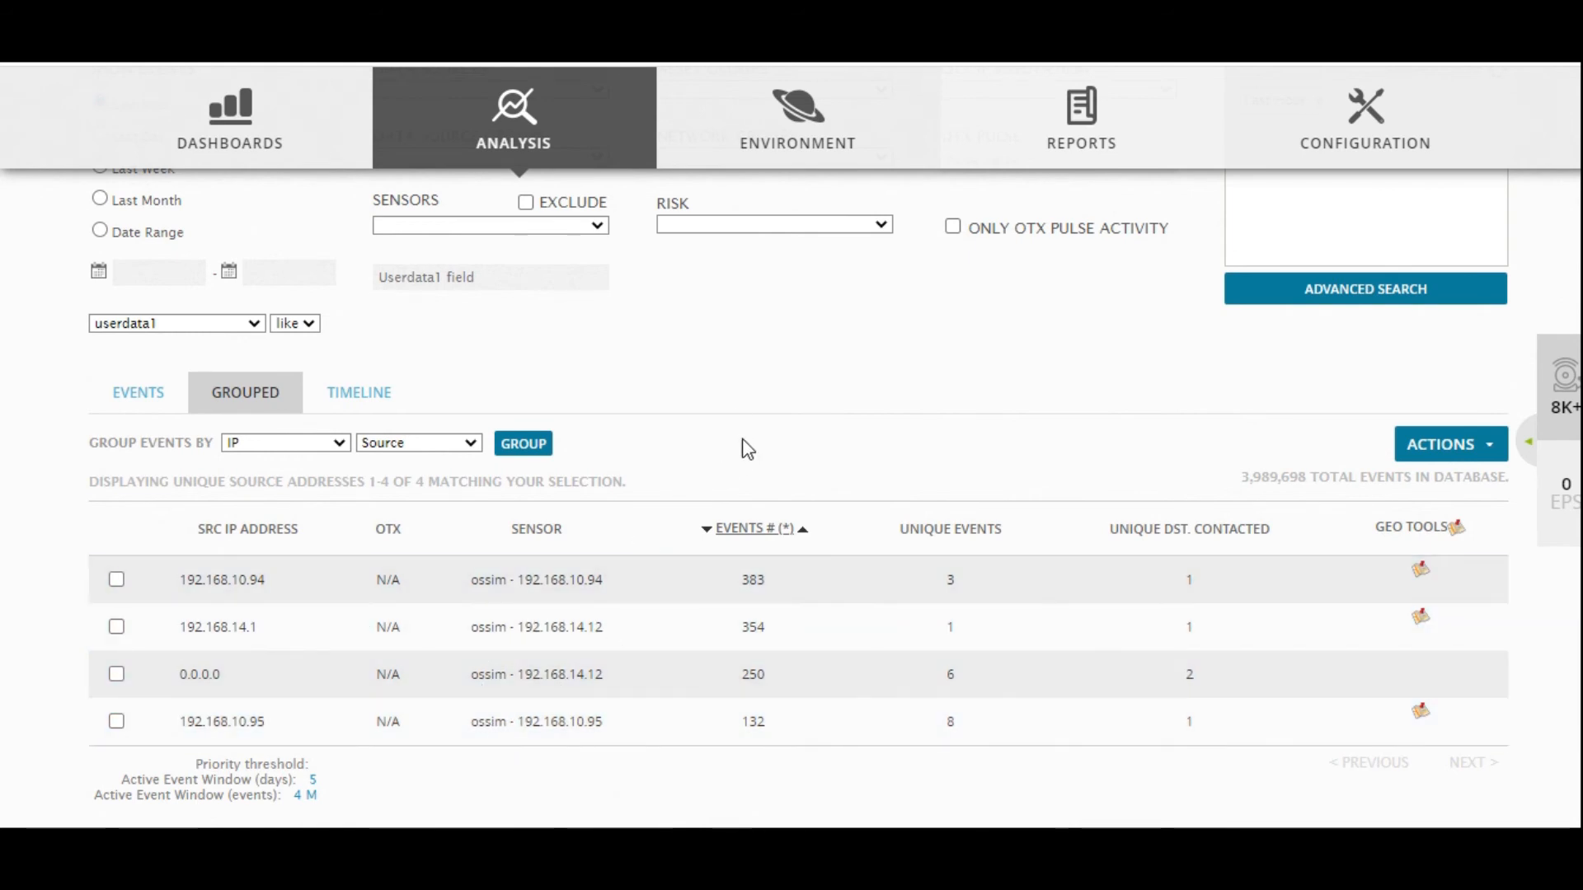
- Scroll up to the SIEM search and filter options, with Last Hour active
{"action": "scroll", "scroll_direction": "up", "scroll_amount": 3}
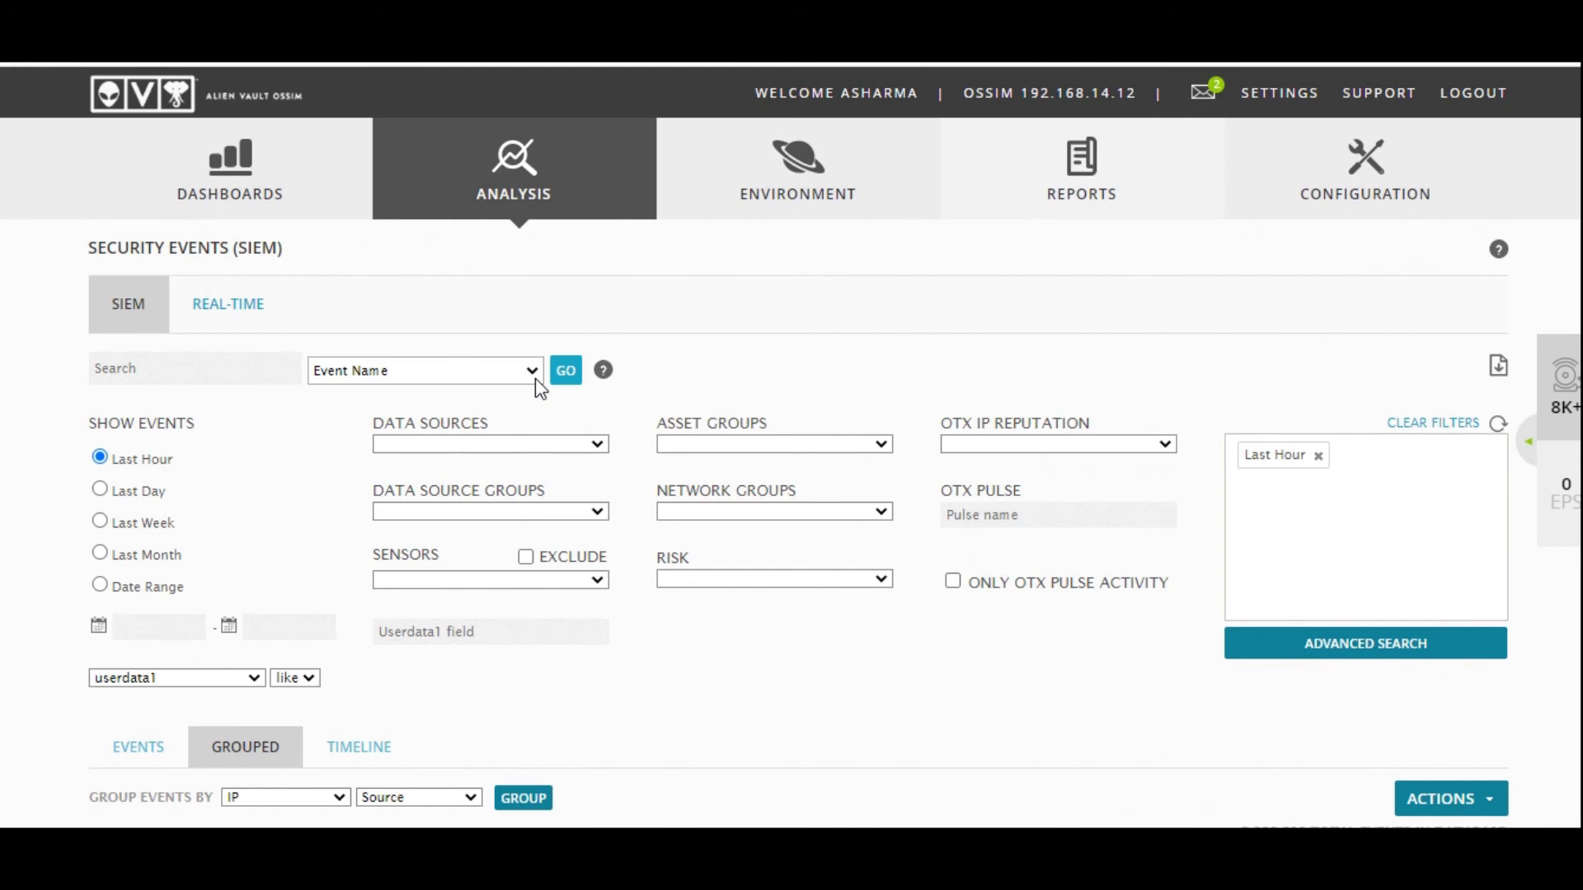
{"action": "mouse_move", "coordinate": [607, 358]}
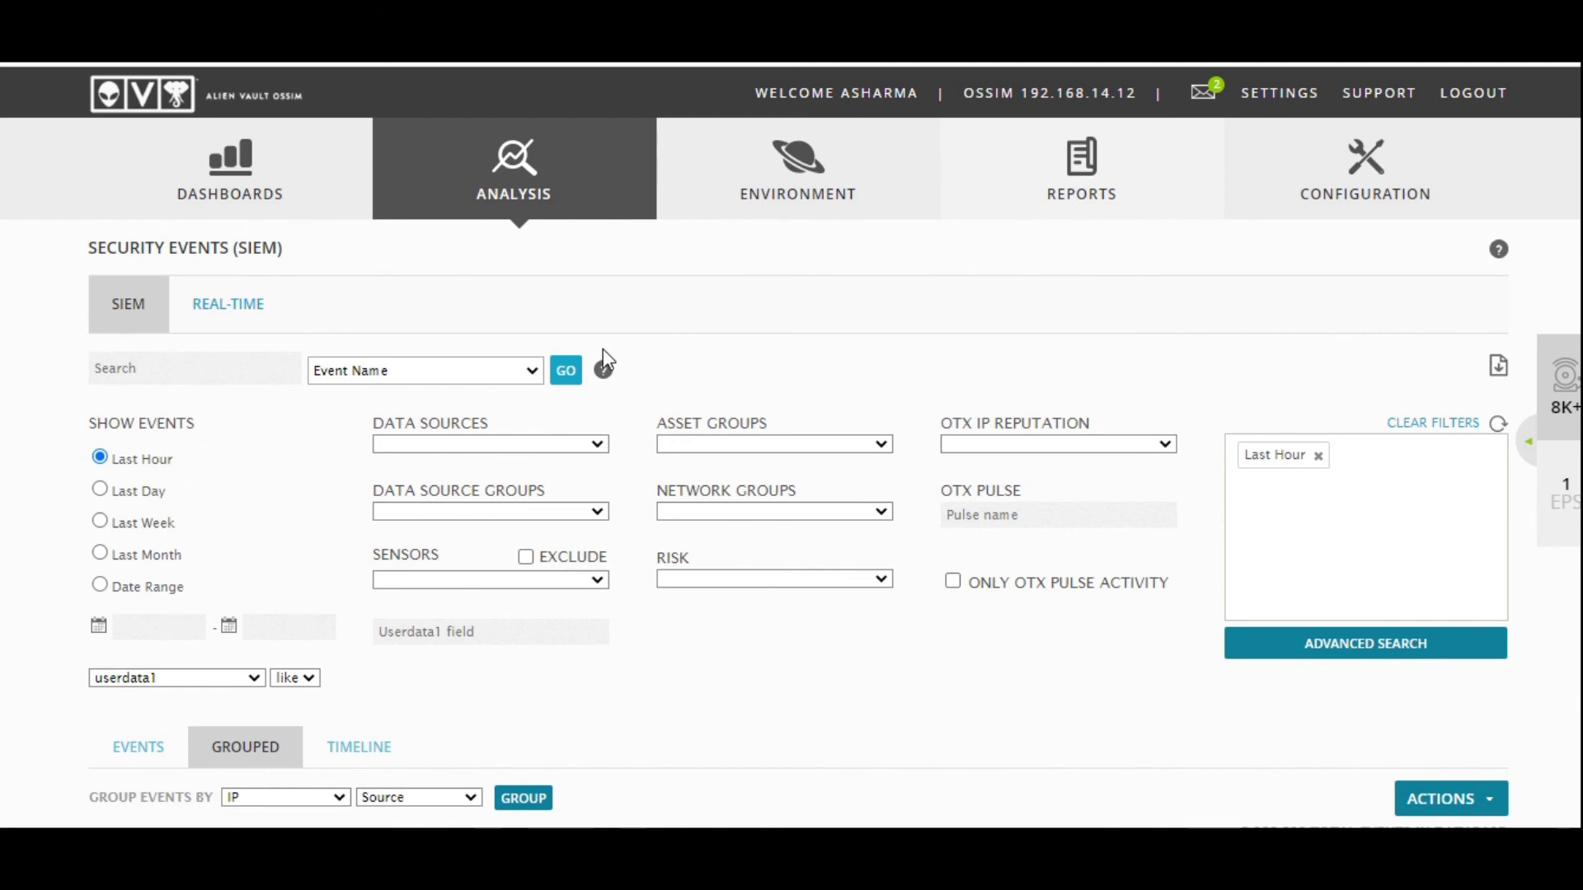
{"action": "mouse_move", "coordinate": [742, 341]}
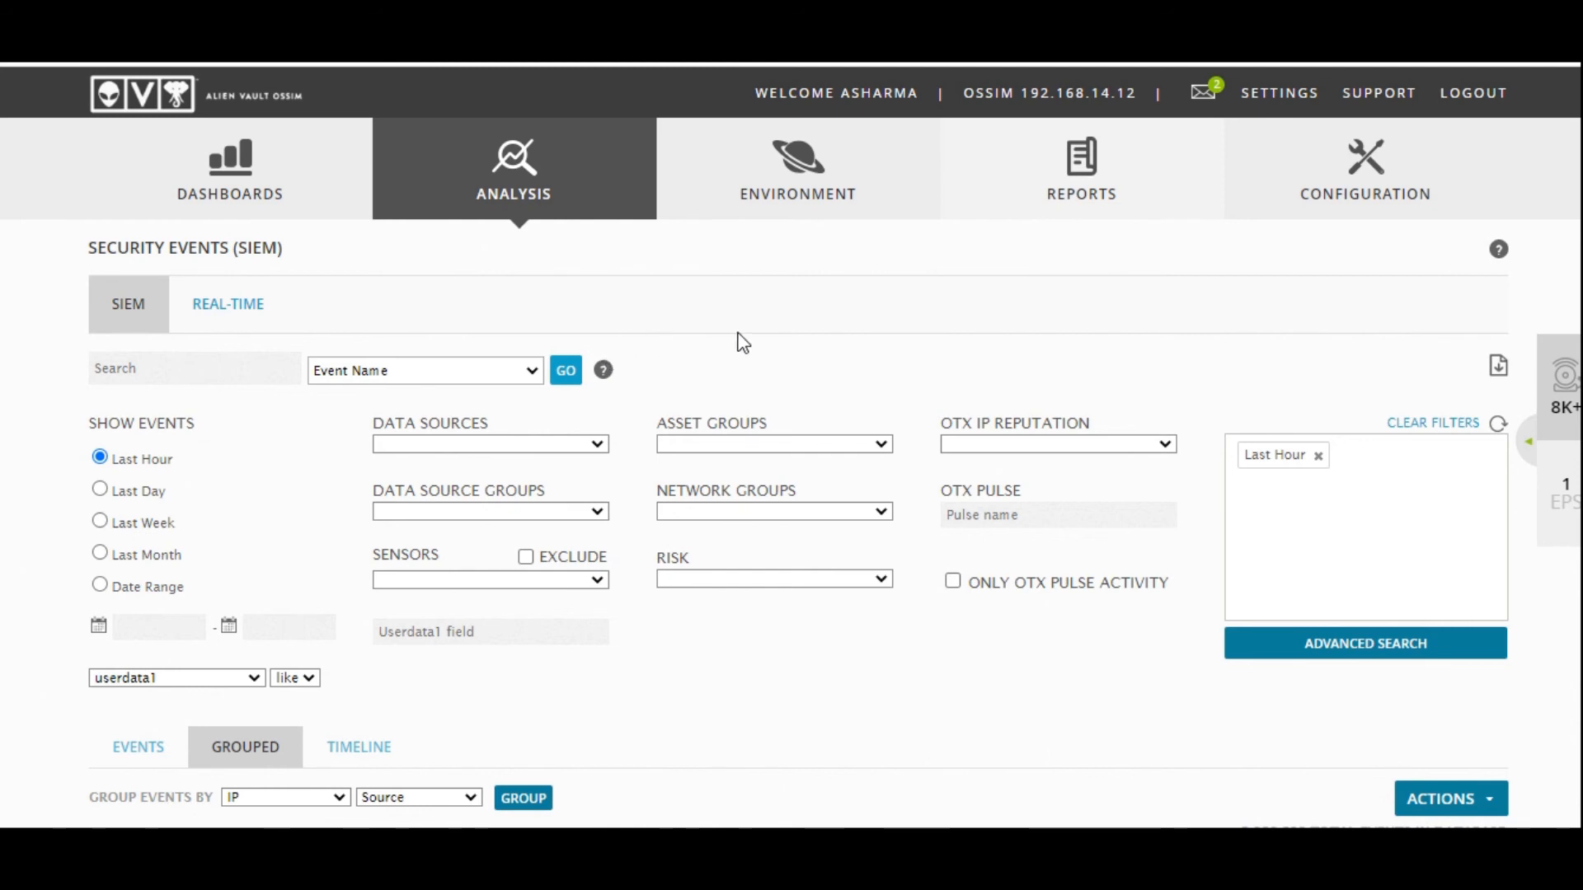
{"action": "mouse_move", "coordinate": [651, 292]}
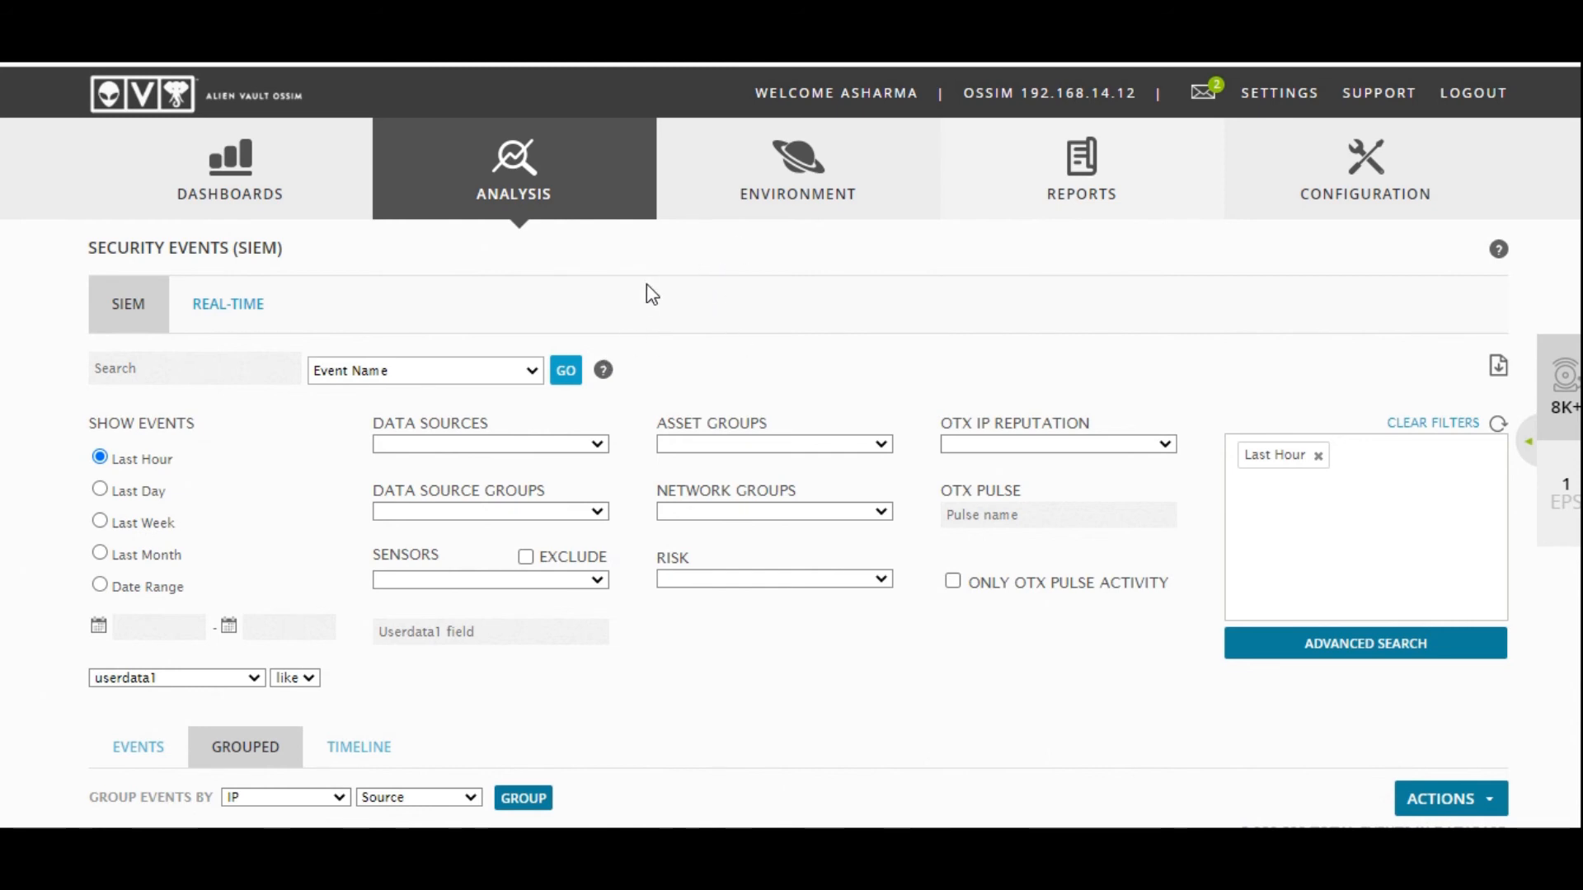
{"action": "mouse_move", "coordinate": [331, 638]}
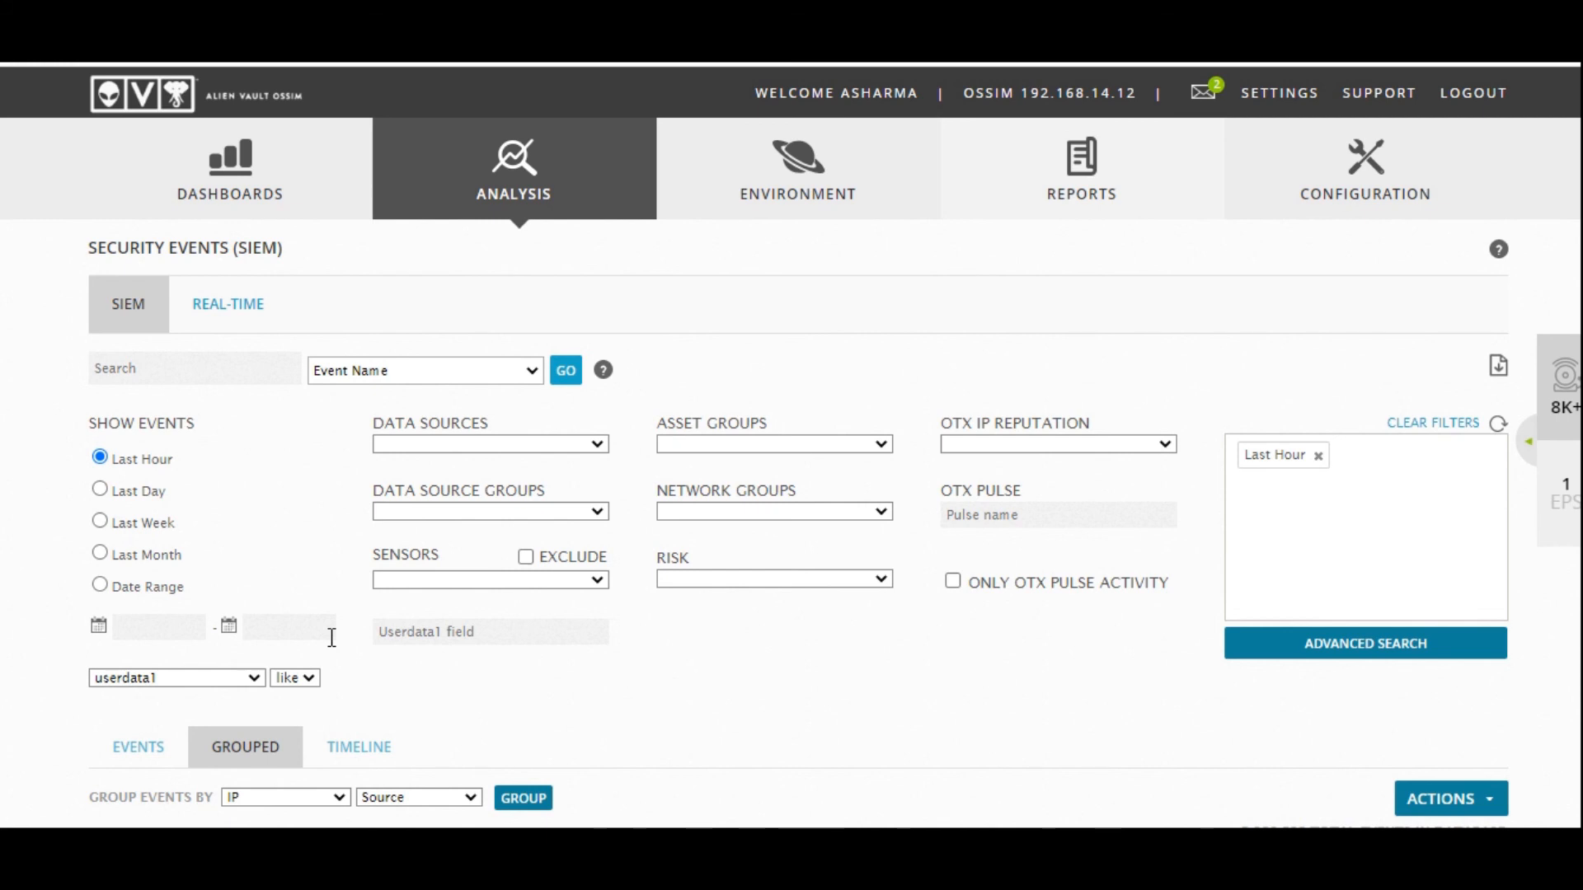
{"action": "mouse_move", "coordinate": [355, 633]}
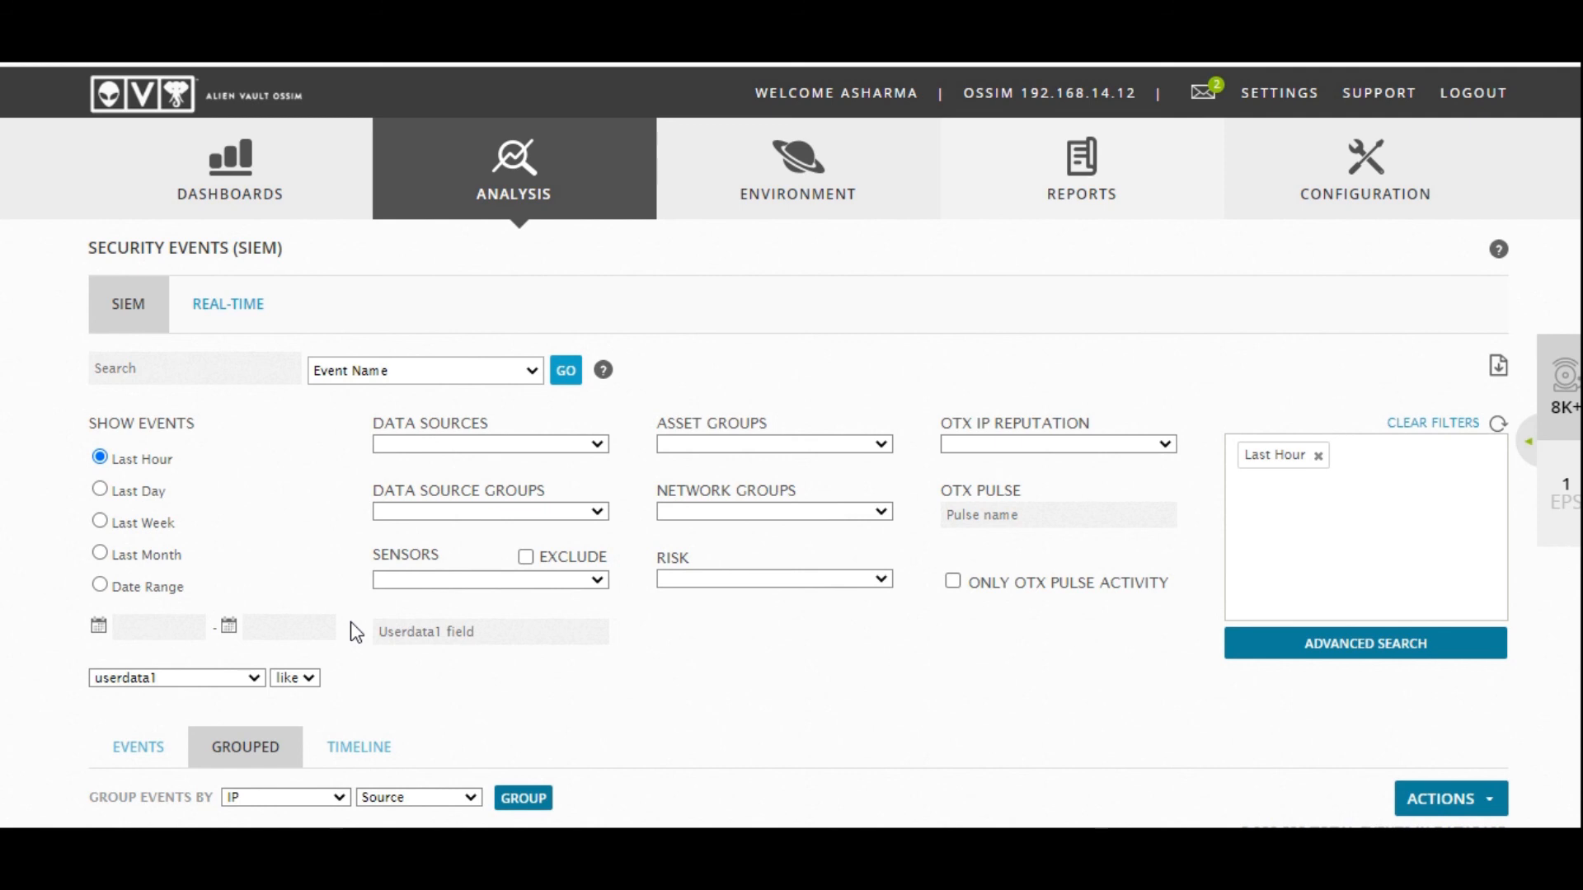
{"action": "mouse_move", "coordinate": [743, 369]}
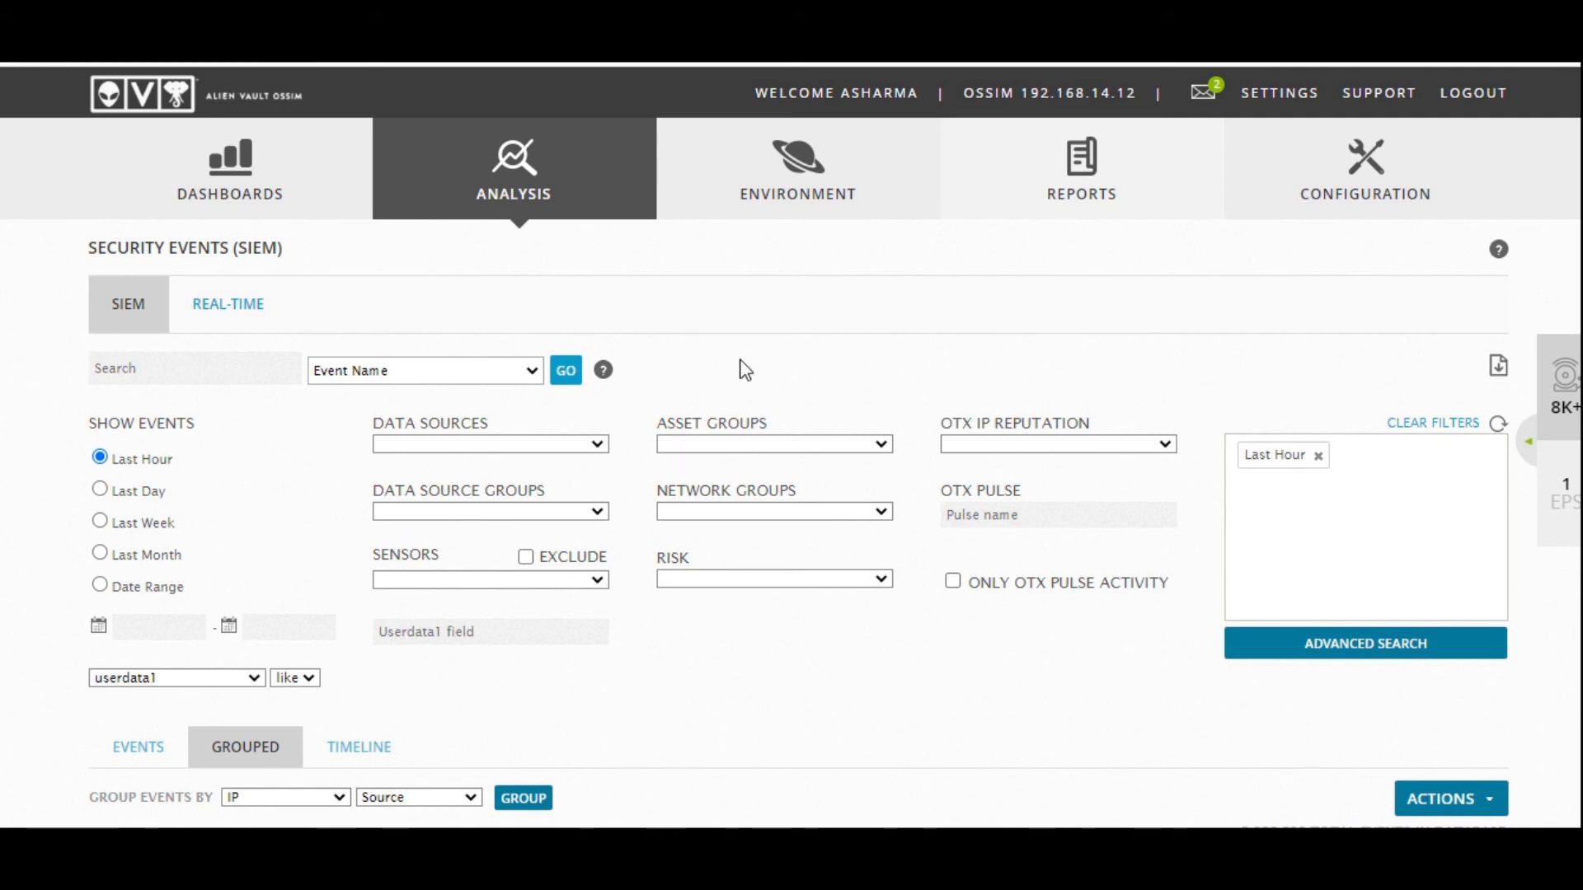